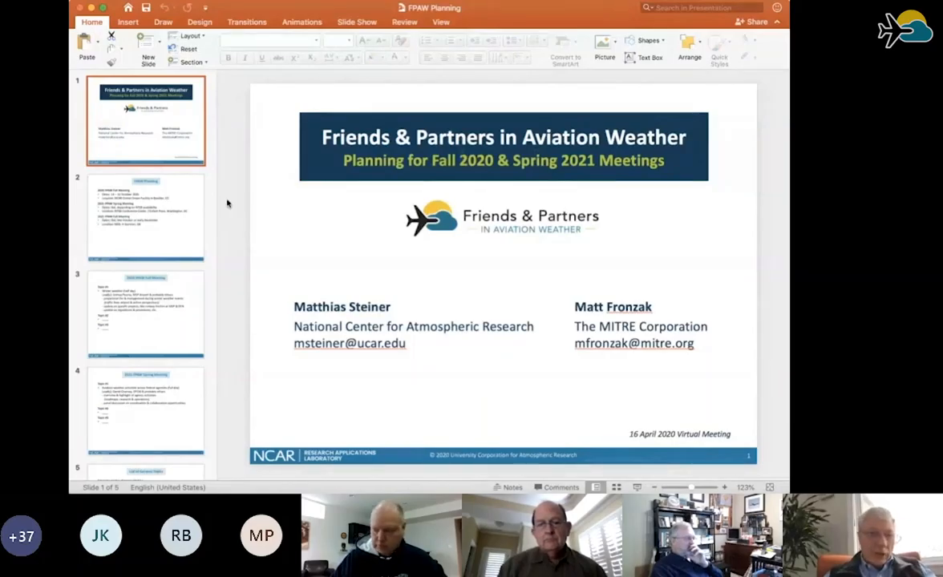
{"action": "mouse_move", "coordinate": [199, 322]}
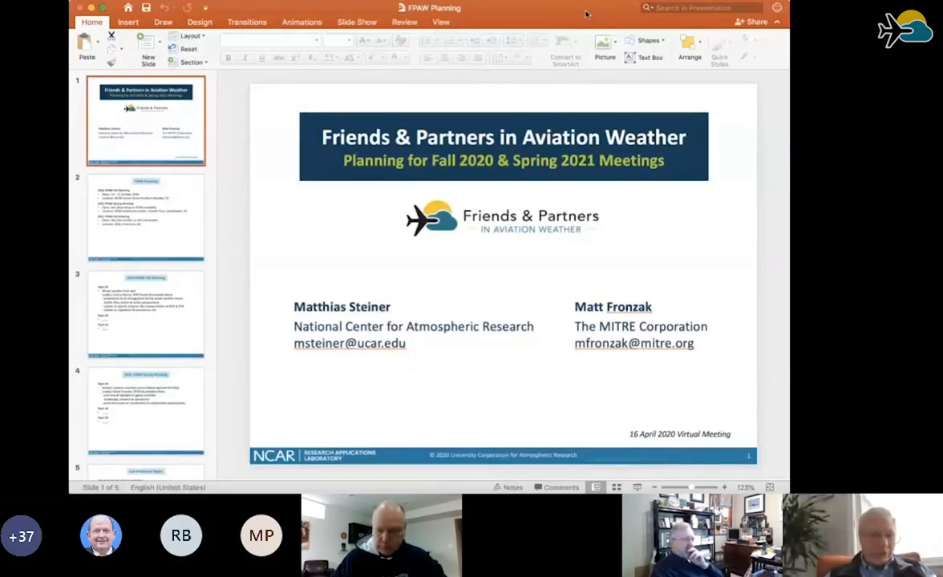
Select slide 2 to view the FPAW Planning meeting dates and locations.
{"action": "left_click", "coordinate": [146, 216]}
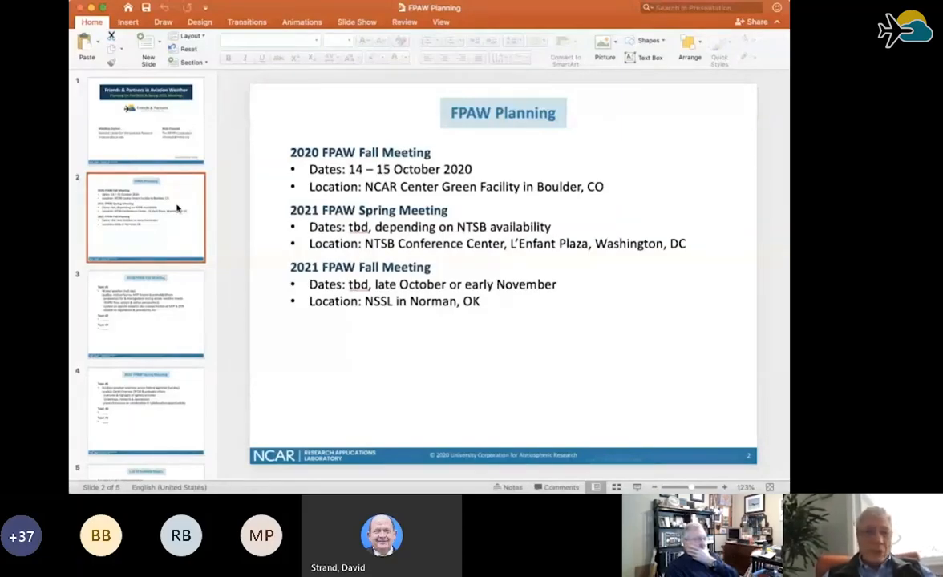
{"action": "mouse_move", "coordinate": [223, 193]}
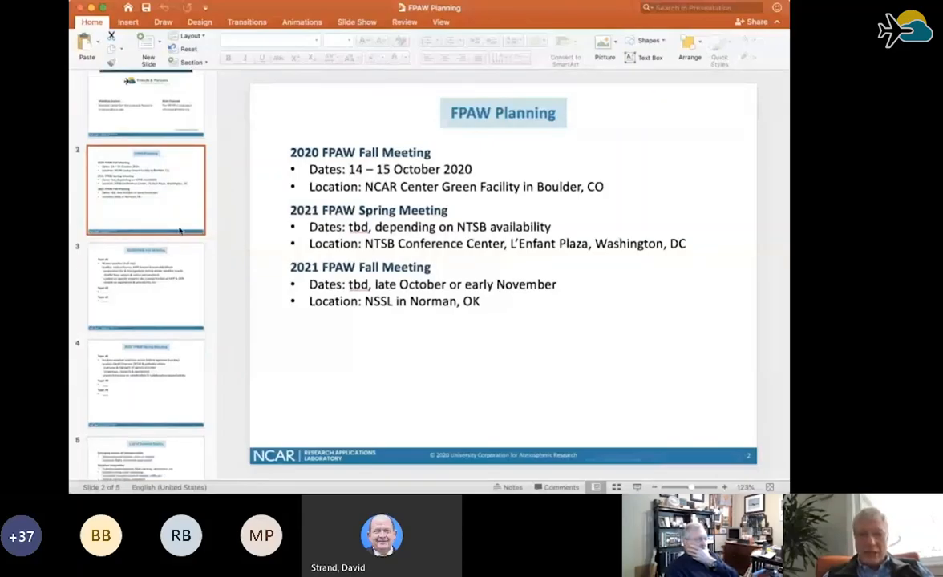
{"action": "mouse_move", "coordinate": [180, 279]}
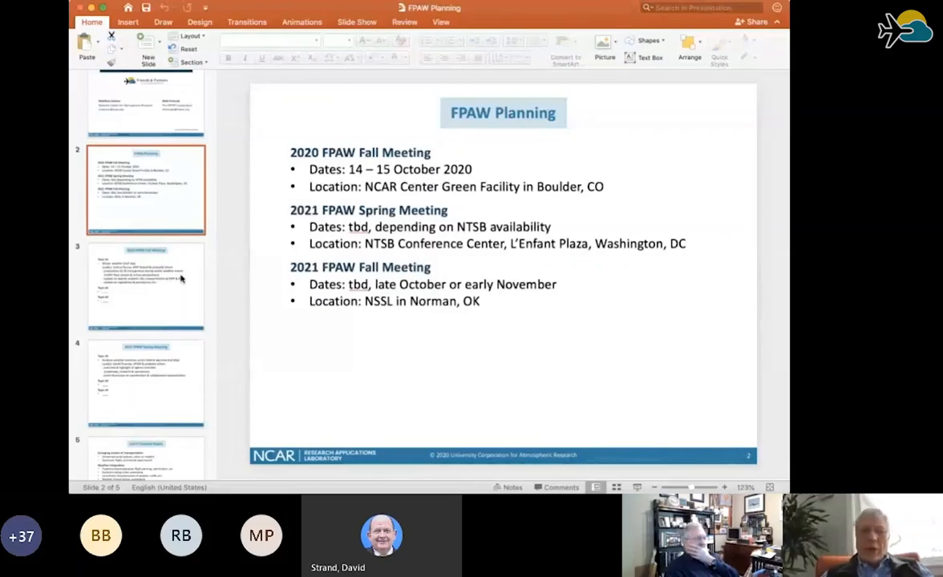
Select slide 4 to view the 2021 FPAW Spring Meeting topics.
{"action": "left_click", "coordinate": [146, 286]}
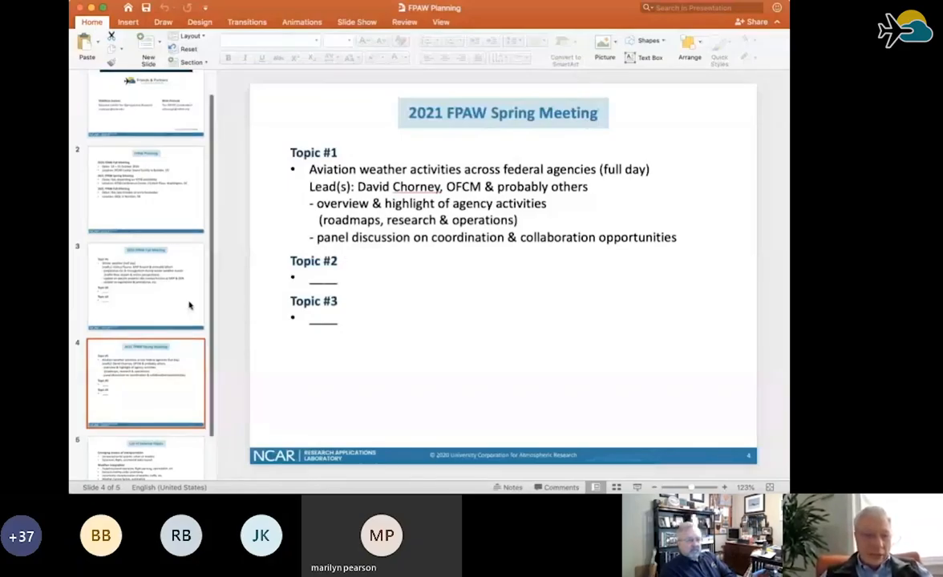
{"action": "scroll", "scroll_direction": "down", "scroll_amount": 3}
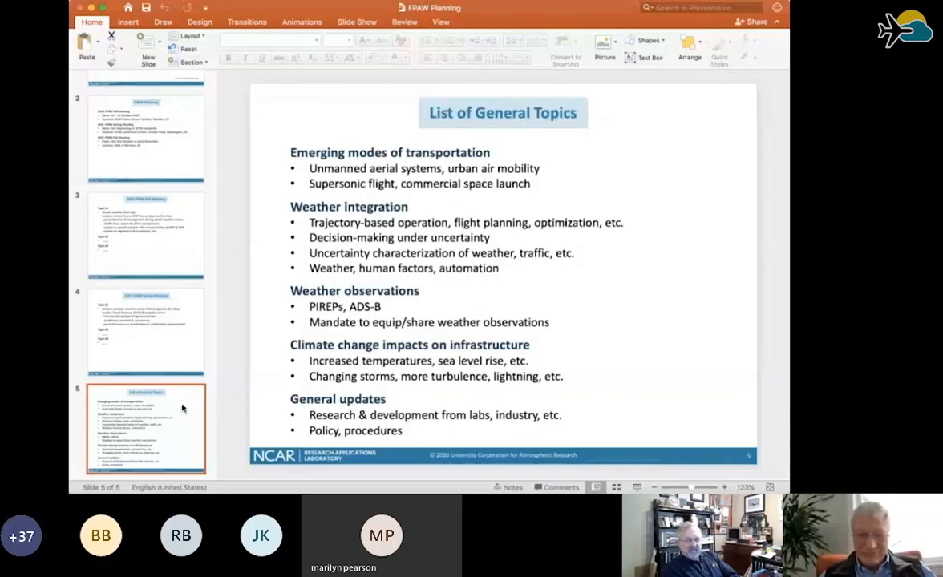
{"action": "mouse_move", "coordinate": [693, 388]}
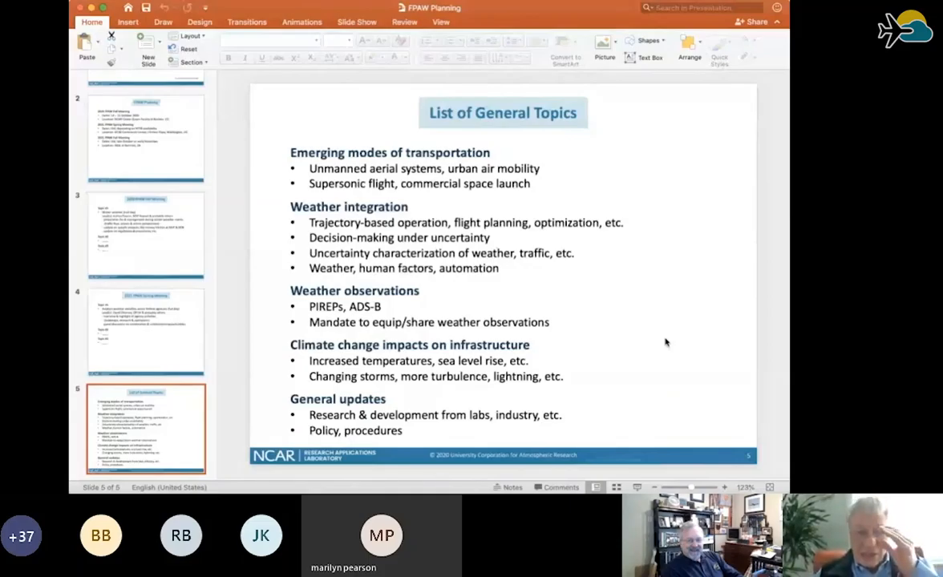
{"action": "mouse_move", "coordinate": [665, 377]}
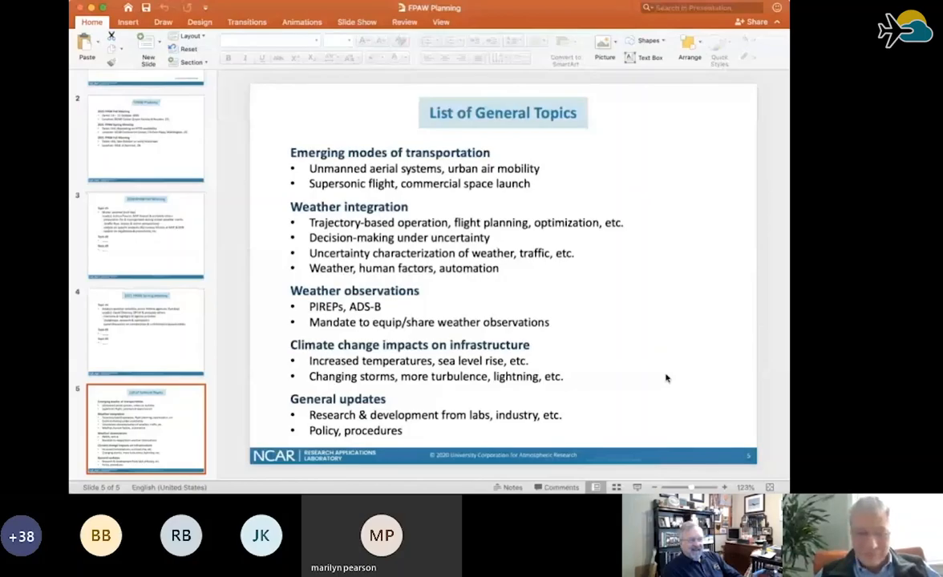
{"action": "mouse_move", "coordinate": [697, 322]}
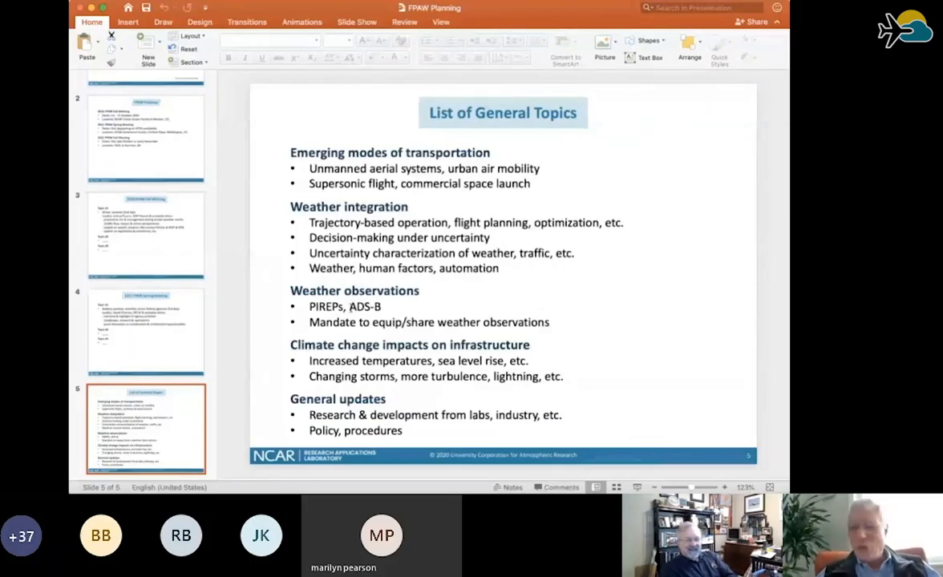
{"action": "double_click", "coordinate": [361, 306]}
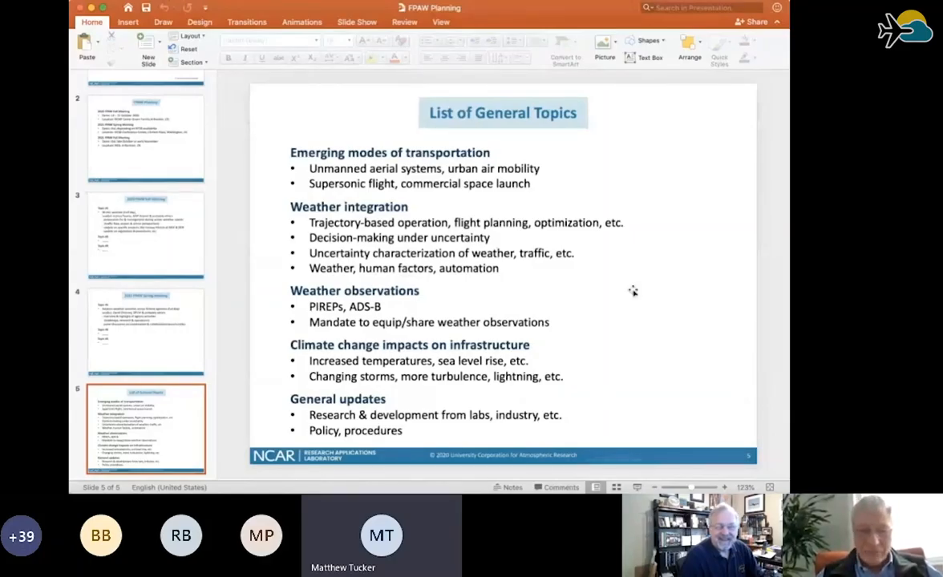
{"action": "mouse_move", "coordinate": [717, 265]}
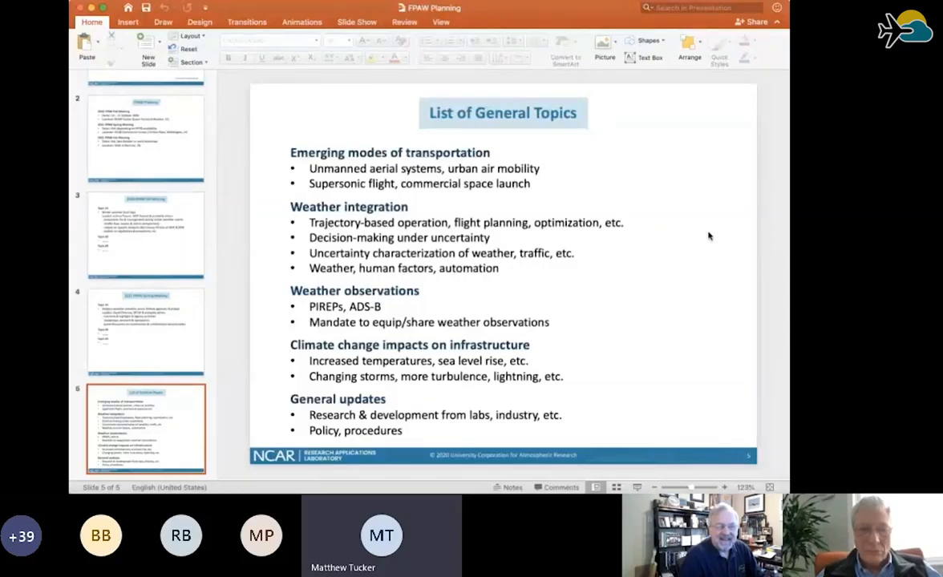
{"action": "mouse_move", "coordinate": [462, 285]}
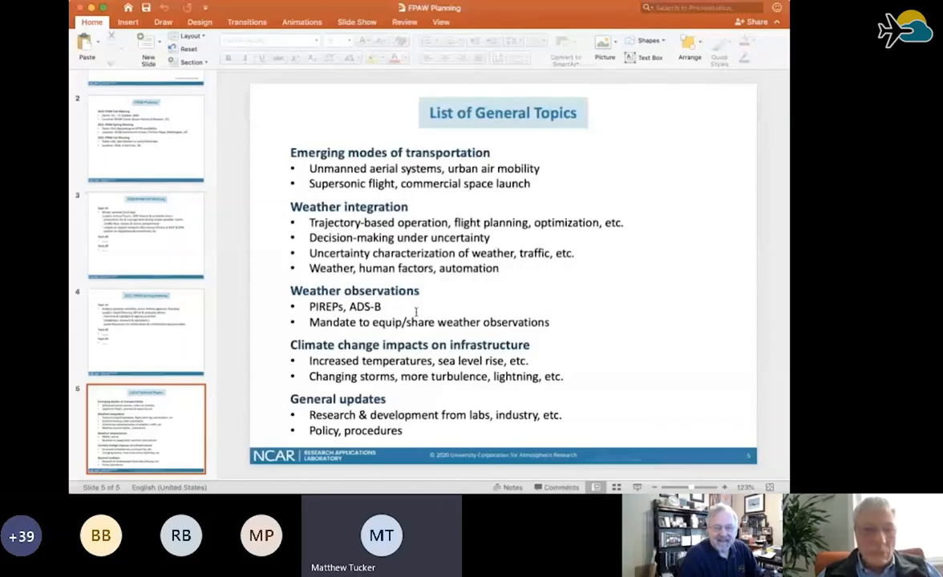
Rename the copied topic to 'Weather in cockpit' and replace its bullets with 'CDM in cockpit'.
{"action": "left_click", "coordinate": [417, 313]}
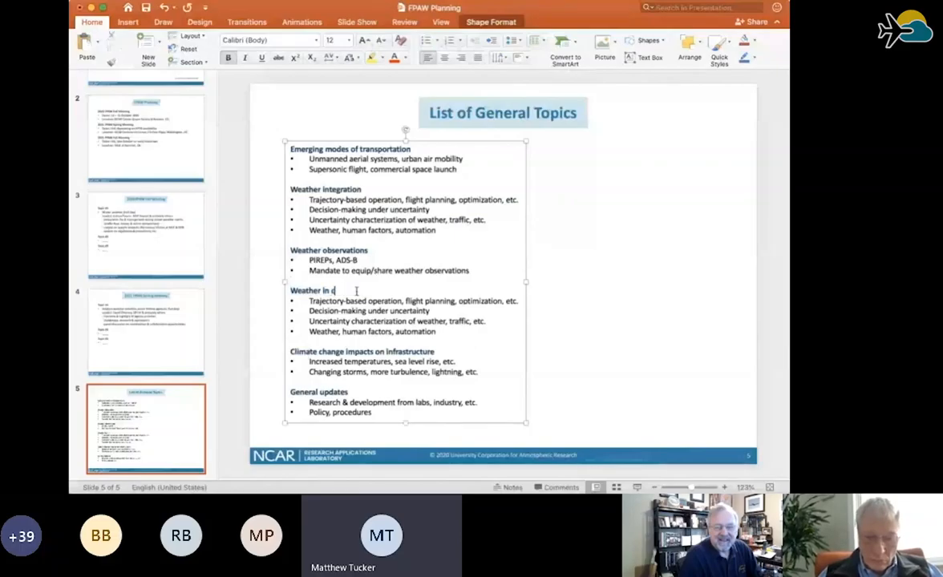
{"action": "type", "text": "ockpit"}
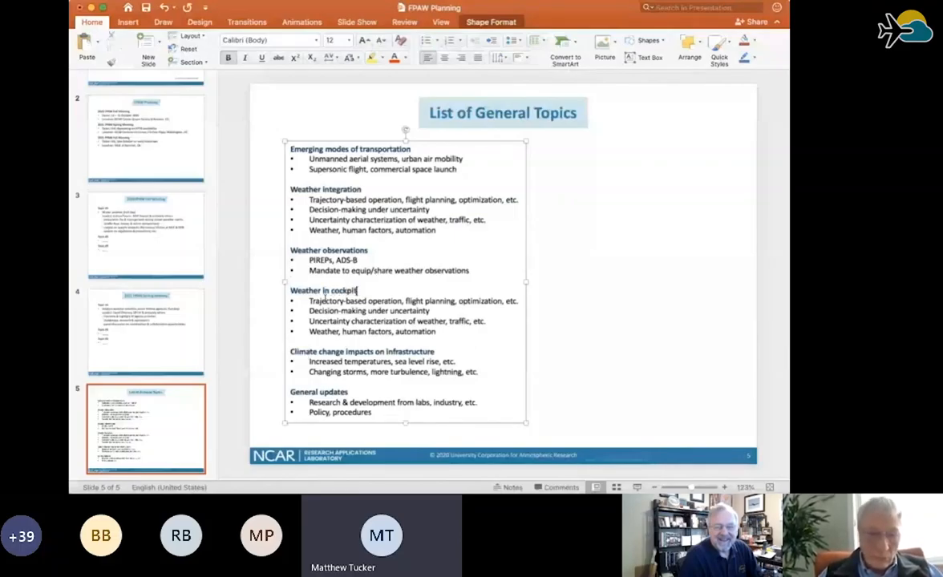
{"action": "left_click_drag", "start_coordinate": [310, 301], "coordinate": [437, 331]}
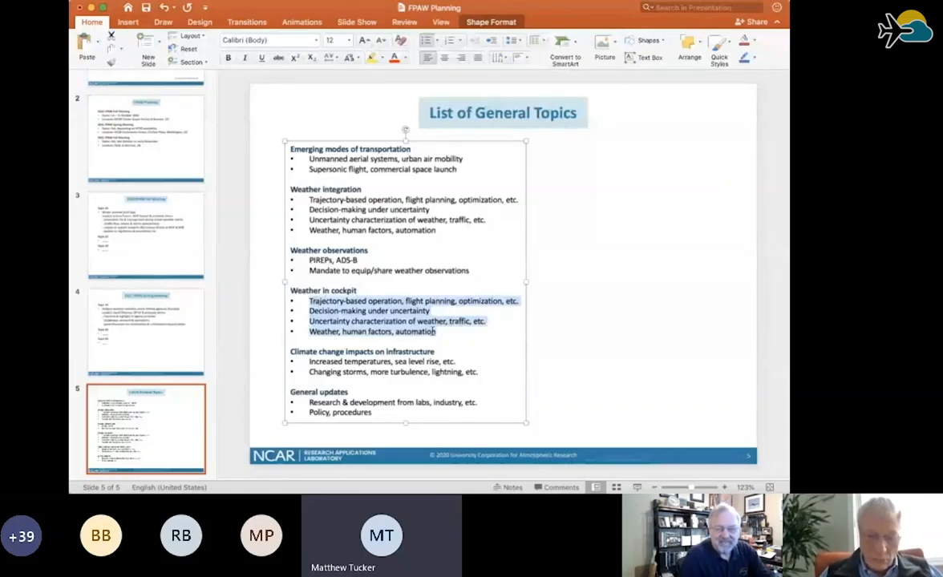
{"action": "type", "text": "CDM in cockpit"}
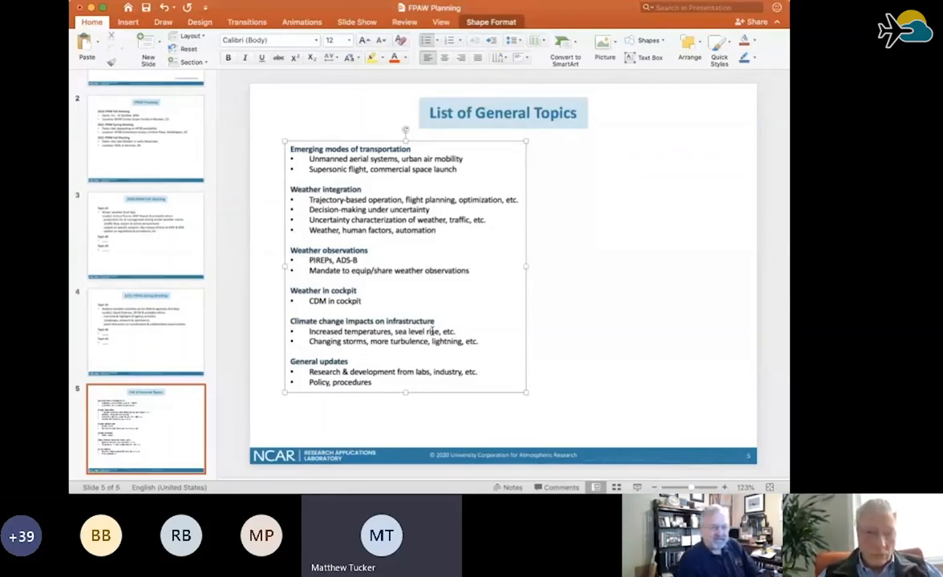
{"action": "left_click", "coordinate": [618, 315]}
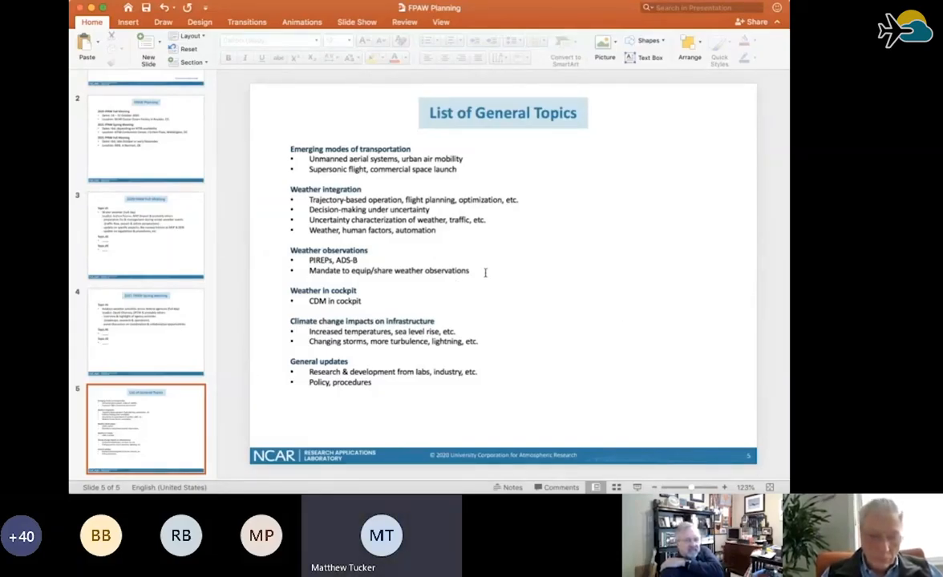
Type 'Augmentation of surface observations' as the second Weather observations bullet.
{"action": "left_click", "coordinate": [469, 271]}
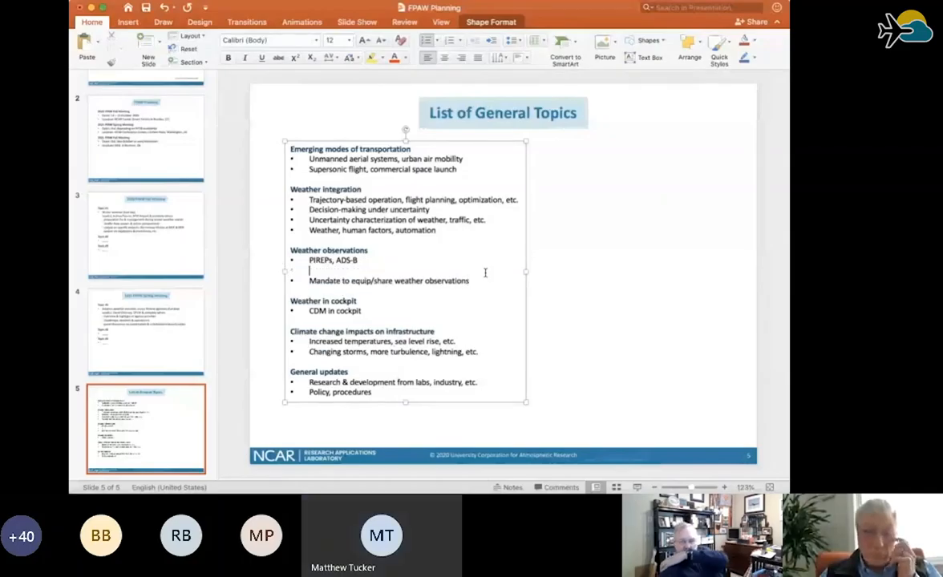
{"action": "type", "text": "augmentation"}
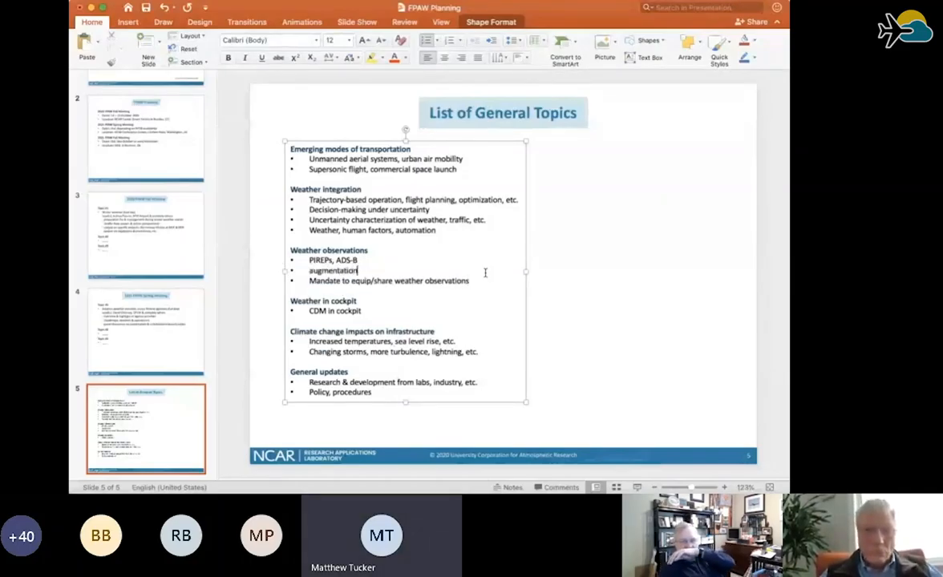
{"action": "type", "text": "Augmentation of"}
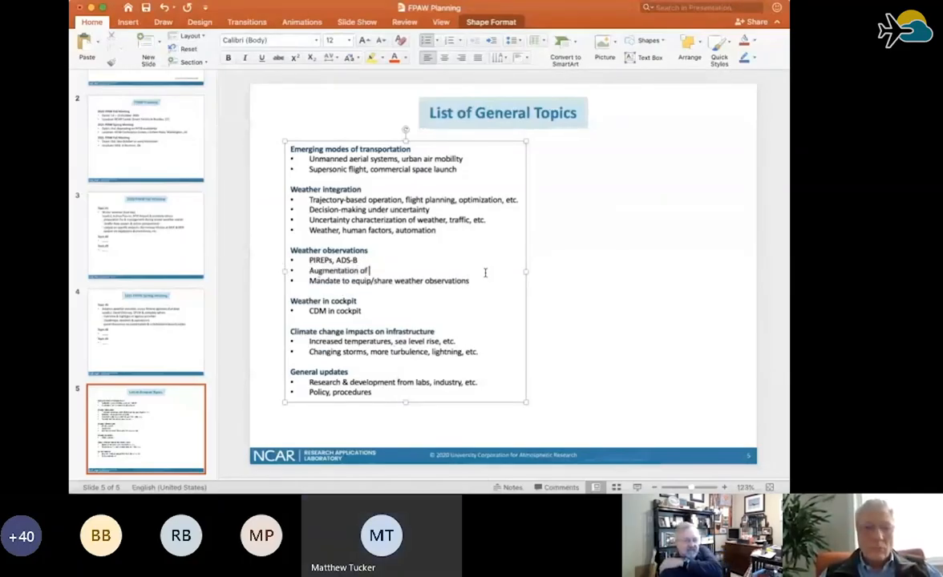
{"action": "type", "text": "surface observations"}
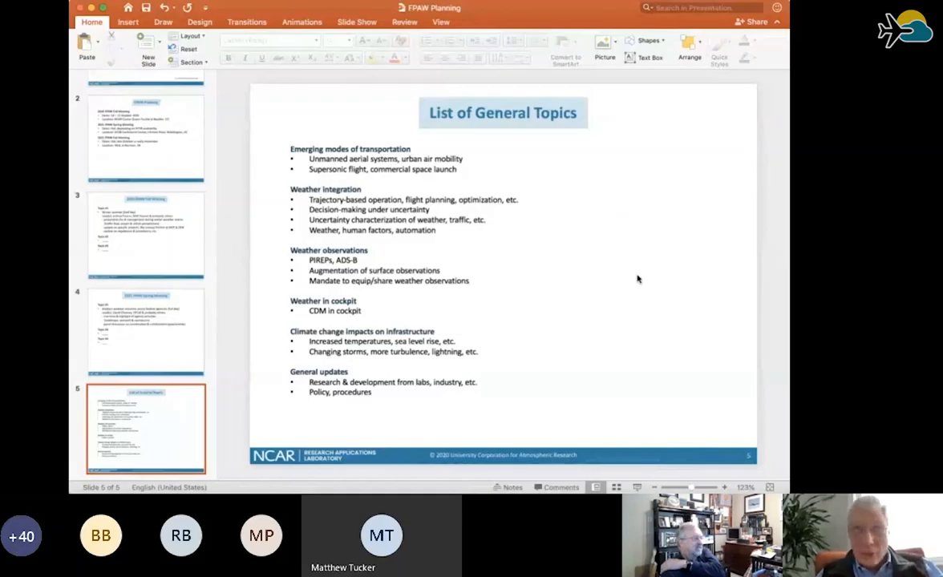
{"action": "mouse_move", "coordinate": [638, 282]}
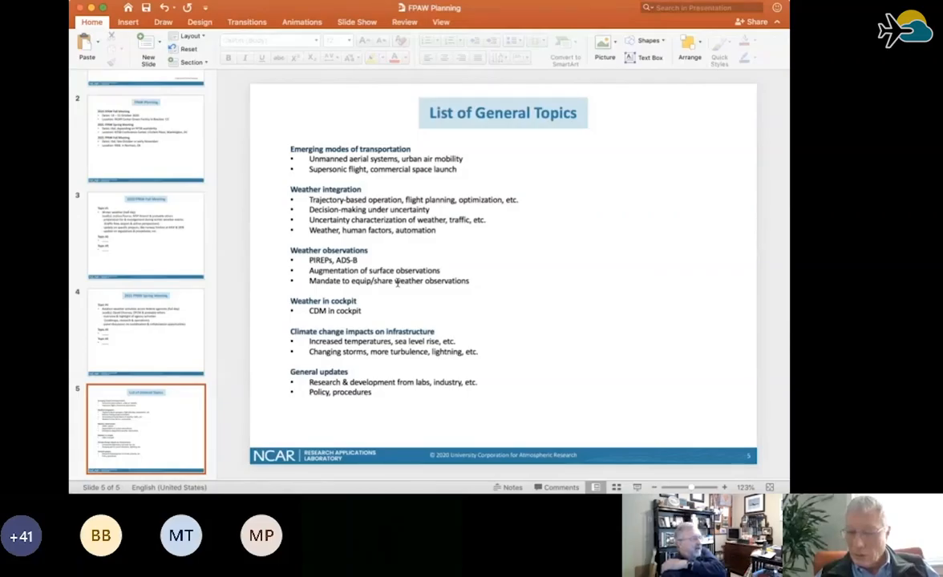
{"action": "mouse_move", "coordinate": [666, 290]}
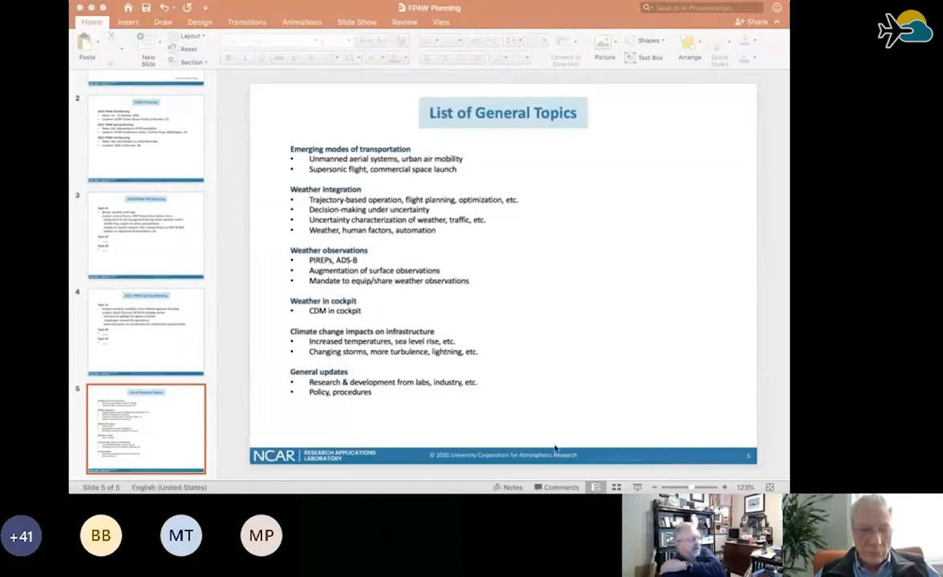
{"action": "mouse_move", "coordinate": [535, 401]}
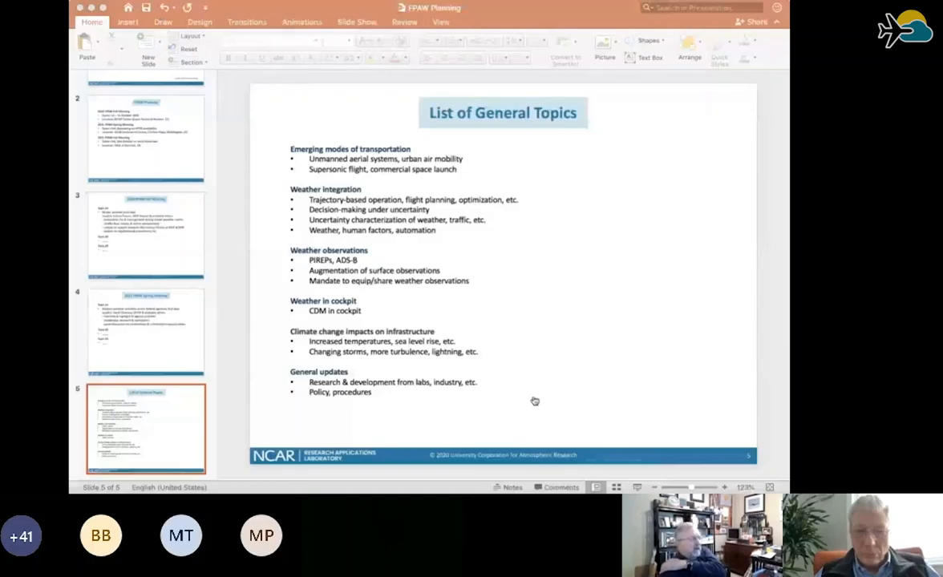
{"action": "mouse_move", "coordinate": [535, 399]}
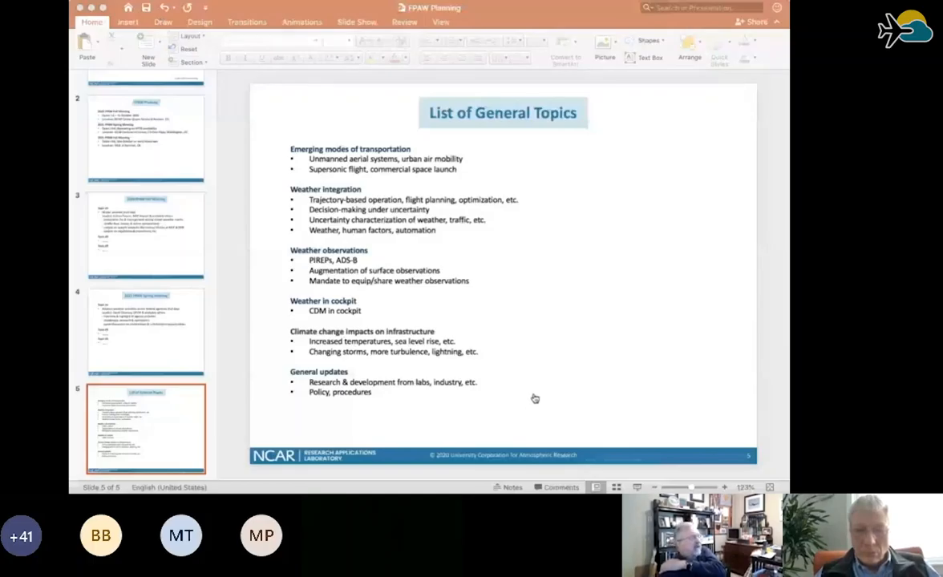
{"action": "mouse_move", "coordinate": [505, 358]}
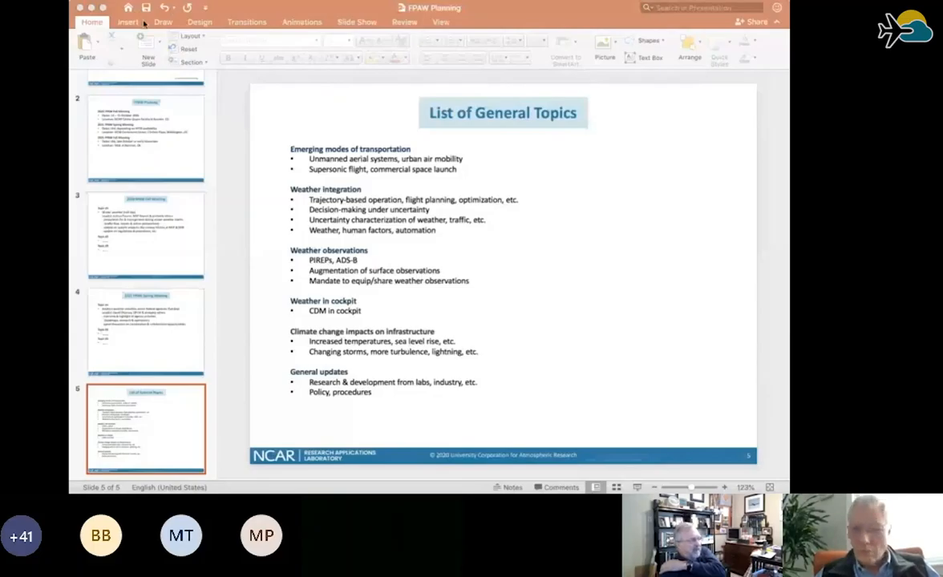
{"action": "left_click", "coordinate": [128, 22]}
{"action": "type", "text": " aircraft & "}
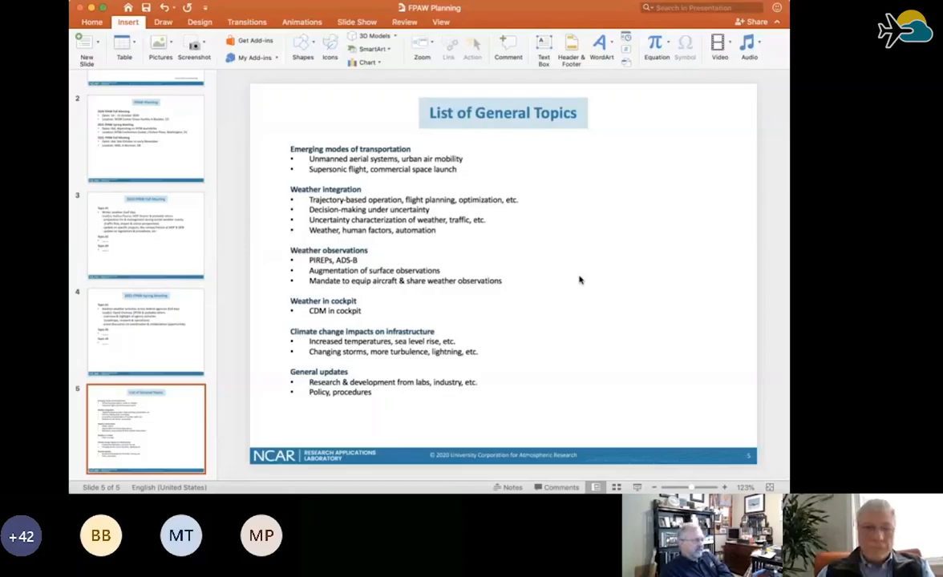
{"action": "mouse_move", "coordinate": [594, 277]}
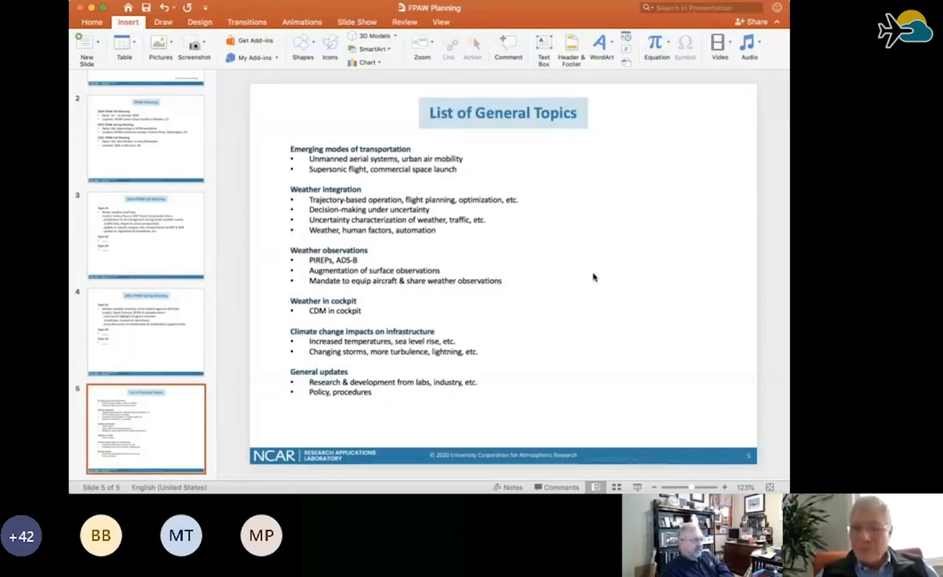
{"action": "mouse_move", "coordinate": [641, 221]}
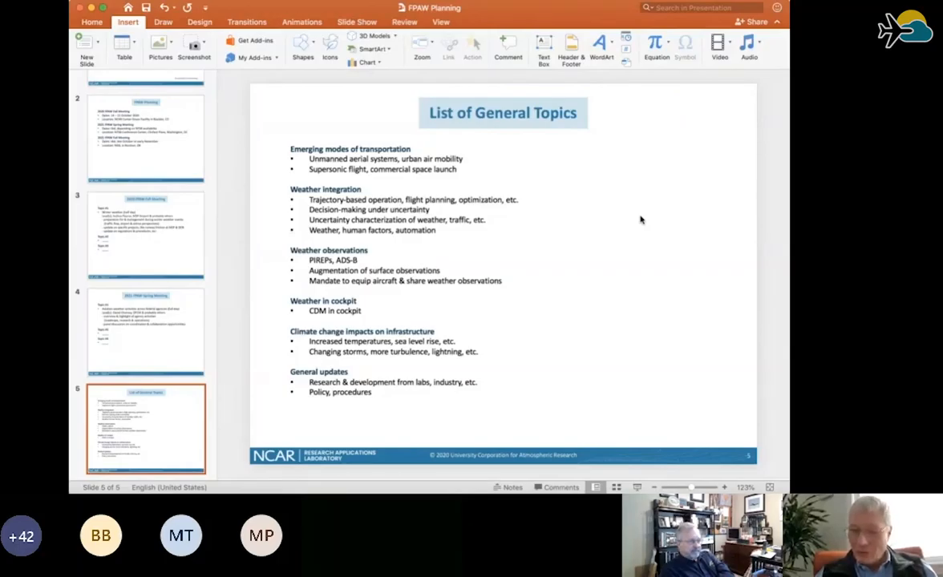
{"action": "mouse_move", "coordinate": [554, 235]}
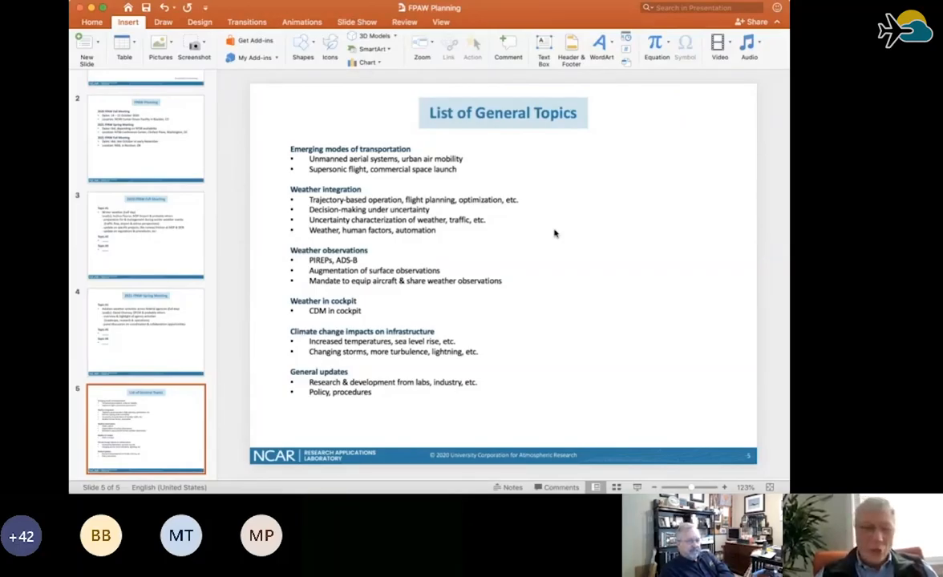
{"action": "mouse_move", "coordinate": [657, 212]}
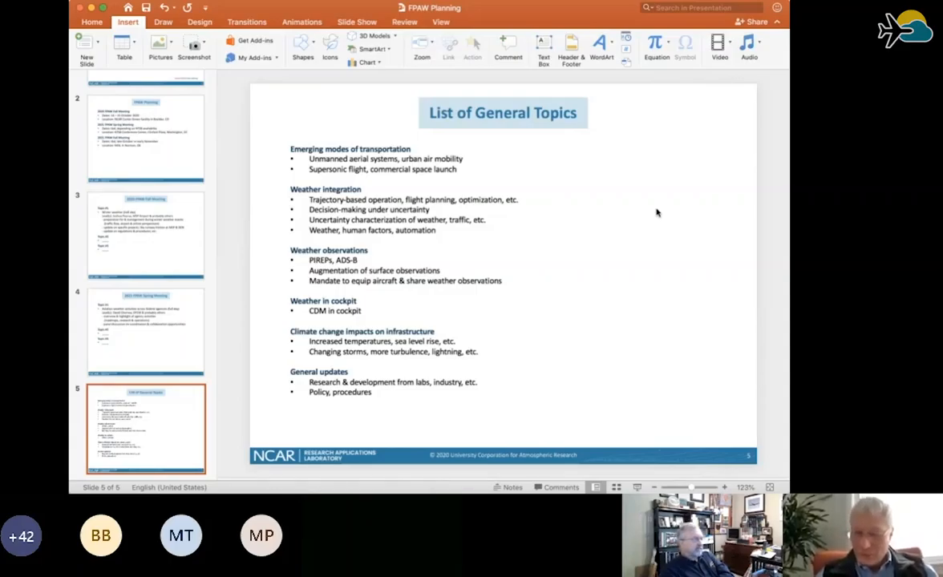
{"action": "mouse_move", "coordinate": [673, 206]}
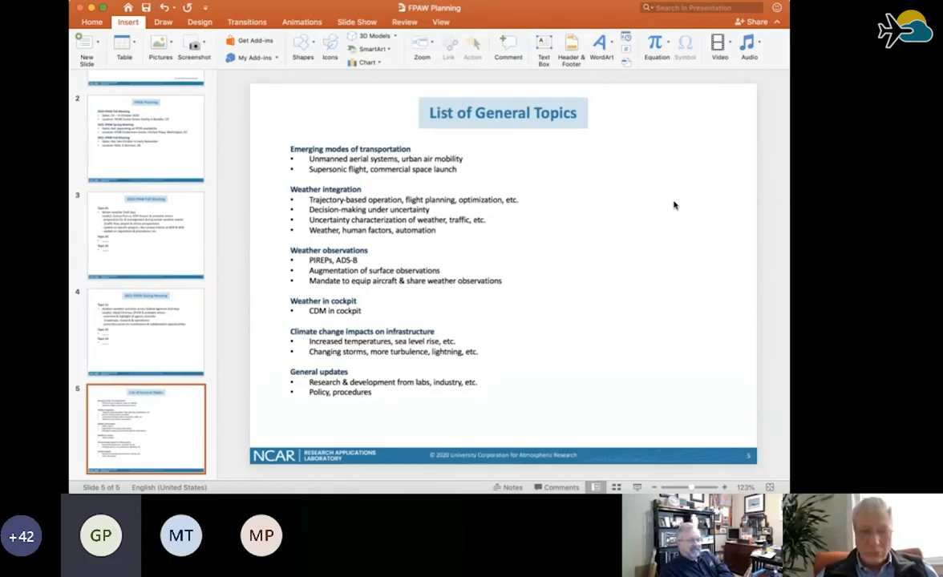
{"action": "mouse_move", "coordinate": [651, 247]}
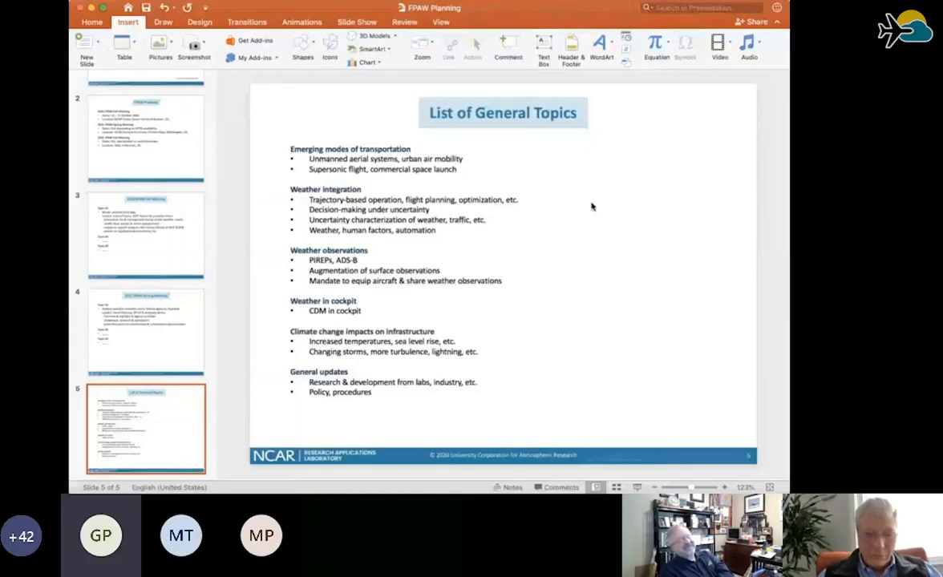
{"action": "mouse_move", "coordinate": [671, 267]}
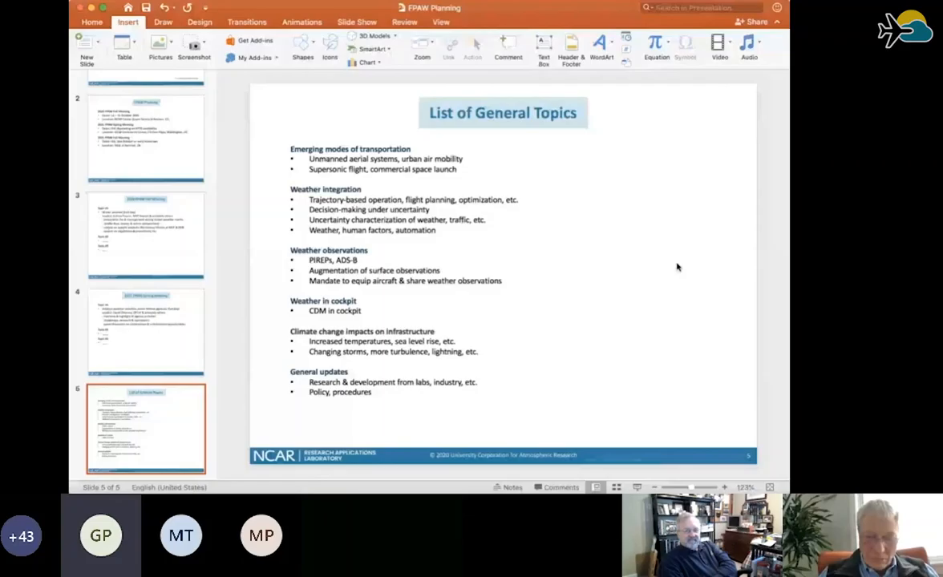
Append '& what they would benefit from' to the 'Bring in pilots to solicit their concerns' bullet.
{"action": "type", "text": "Bring in pilots to"}
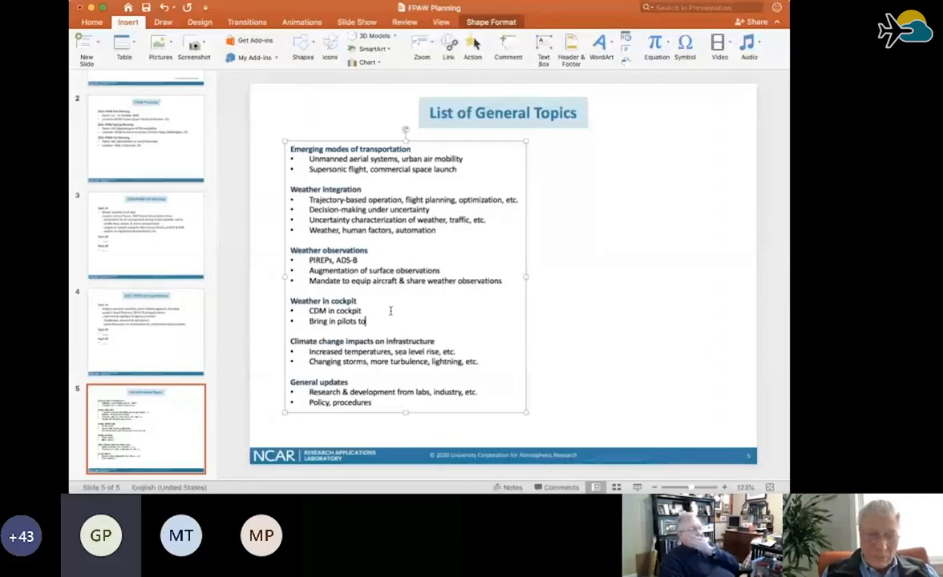
{"action": "type", "text": "solicit"}
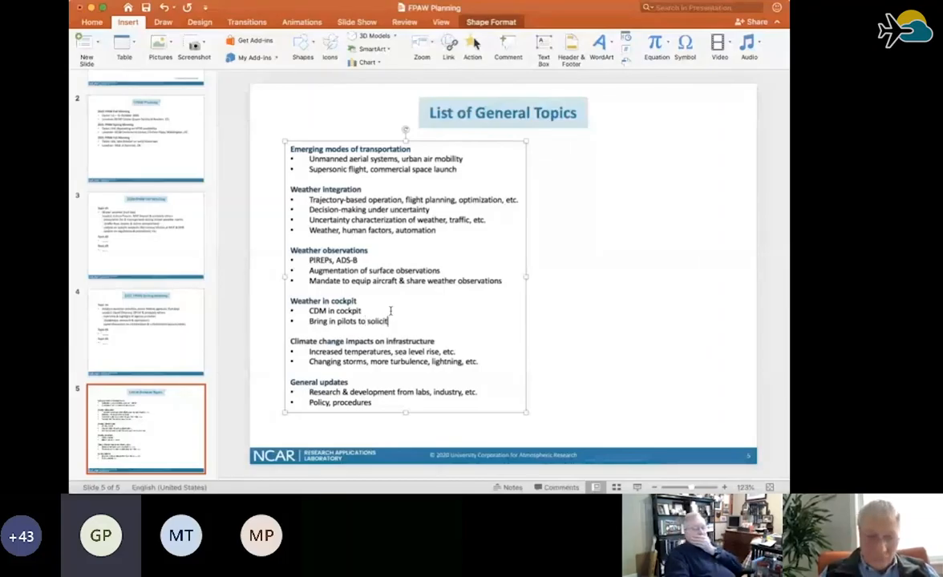
{"action": "type", "text": "their concerns"}
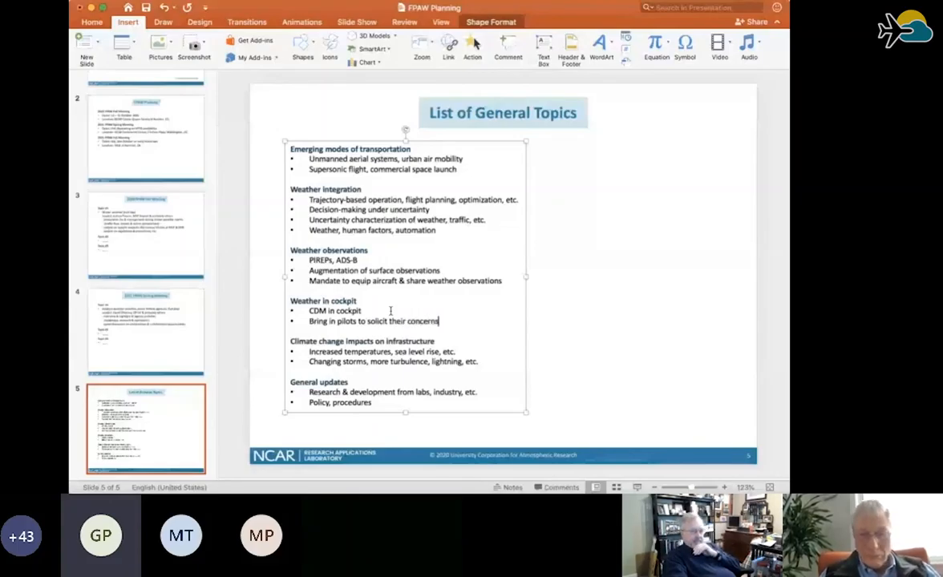
{"action": "mouse_move", "coordinate": [492, 311]}
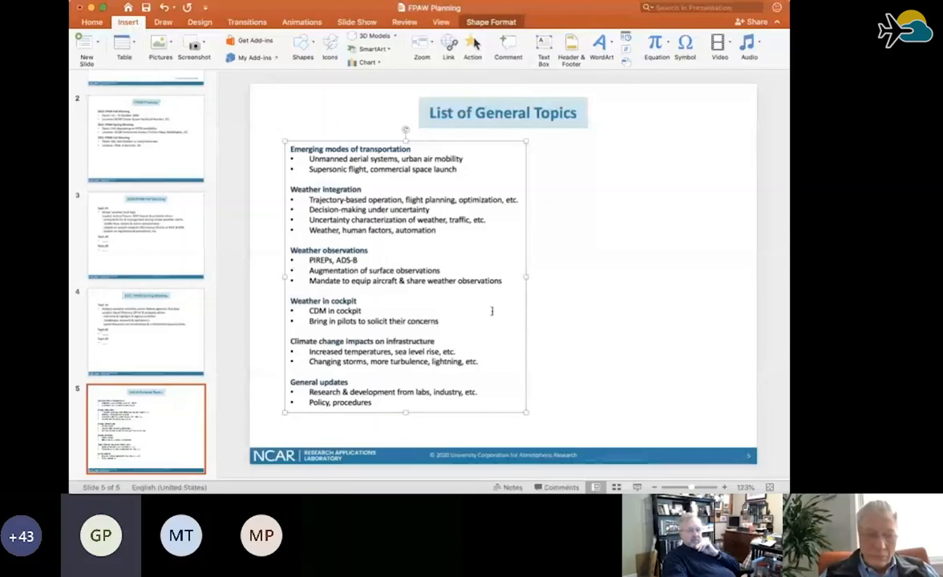
{"action": "type", "text": "& what they would benefit from"}
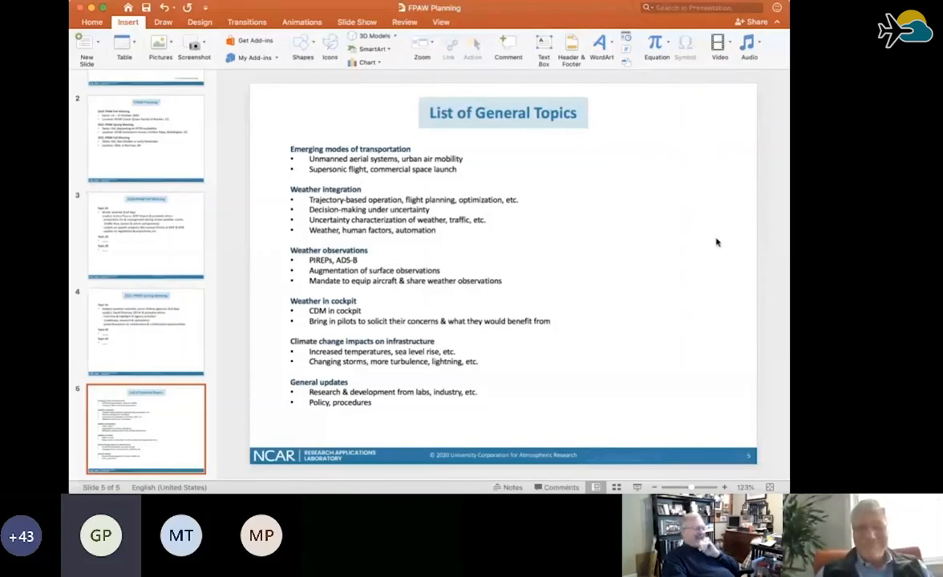
{"action": "mouse_move", "coordinate": [754, 389]}
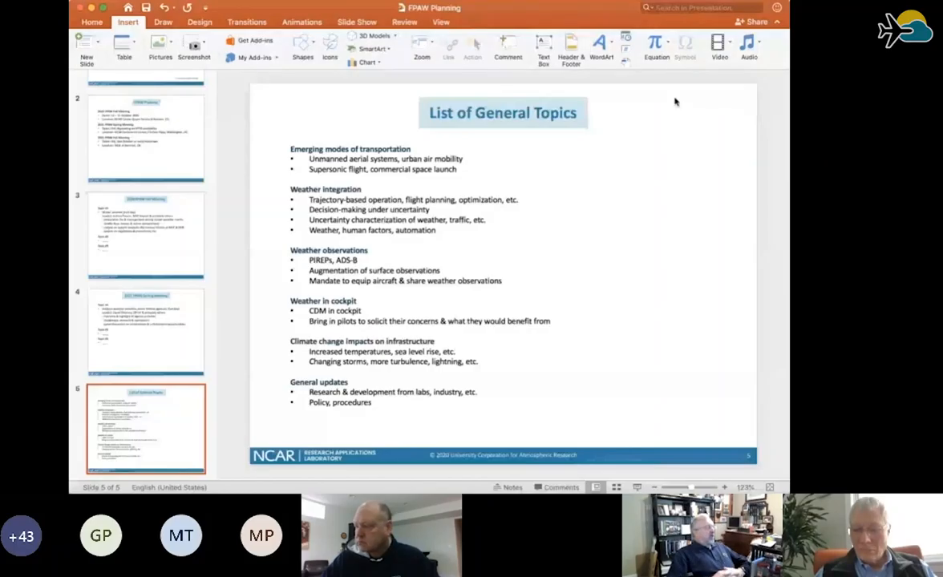
{"action": "mouse_move", "coordinate": [686, 124]}
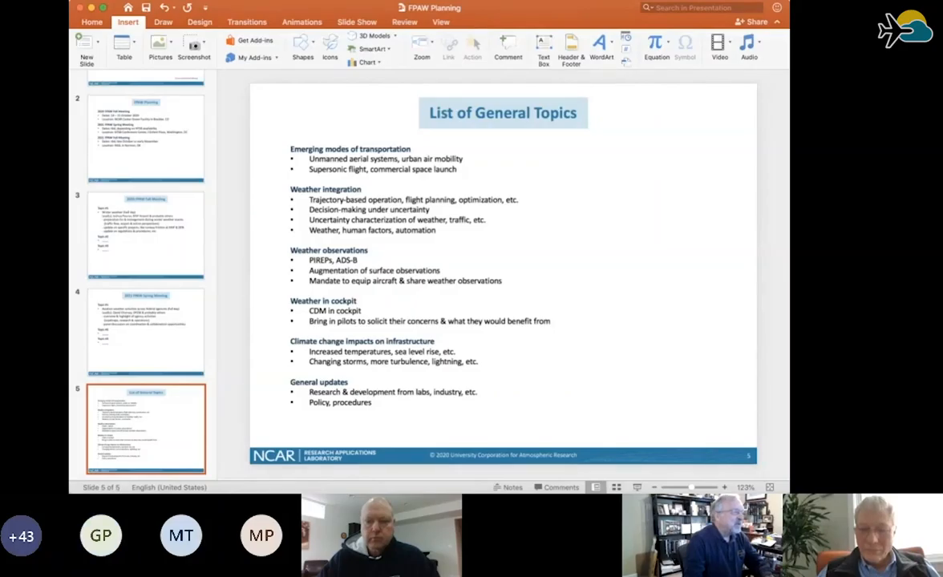
{"action": "mouse_move", "coordinate": [722, 303]}
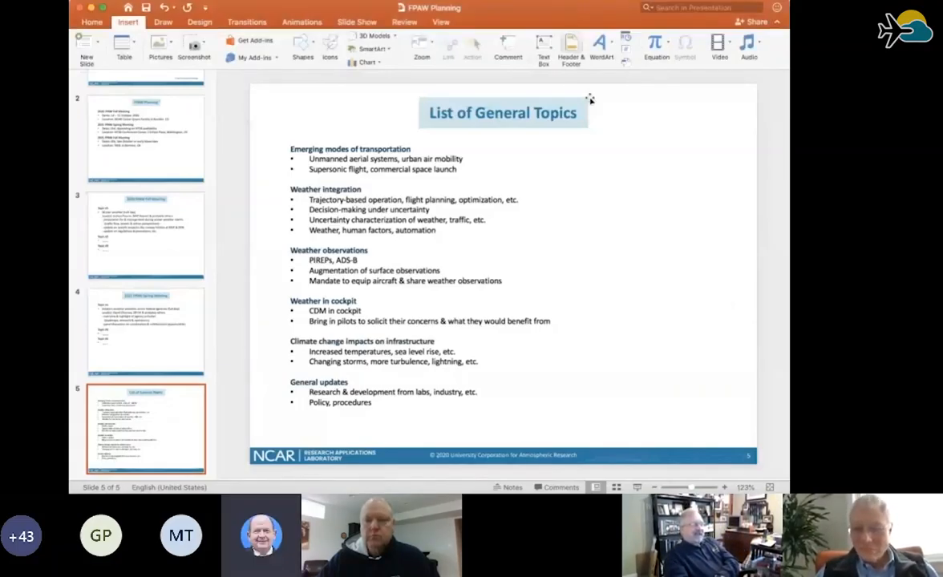
{"action": "mouse_move", "coordinate": [676, 346]}
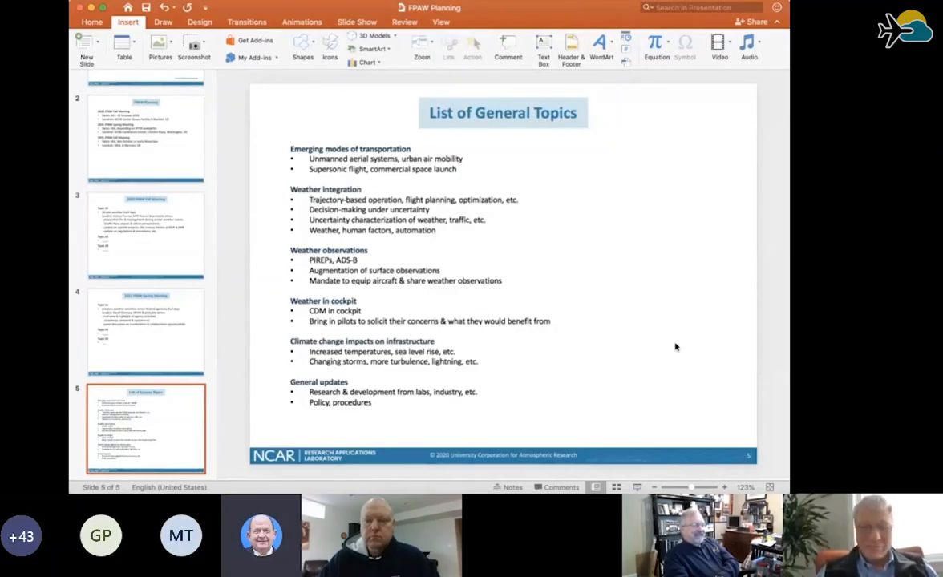
{"action": "mouse_move", "coordinate": [707, 107]}
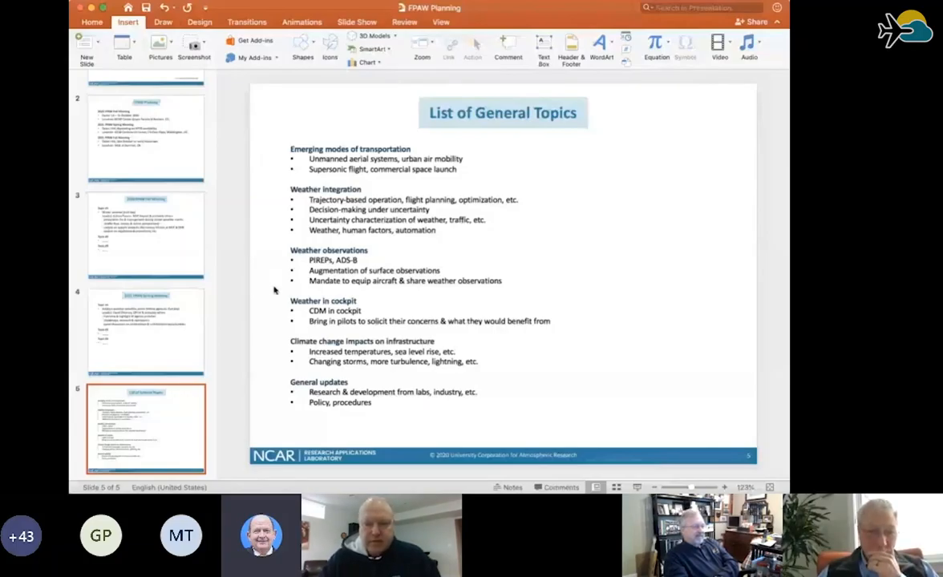
{"action": "mouse_move", "coordinate": [283, 361]}
{"action": "type", "text": ","}
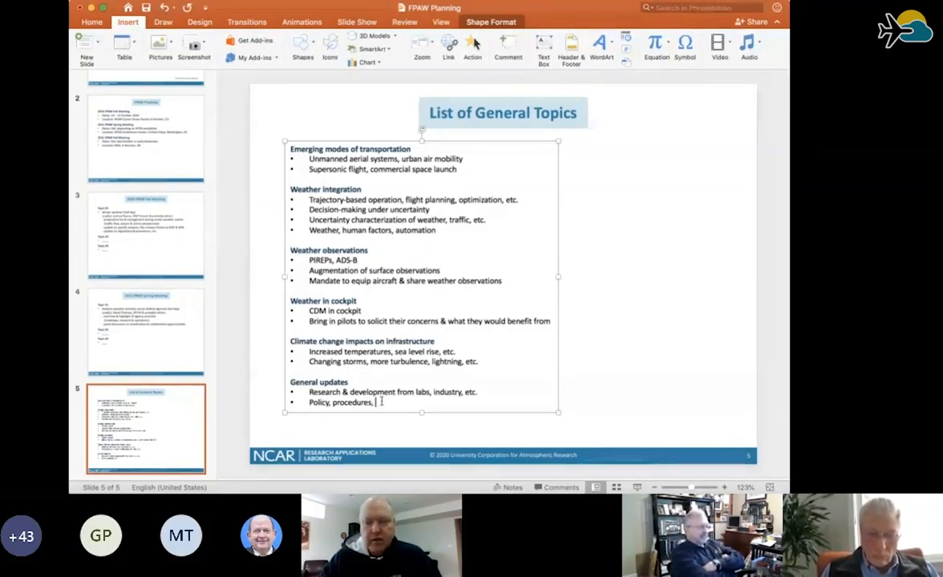
Add 'Weather Community of Interest/Practice, gathering of requirements' to the last General updates bullet.
{"action": "type", "text": "Wea"}
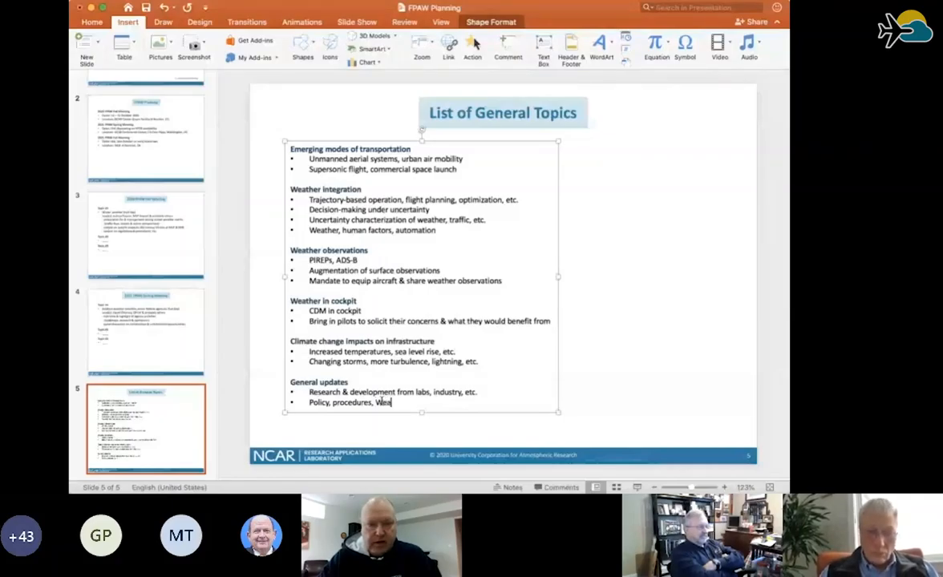
{"action": "type", "text": "ther"}
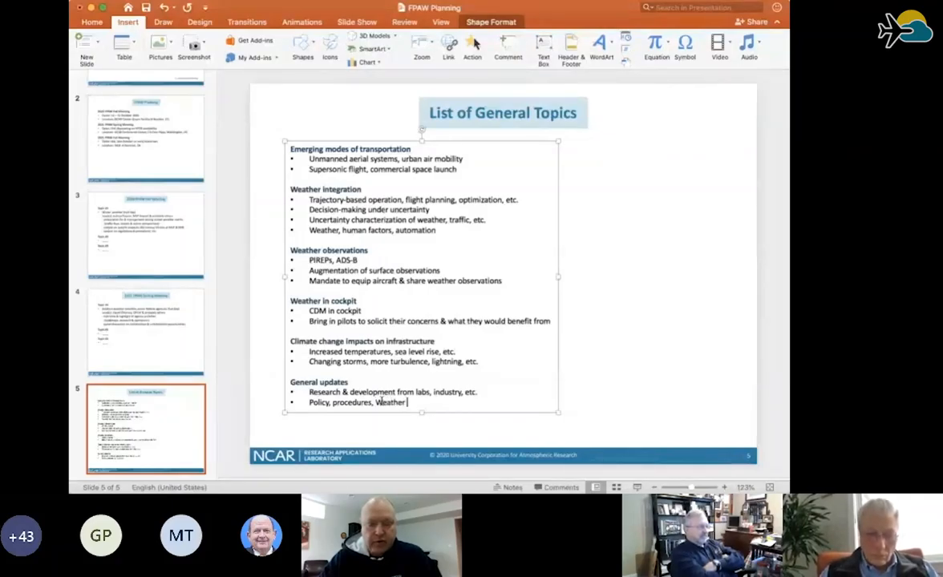
{"action": "type", "text": "Community of"}
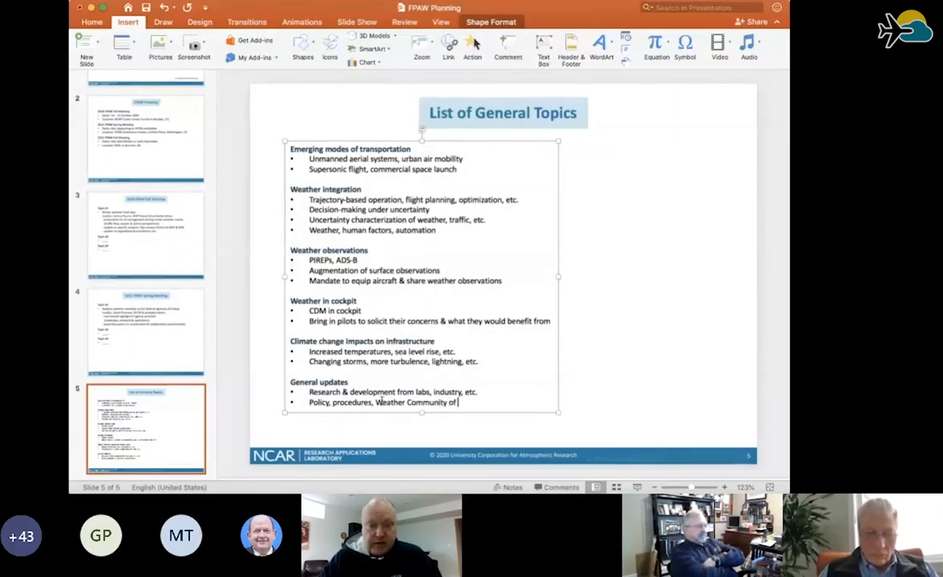
{"action": "type", "text": "Practice, gathering of requirements"}
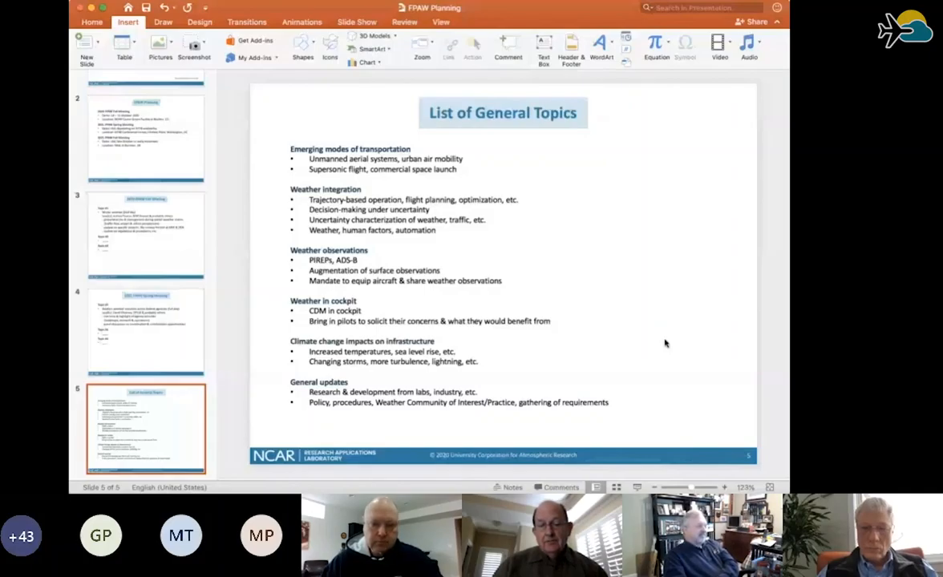
{"action": "mouse_move", "coordinate": [602, 15]}
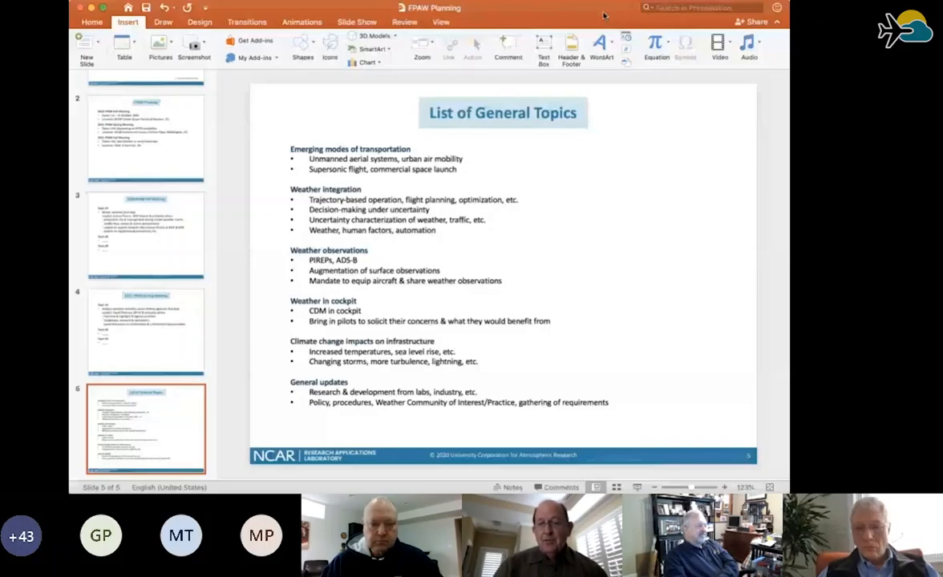
{"action": "mouse_move", "coordinate": [700, 365]}
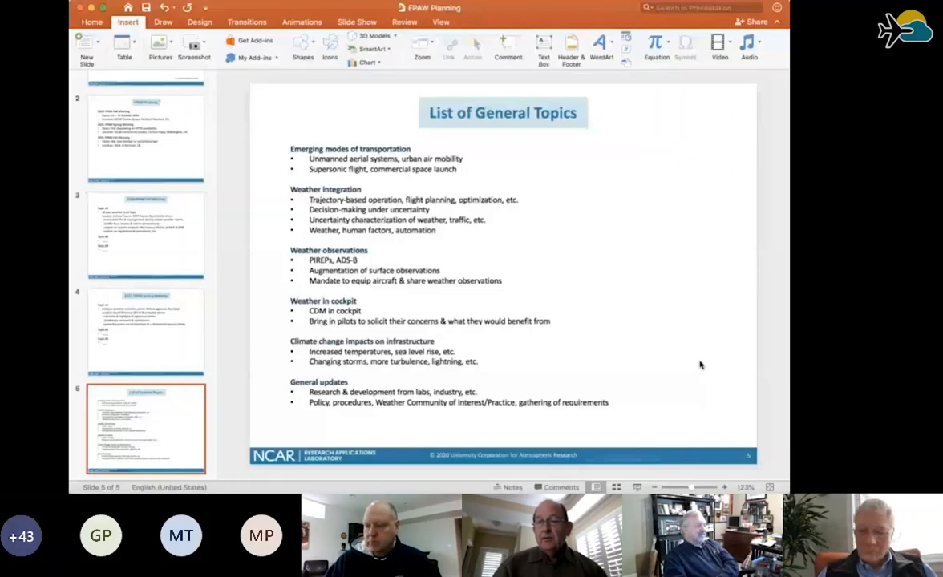
{"action": "mouse_move", "coordinate": [660, 356]}
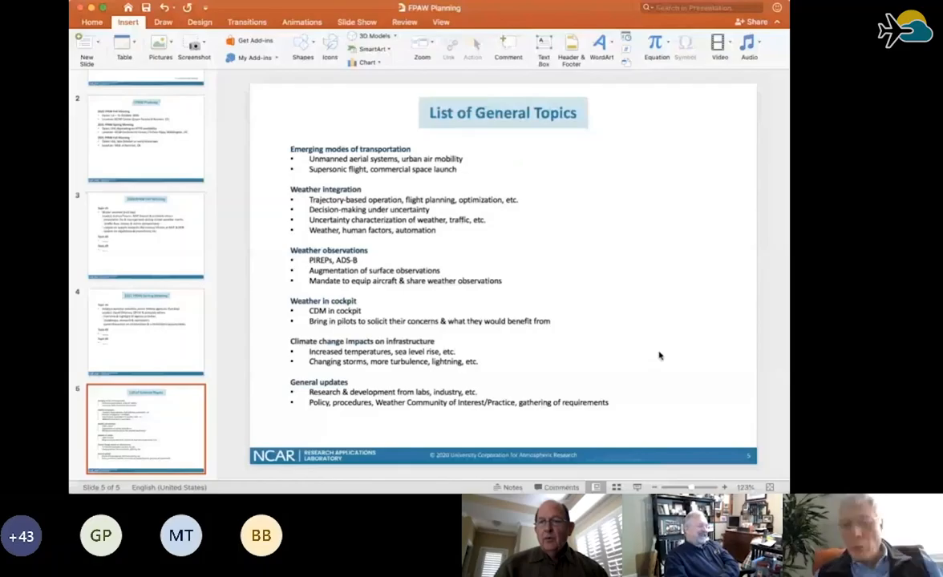
{"action": "mouse_move", "coordinate": [669, 378]}
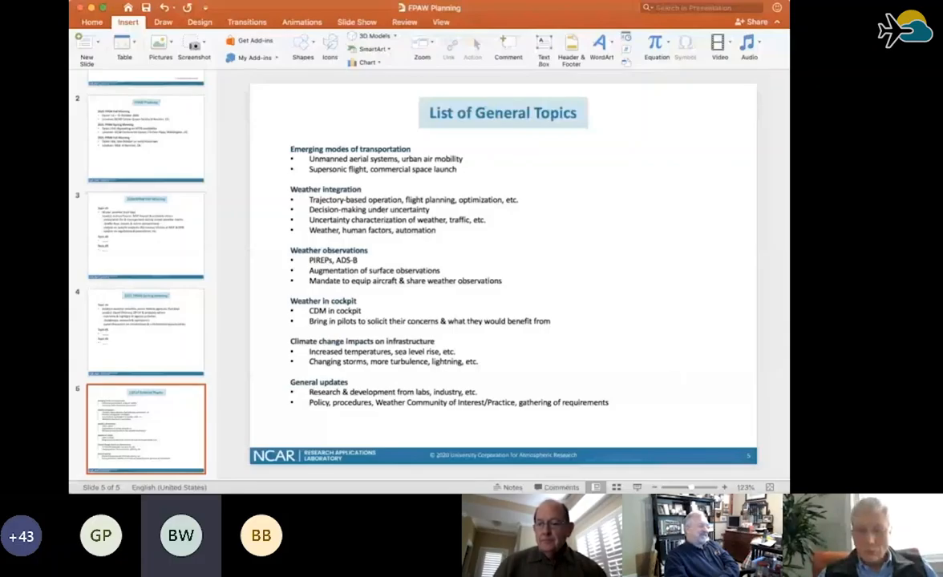
{"action": "mouse_move", "coordinate": [684, 389]}
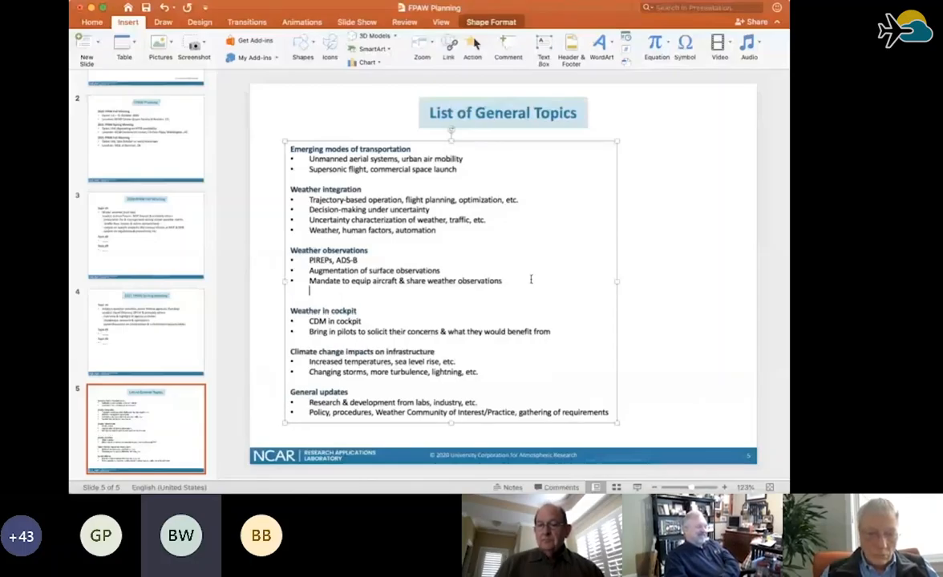
Type 'Visualization of data & information' as a new Weather observations bullet.
{"action": "type", "text": "visualization"}
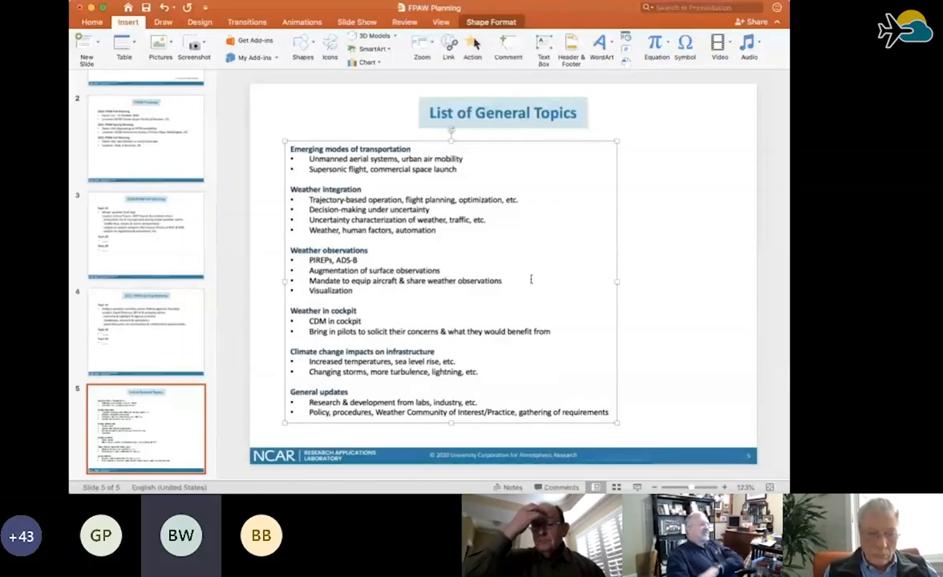
{"action": "type", "text": "of data &"}
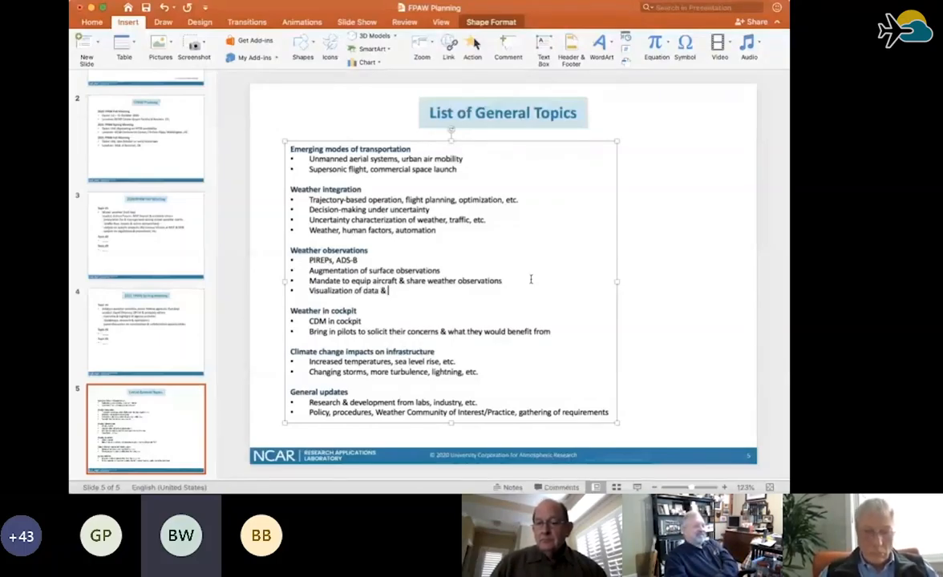
{"action": "type", "text": "information"}
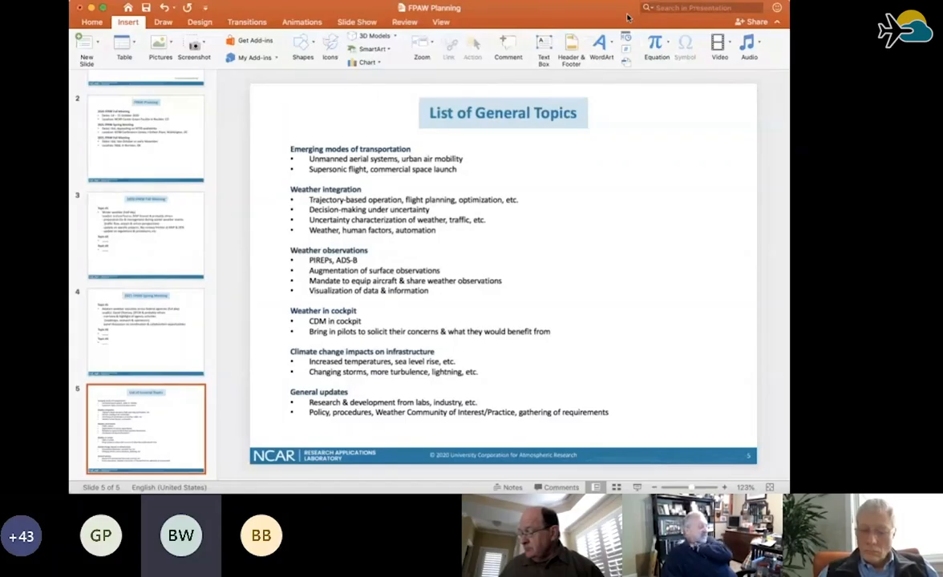
{"action": "mouse_move", "coordinate": [716, 190]}
{"action": "type", "text": " & use"}
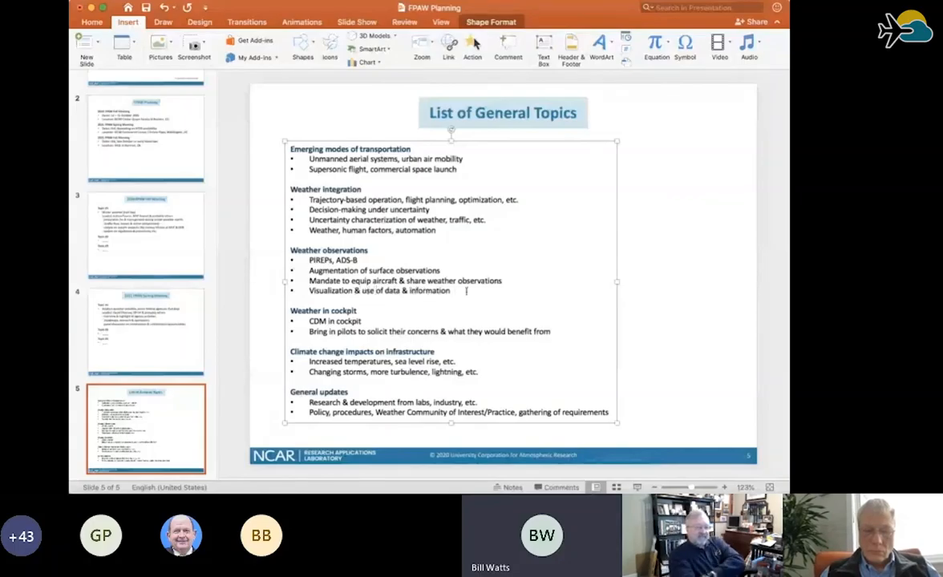
Finish editing the bullet so it reads 'Visualization & use of data & information'.
{"action": "left_click", "coordinate": [669, 283]}
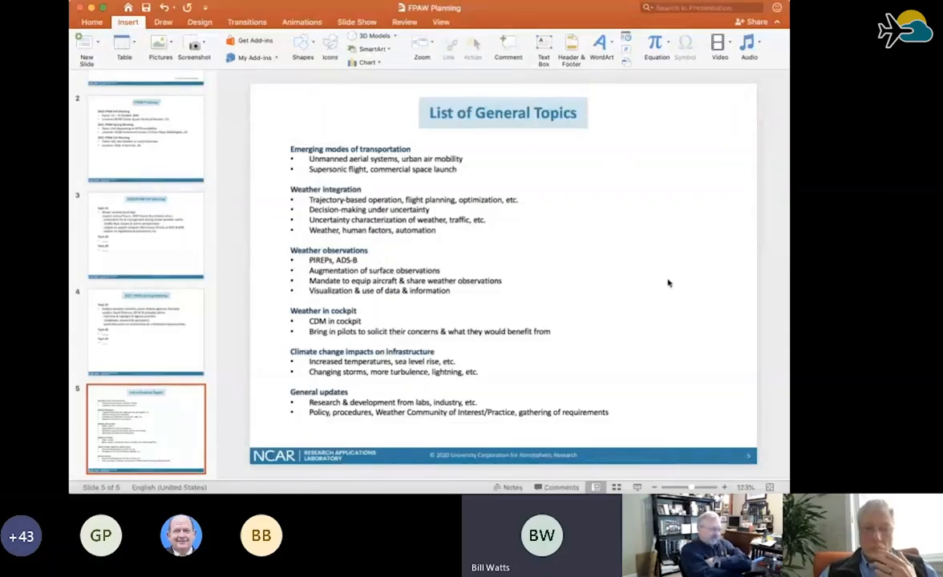
{"action": "mouse_move", "coordinate": [529, 319]}
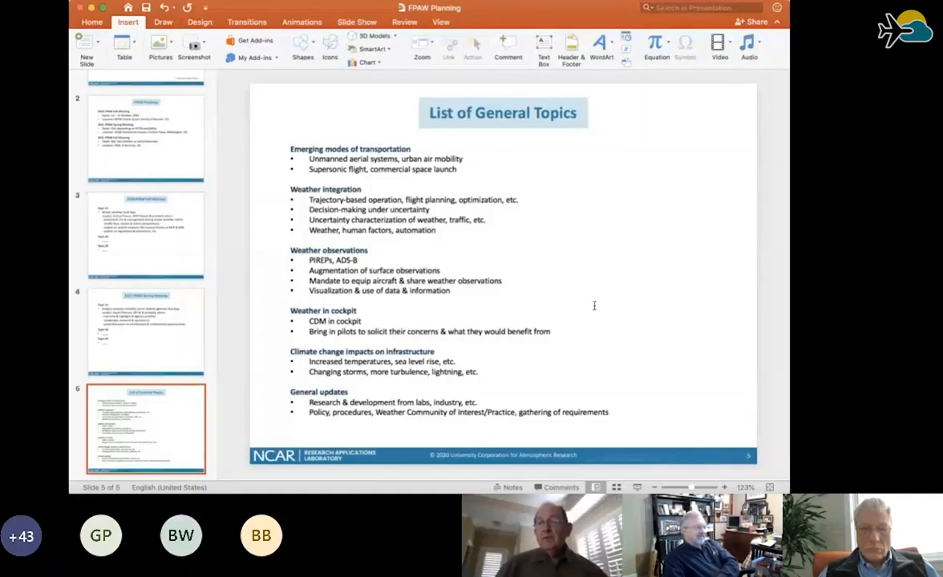
{"action": "mouse_move", "coordinate": [690, 303]}
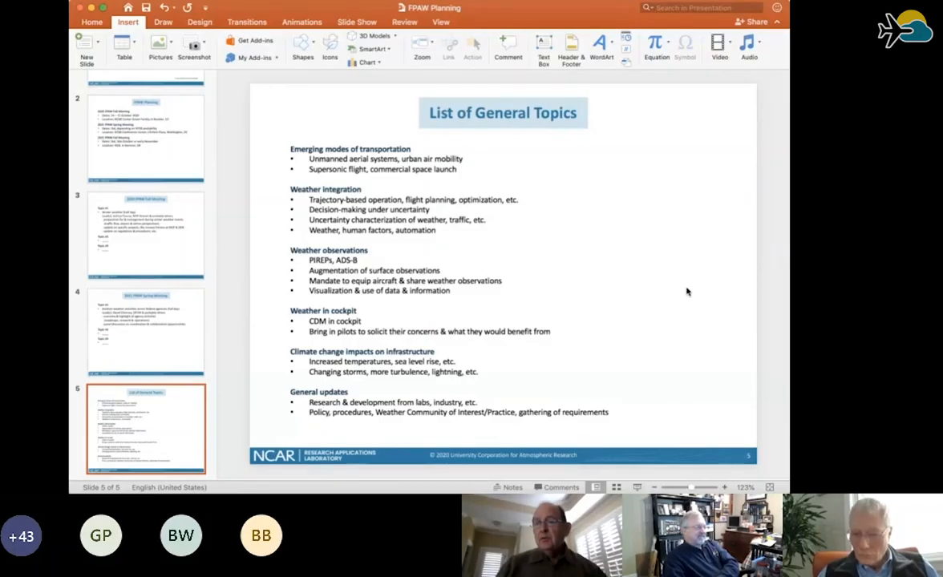
{"action": "mouse_move", "coordinate": [687, 274]}
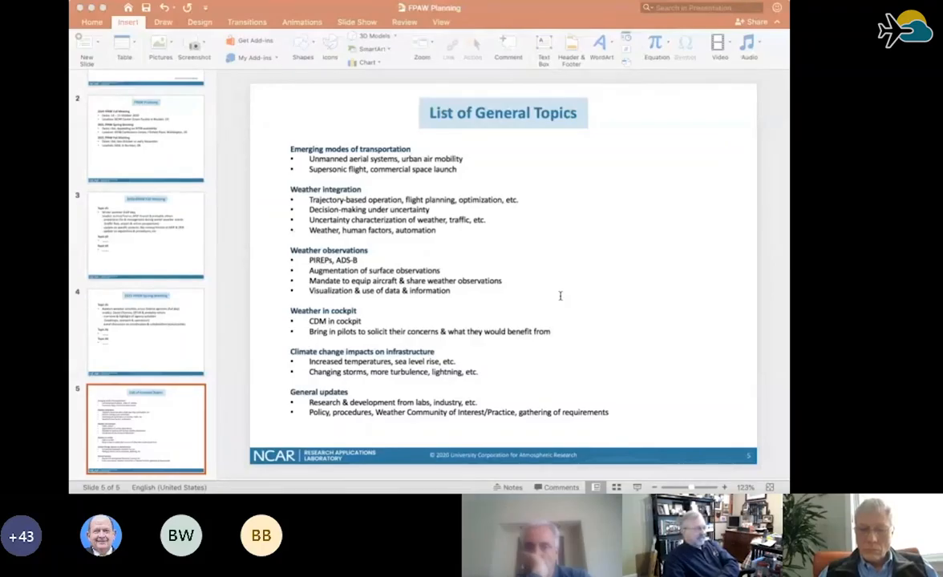
{"action": "mouse_move", "coordinate": [685, 221]}
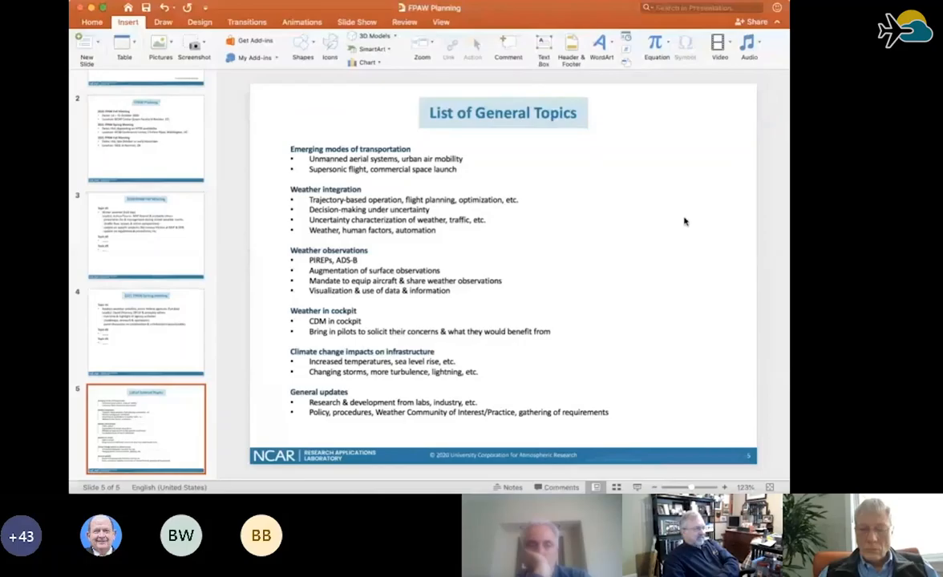
{"action": "mouse_move", "coordinate": [766, 404]}
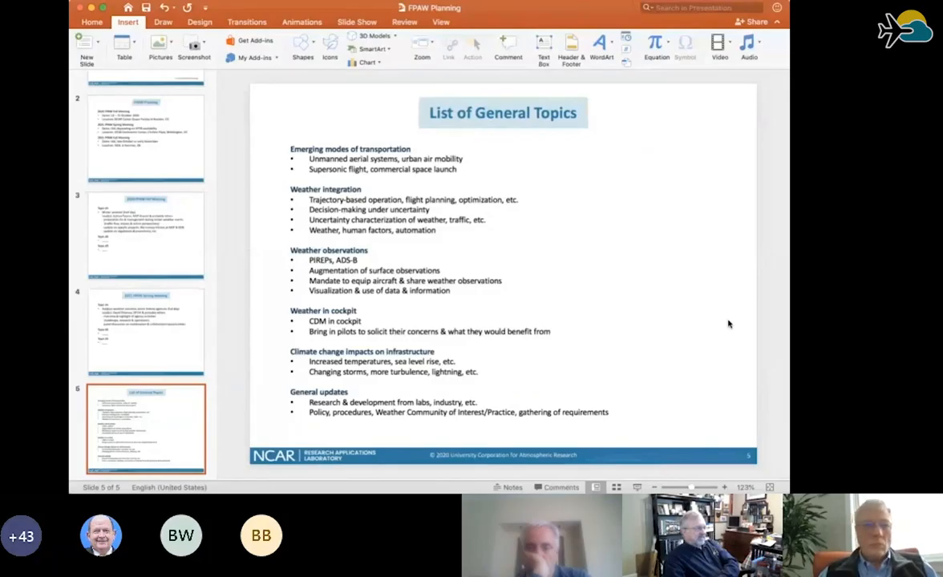
{"action": "mouse_move", "coordinate": [624, 15]}
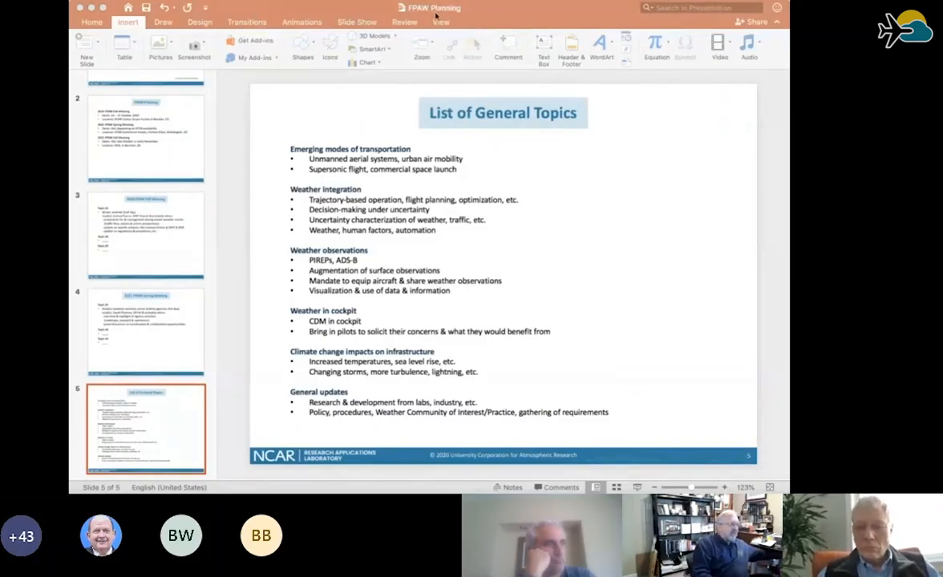
{"action": "mouse_move", "coordinate": [656, 210]}
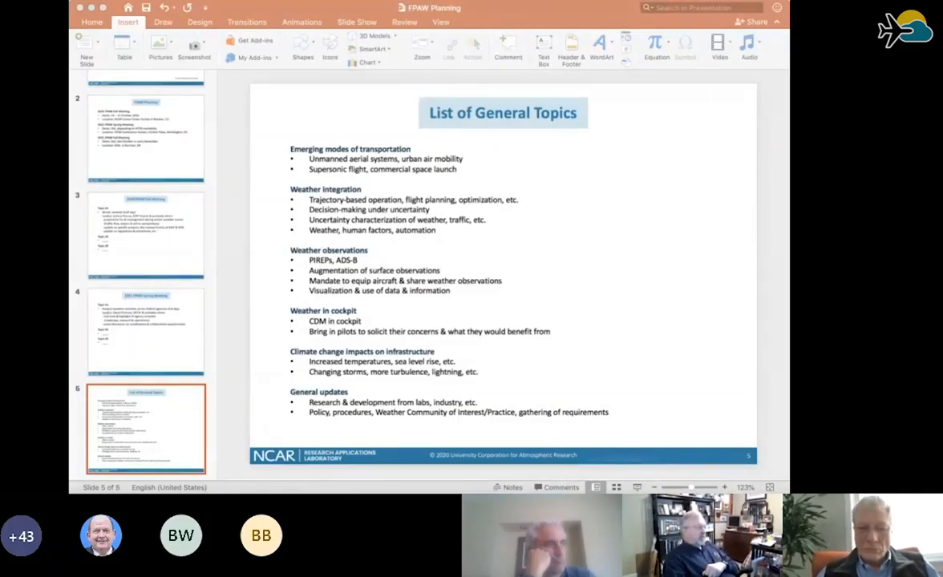
{"action": "mouse_move", "coordinate": [428, 355]}
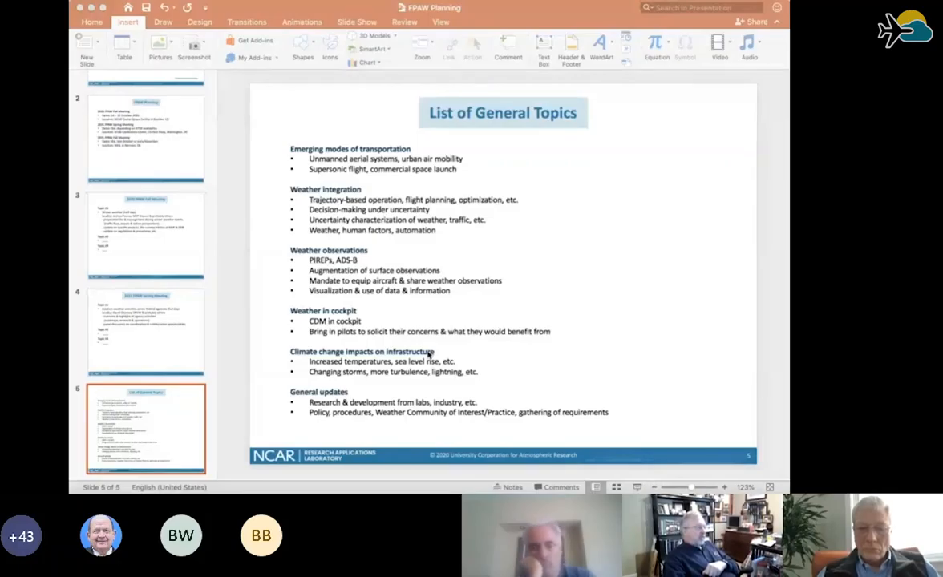
{"action": "mouse_move", "coordinate": [758, 313]}
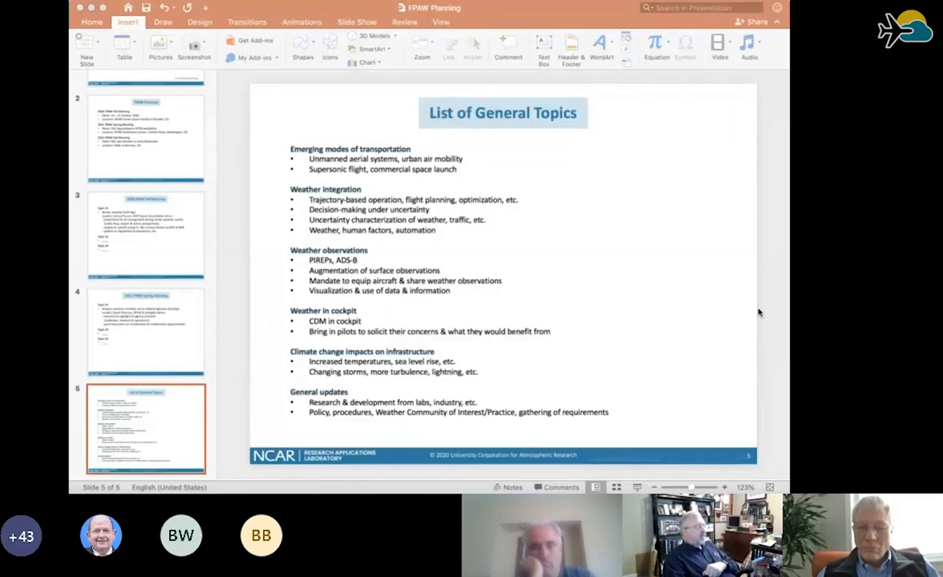
{"action": "mouse_move", "coordinate": [775, 325]}
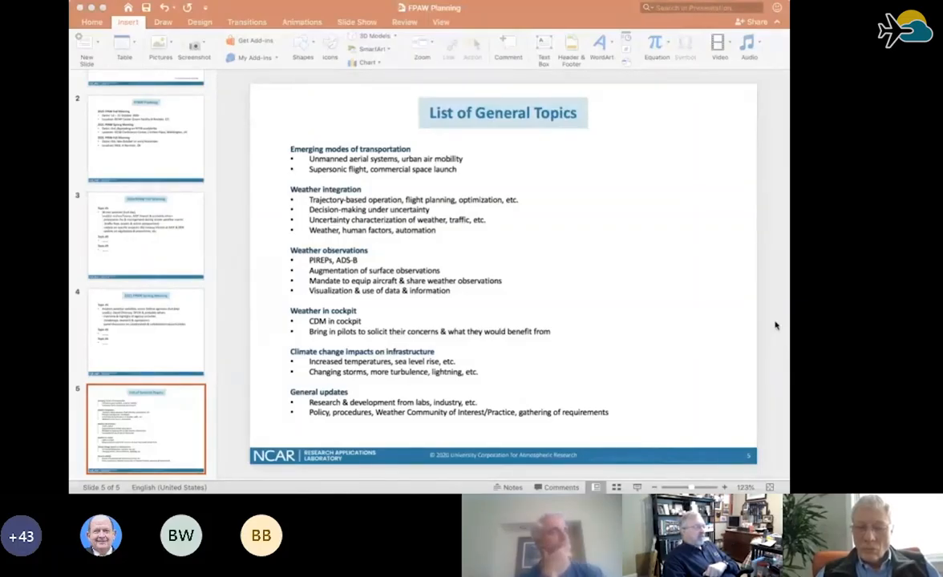
{"action": "mouse_move", "coordinate": [772, 319]}
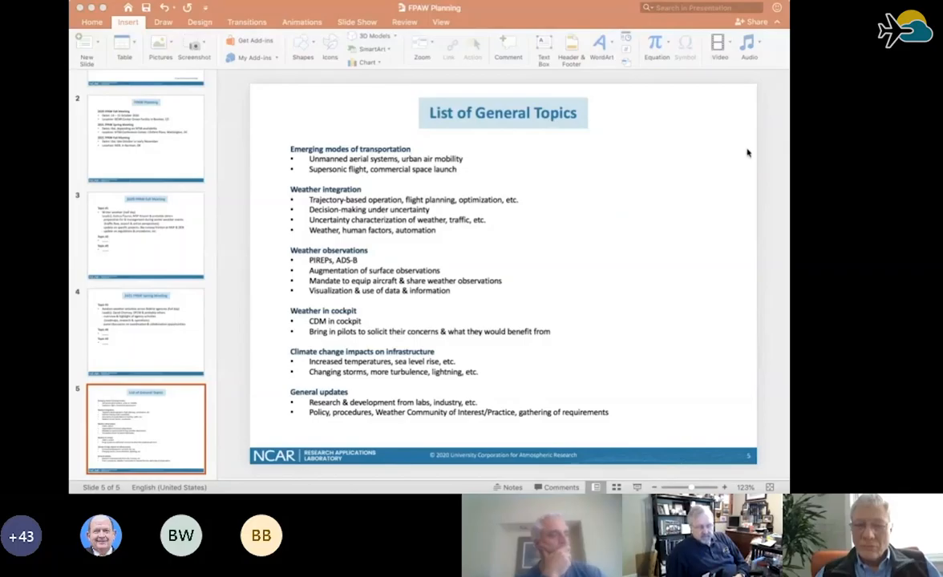
{"action": "mouse_move", "coordinate": [767, 305]}
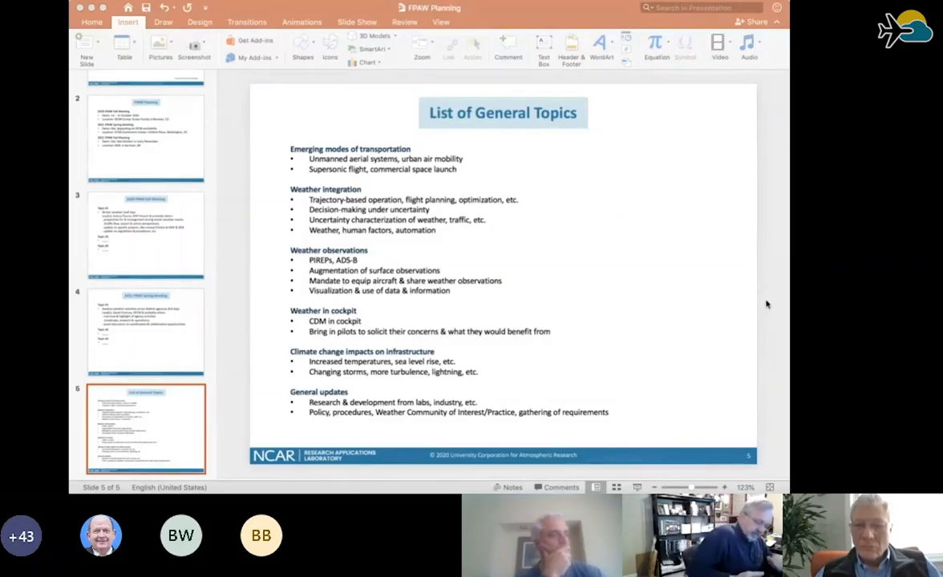
{"action": "mouse_move", "coordinate": [770, 318]}
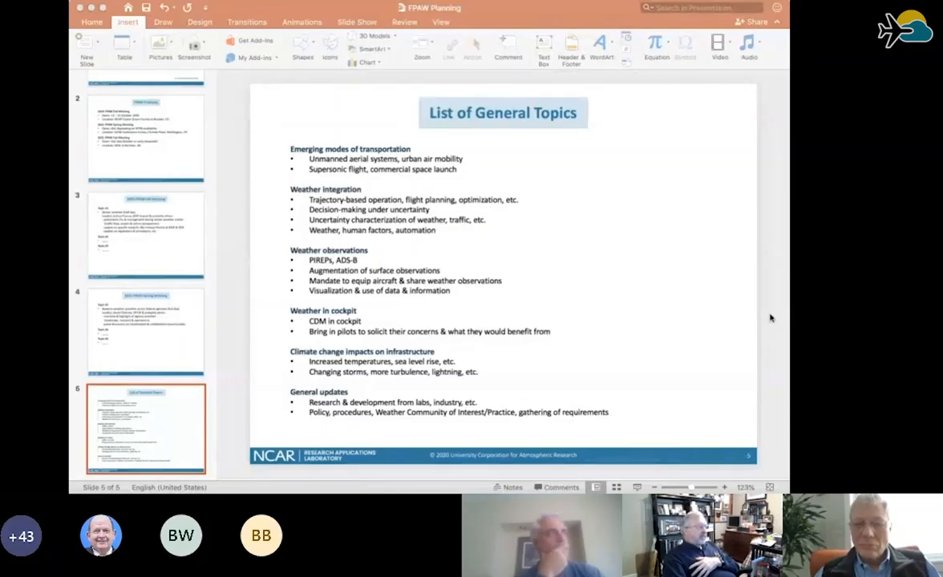
{"action": "mouse_move", "coordinate": [778, 343]}
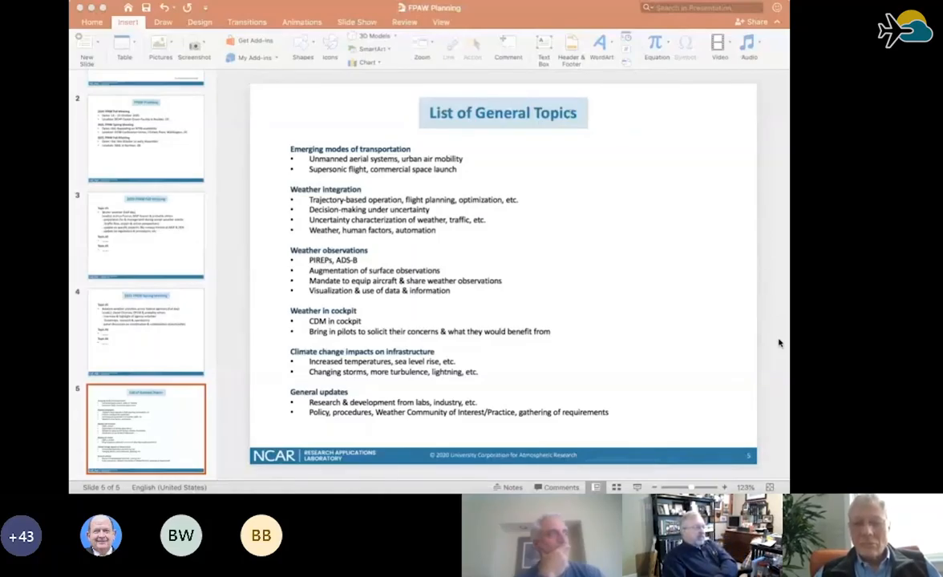
{"action": "mouse_move", "coordinate": [773, 334]}
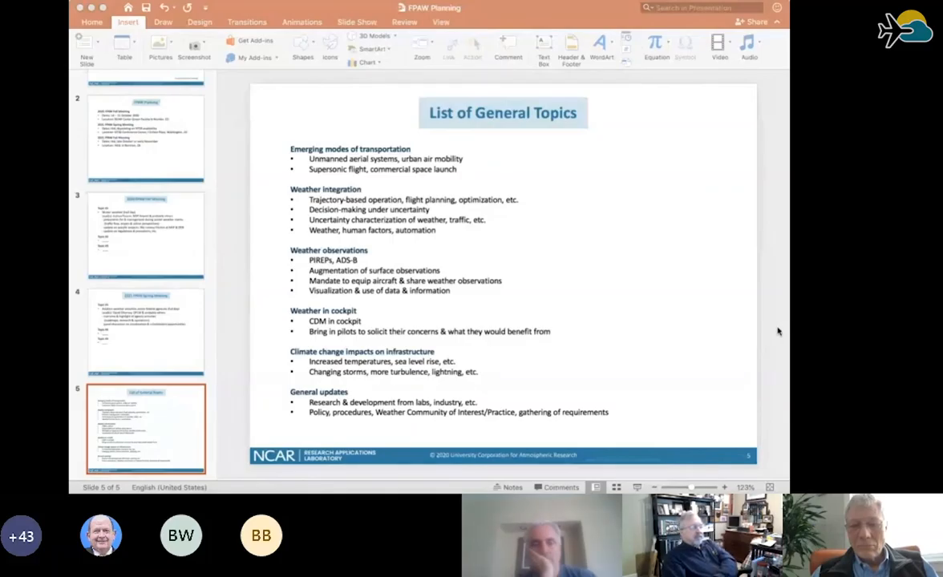
{"action": "mouse_move", "coordinate": [777, 332]}
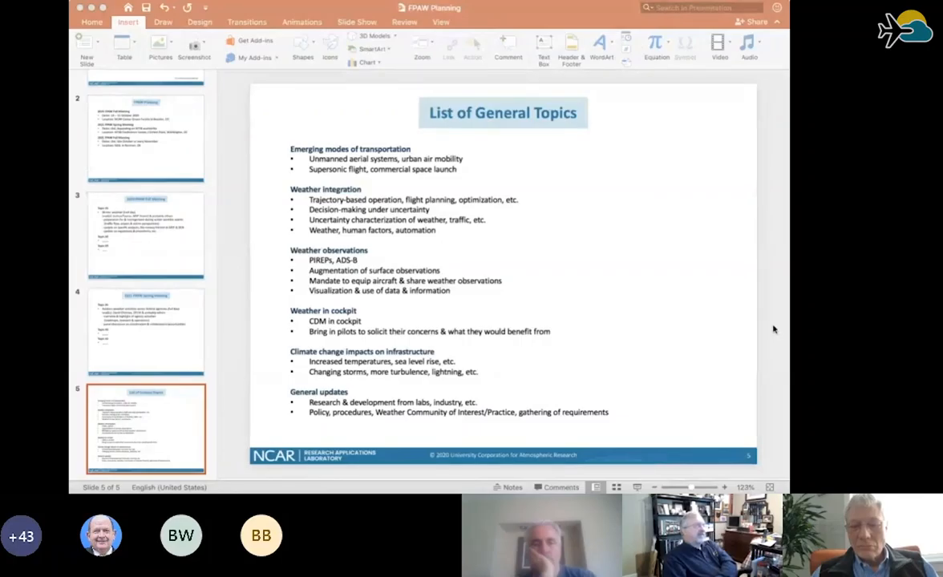
{"action": "mouse_move", "coordinate": [771, 339]}
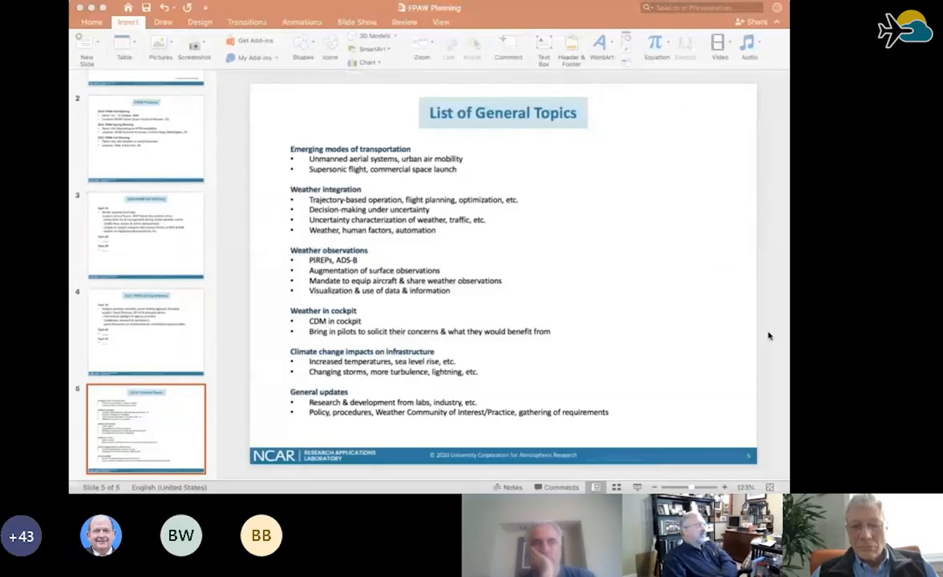
{"action": "mouse_move", "coordinate": [765, 324]}
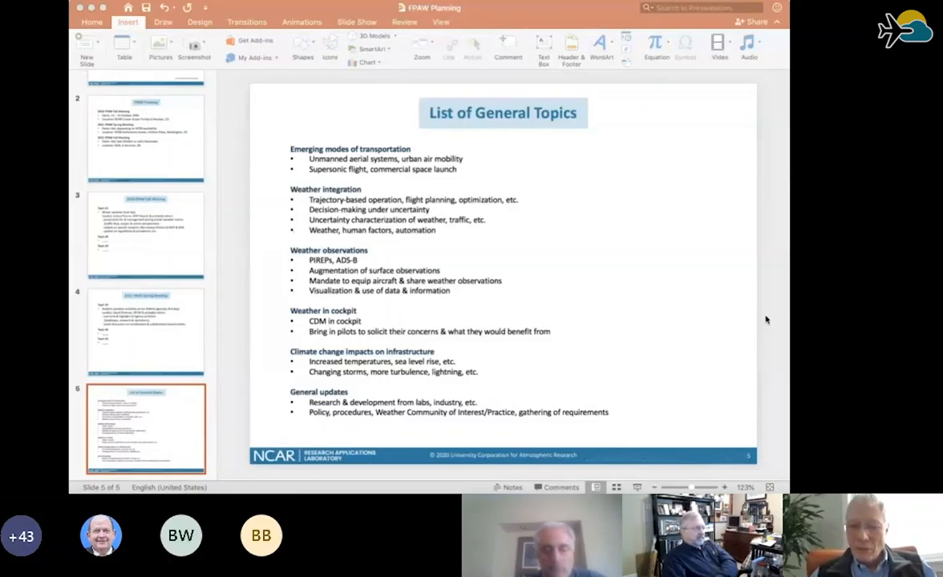
{"action": "mouse_move", "coordinate": [768, 319]}
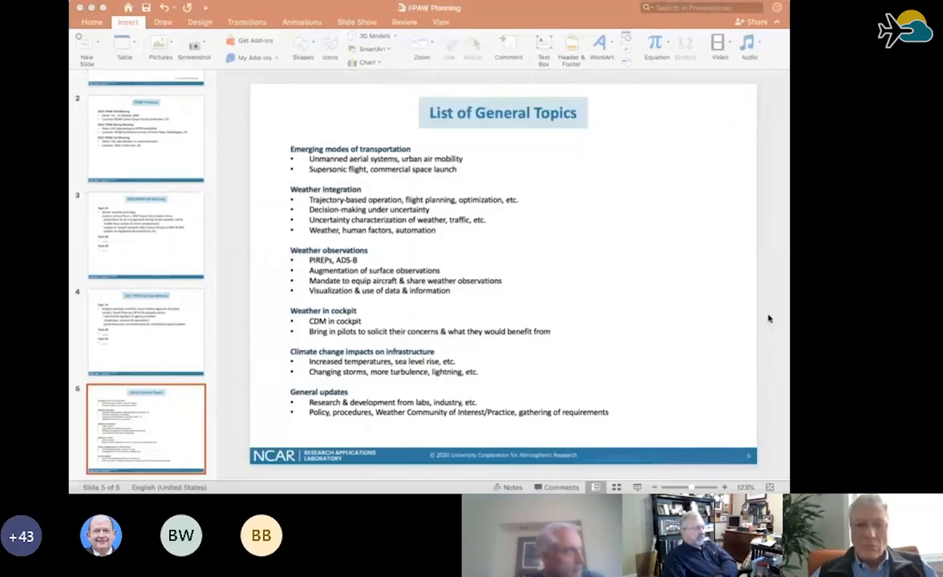
{"action": "mouse_move", "coordinate": [388, 296]}
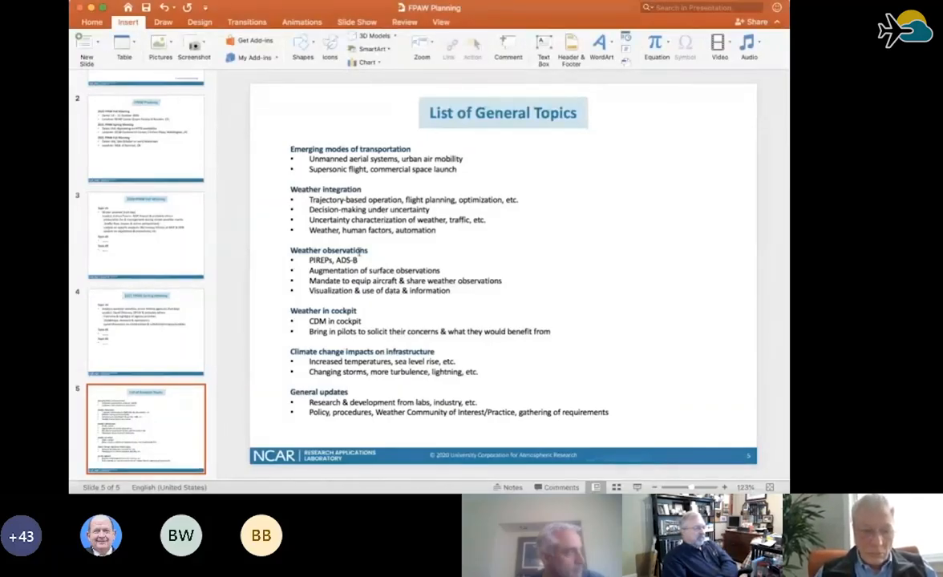
Append ', webcam (VWOS)' to the 'PIREPs, ADS-B' bullet.
{"action": "type", "text": "webca"}
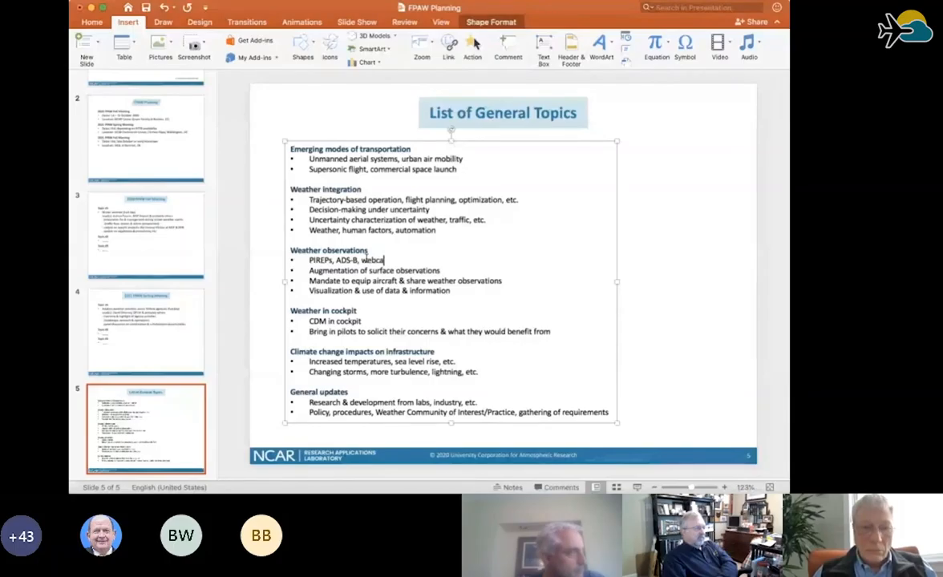
{"action": "type", "text": "m"}
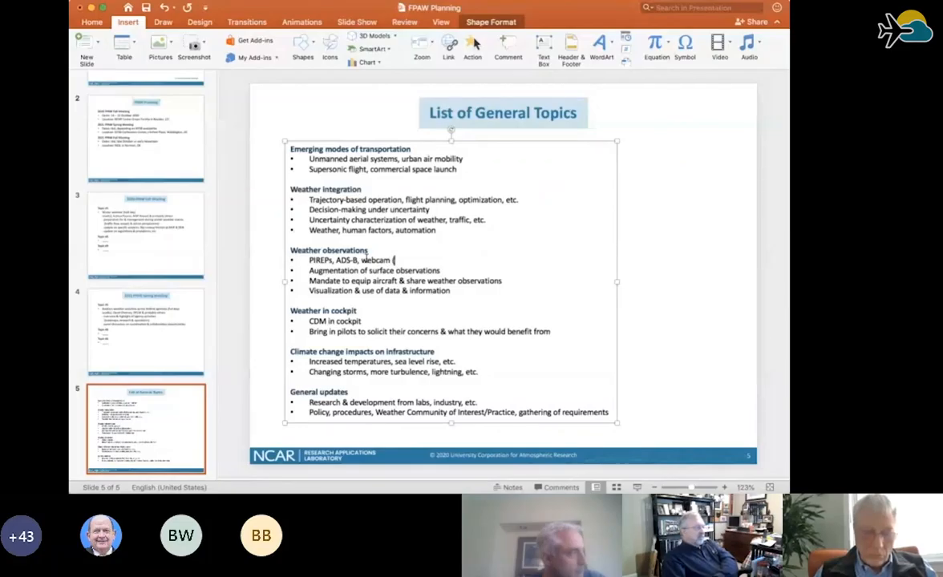
{"action": "type", "text": "(VWOS)"}
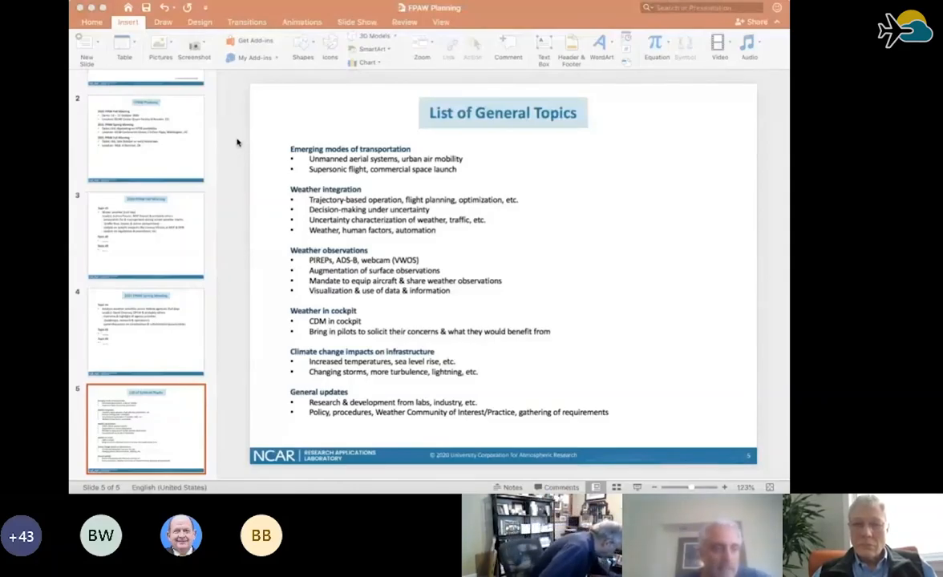
{"action": "mouse_move", "coordinate": [266, 118]}
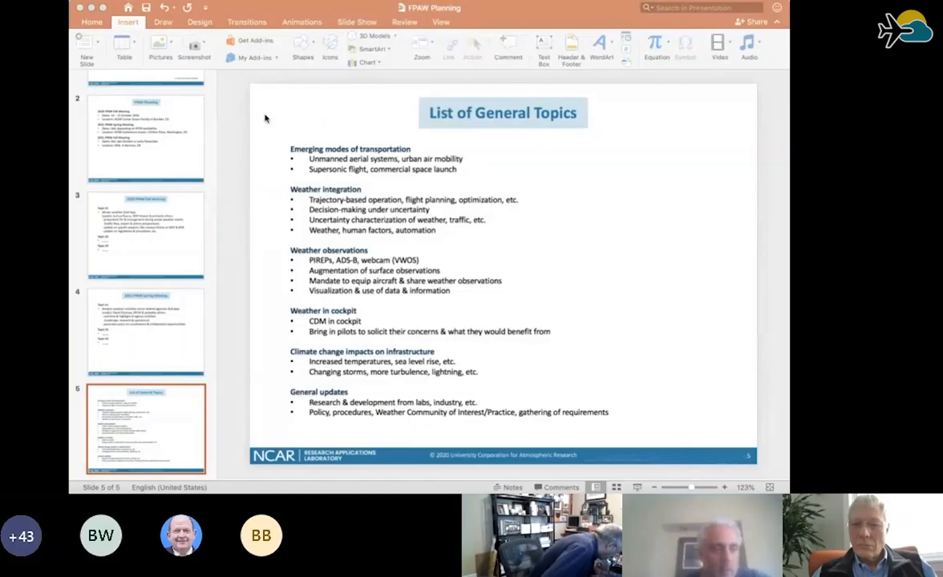
{"action": "mouse_move", "coordinate": [251, 142]}
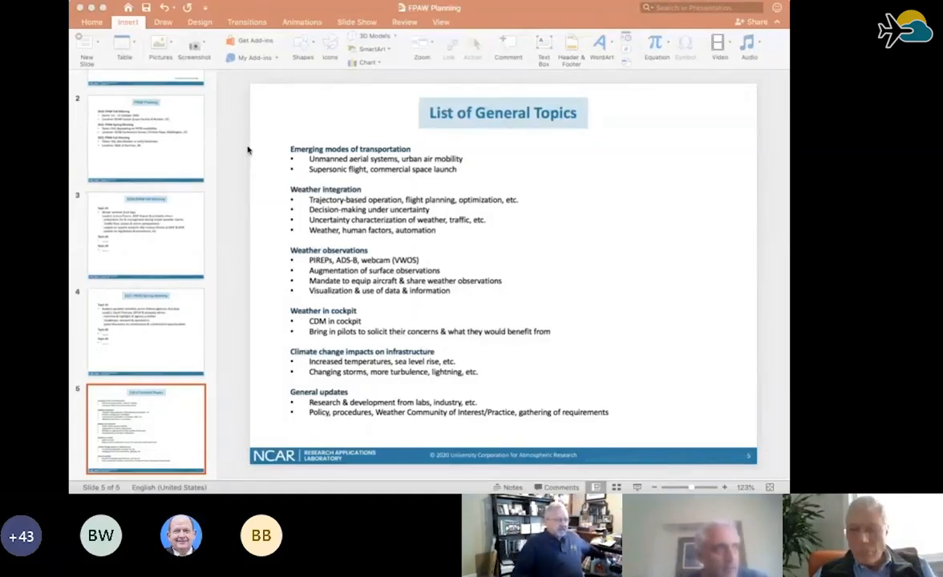
{"action": "mouse_move", "coordinate": [148, 189]}
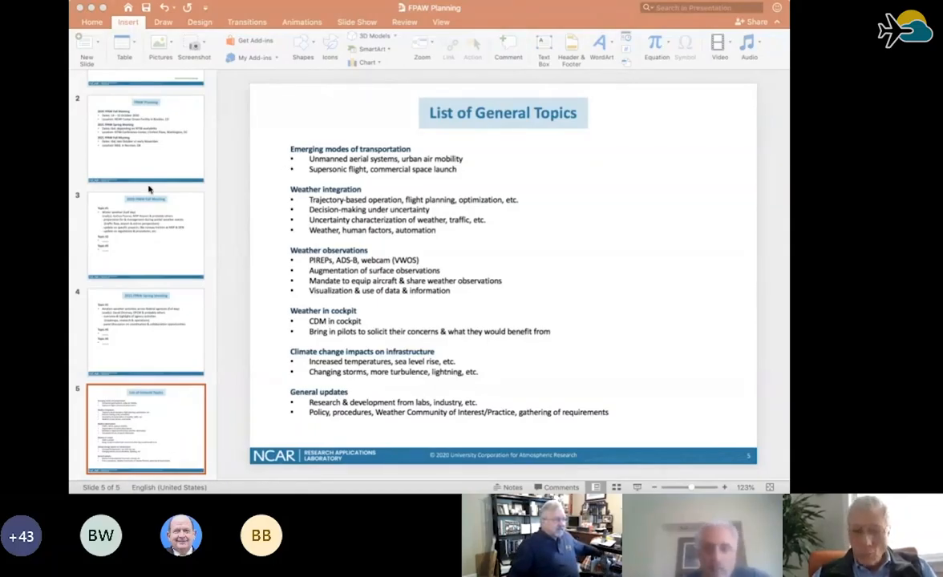
{"action": "mouse_move", "coordinate": [604, 399]}
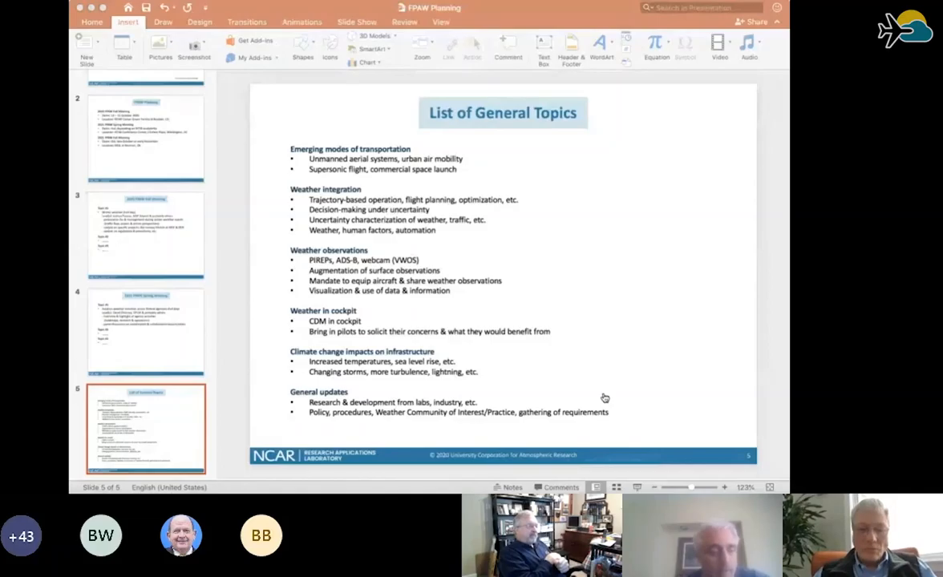
{"action": "mouse_move", "coordinate": [237, 220]}
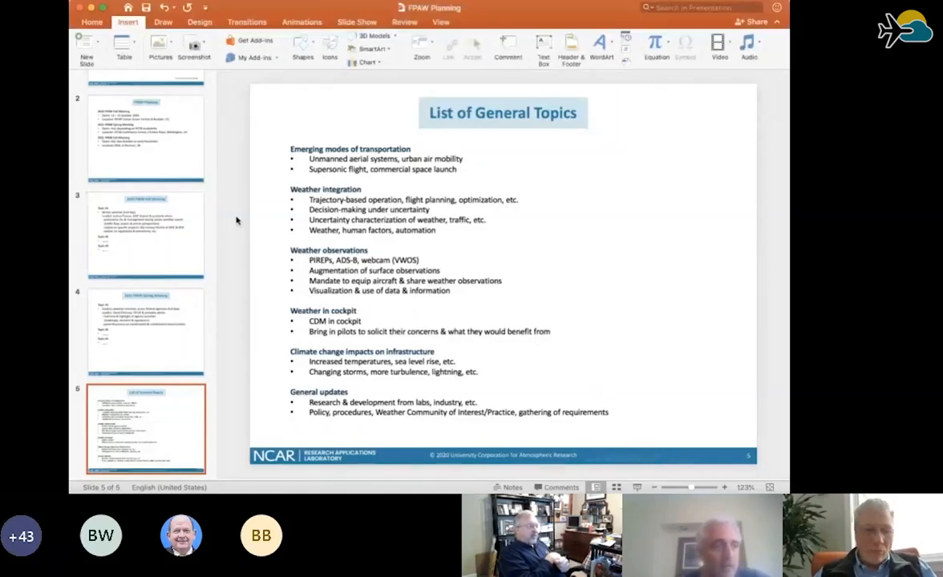
{"action": "mouse_move", "coordinate": [639, 154]}
{"action": "type", "text": "Forma"}
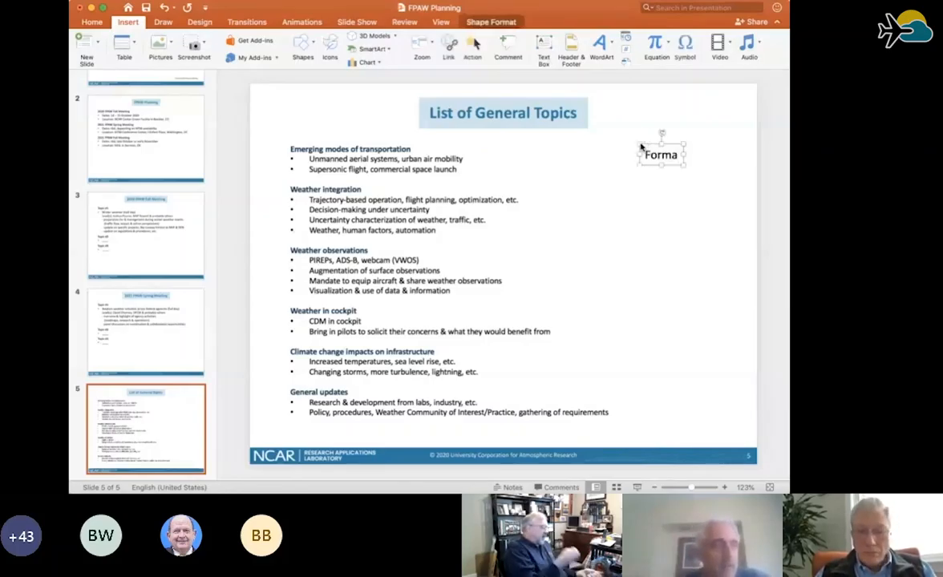
{"action": "type", "text": "t"}
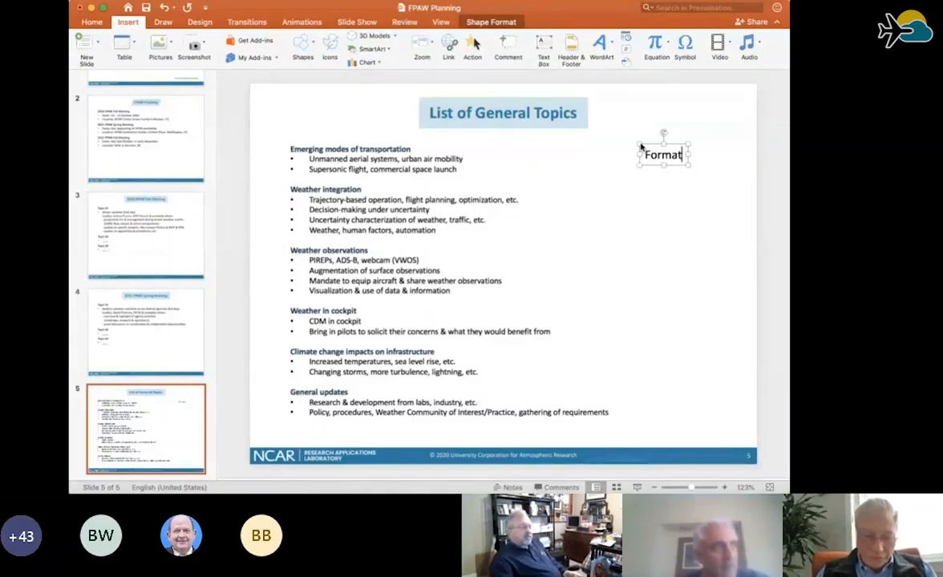
{"action": "type", "text": ":"}
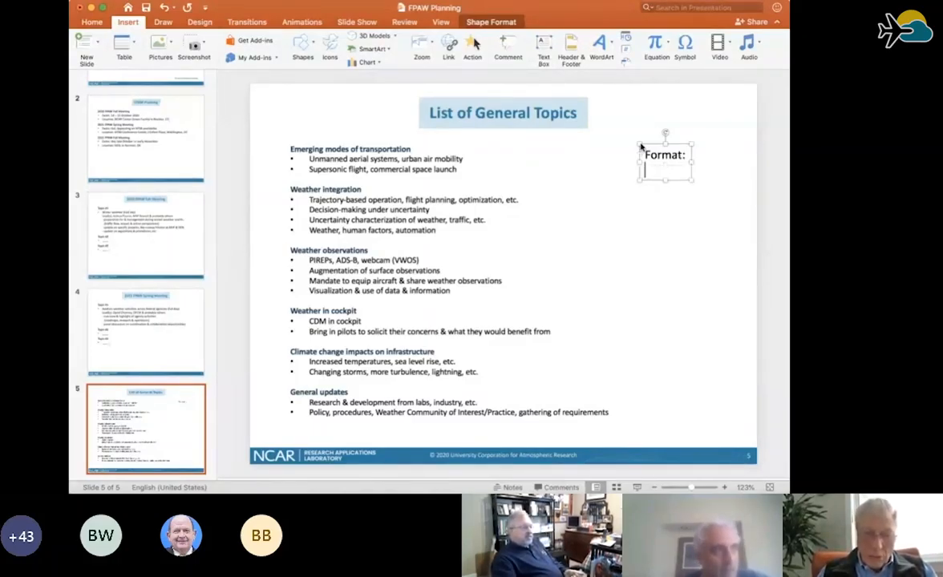
{"action": "type", "text": "- substantial"}
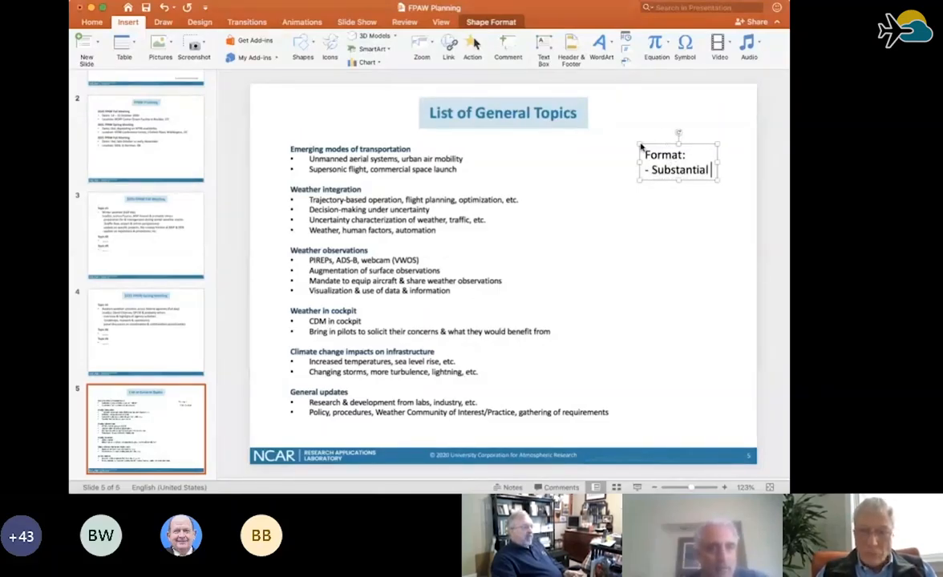
{"action": "type", "text": "session"}
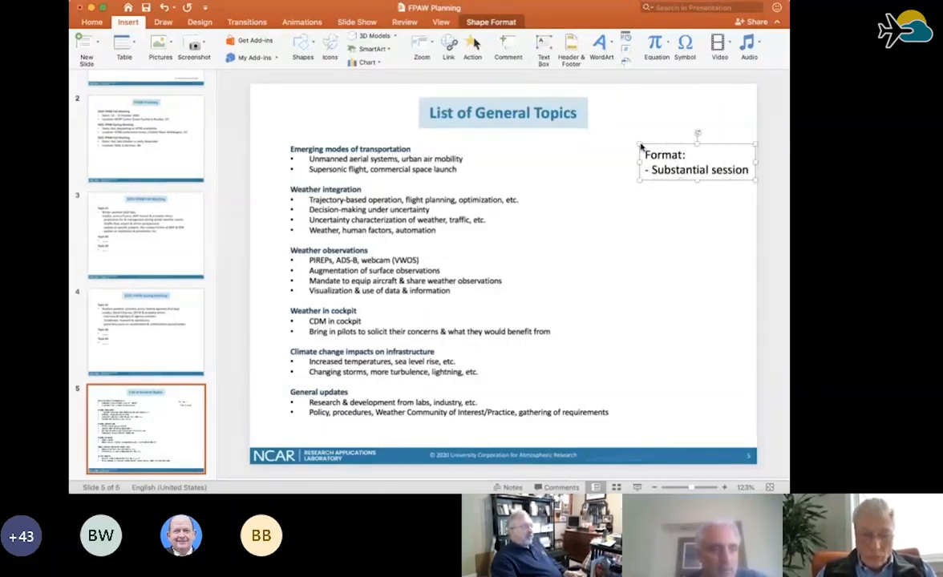
{"action": "type", "text": "on topic"}
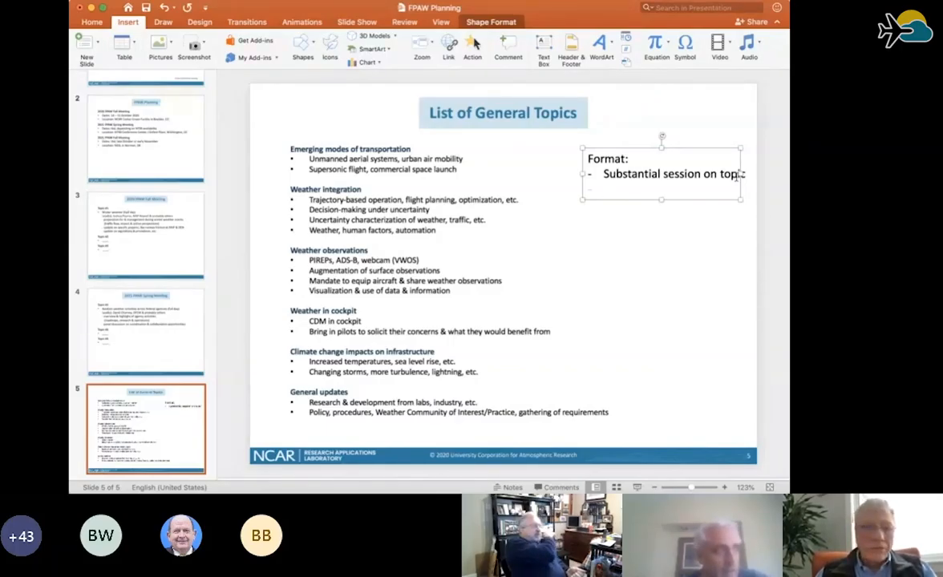
{"action": "type", "text": "Brief update session"}
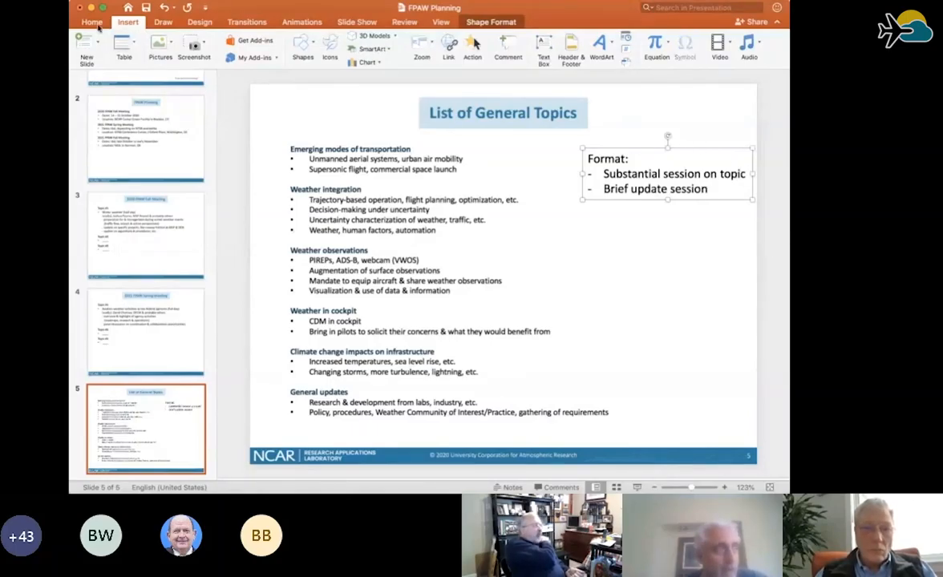
{"action": "left_click", "coordinate": [91, 21]}
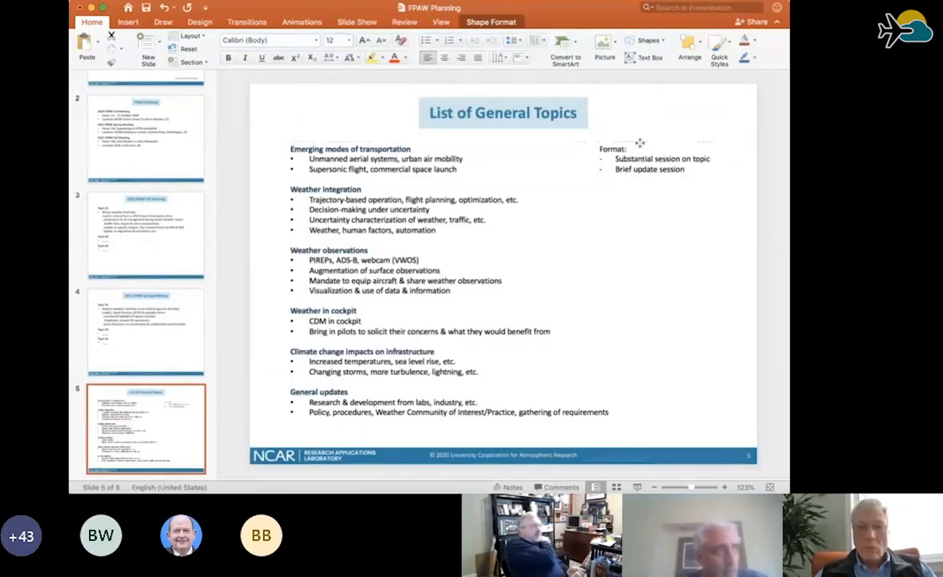
{"action": "left_click", "coordinate": [652, 159]}
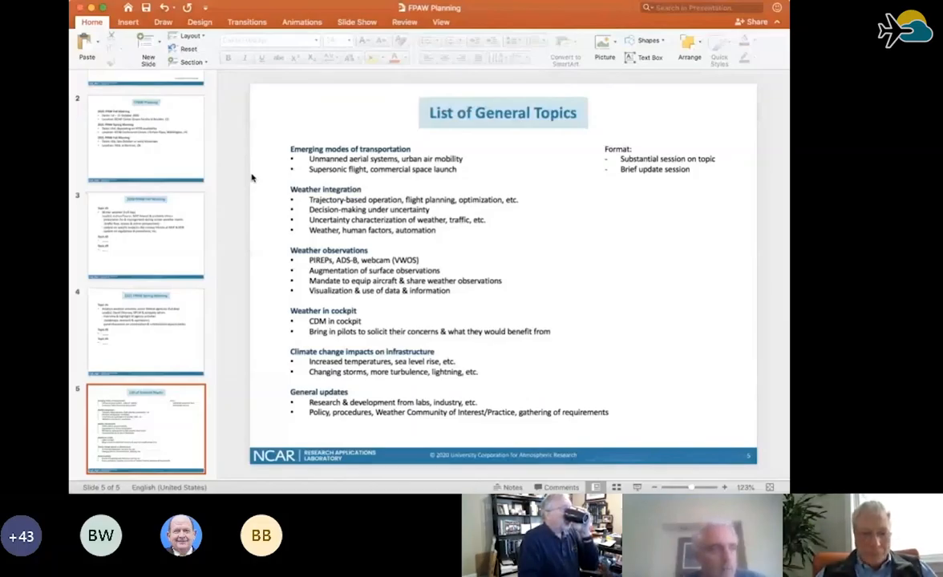
{"action": "mouse_move", "coordinate": [246, 269]}
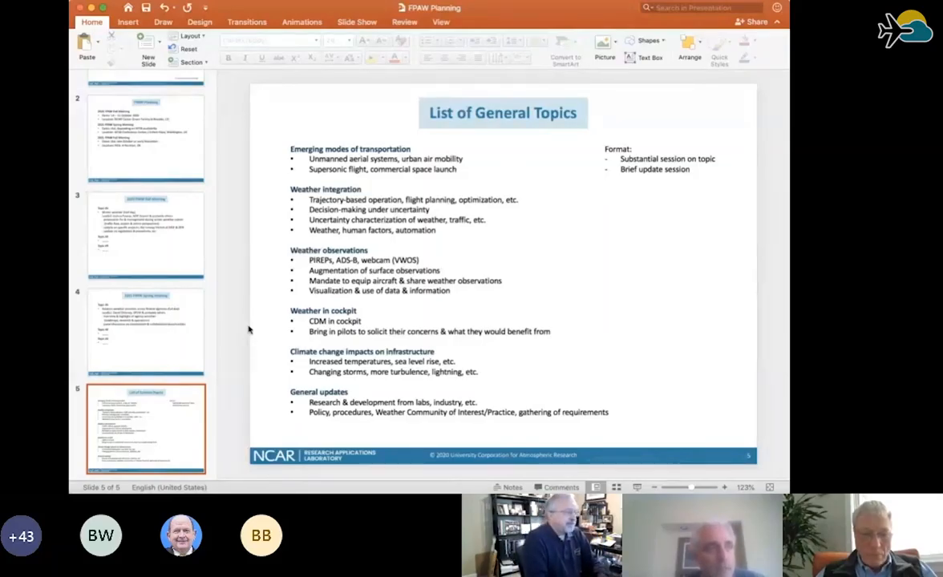
{"action": "mouse_move", "coordinate": [619, 419]}
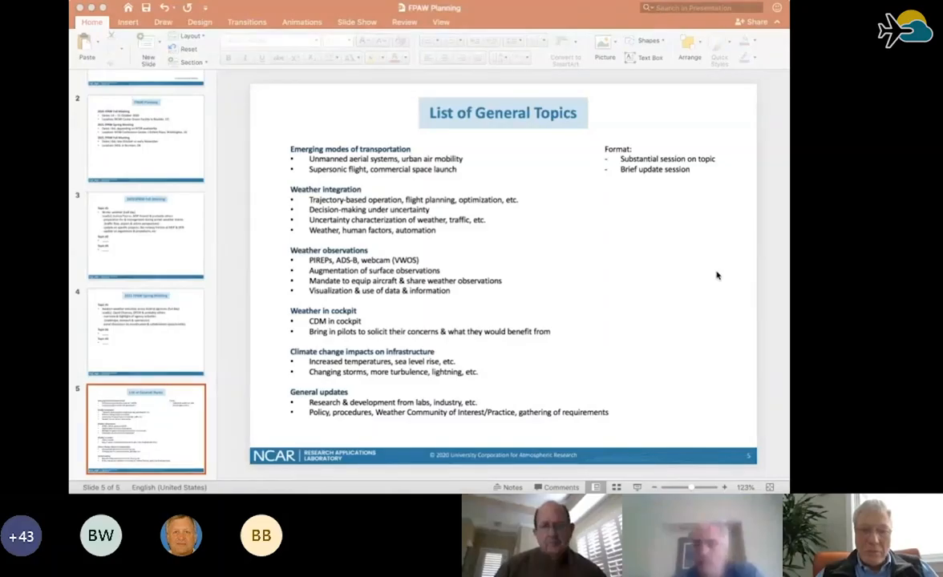
{"action": "mouse_move", "coordinate": [627, 362]}
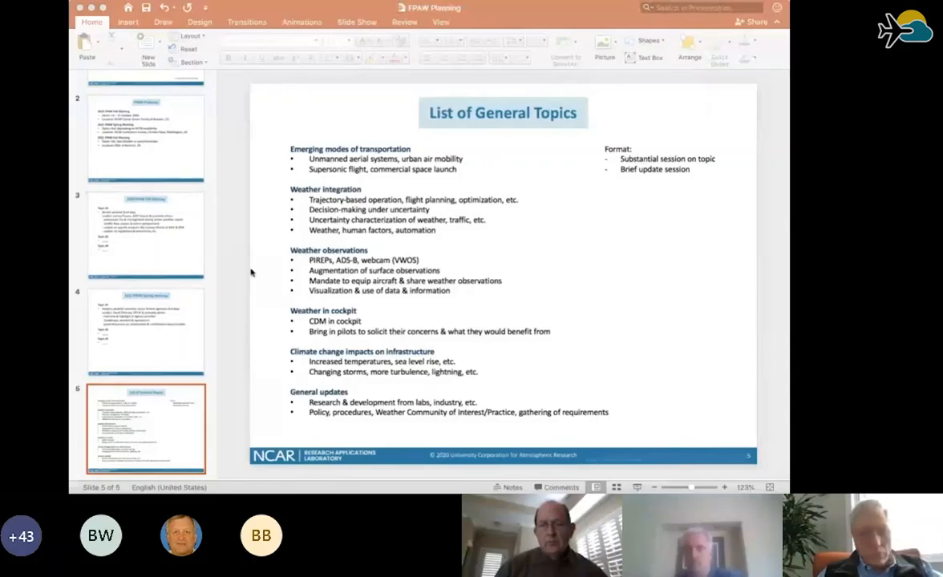
{"action": "mouse_move", "coordinate": [238, 277]}
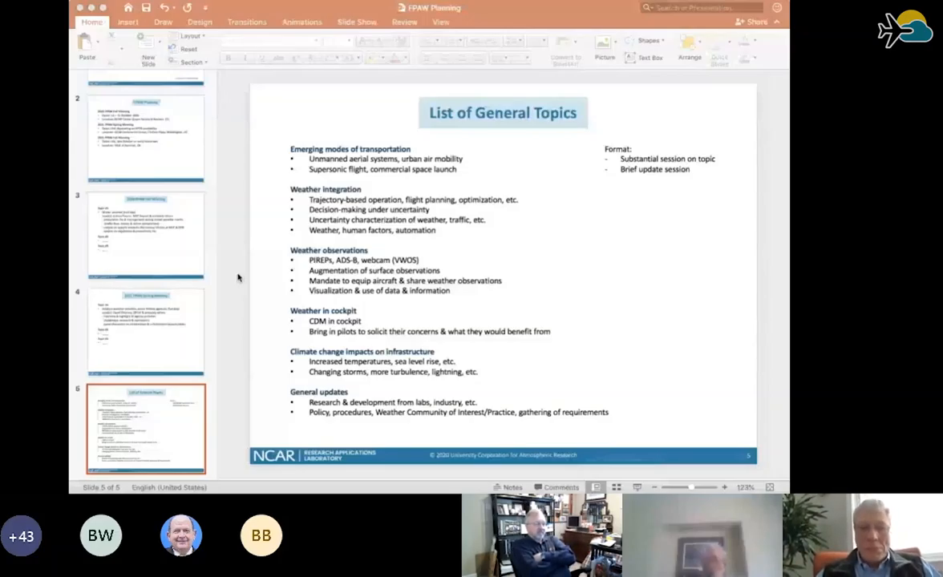
{"action": "mouse_move", "coordinate": [240, 265]}
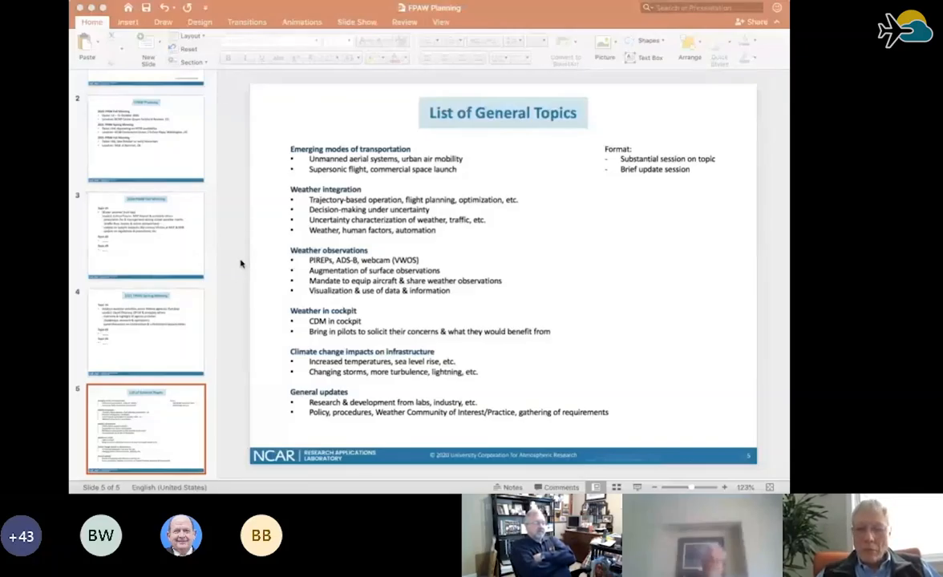
{"action": "mouse_move", "coordinate": [693, 416]}
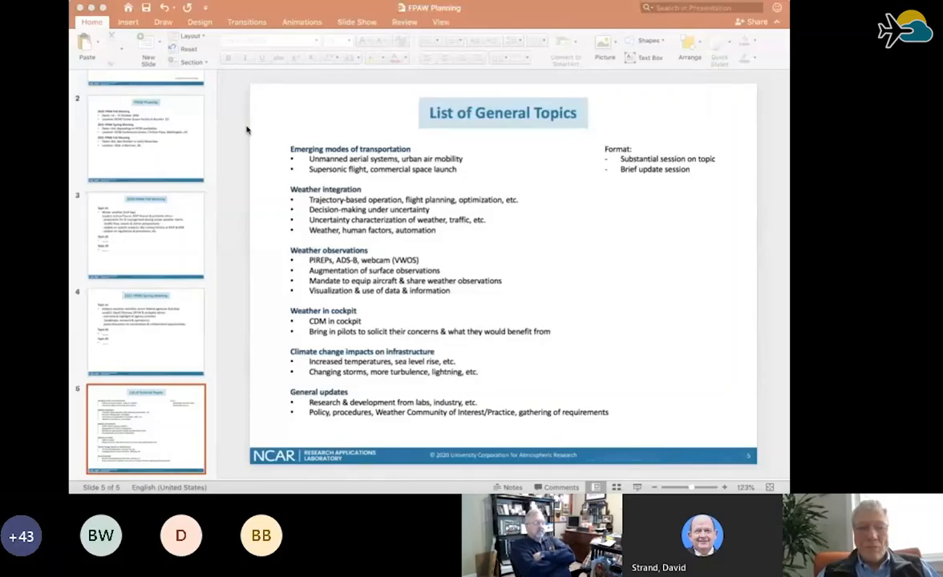
{"action": "mouse_move", "coordinate": [240, 128]}
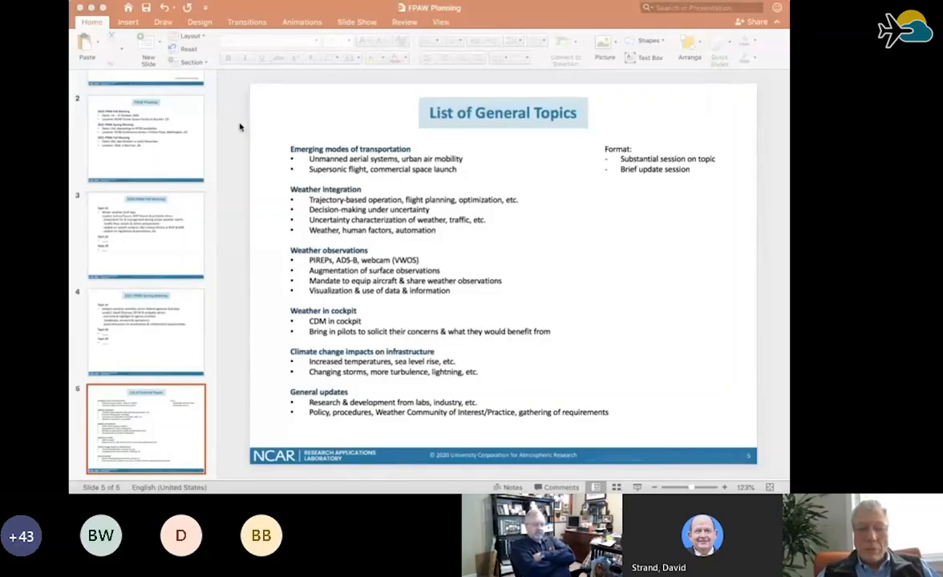
{"action": "mouse_move", "coordinate": [255, 6]}
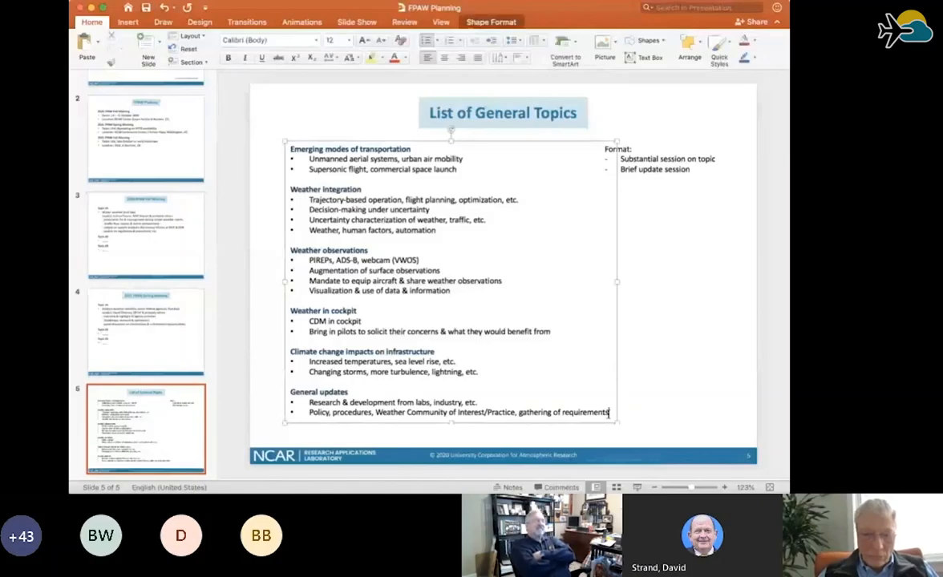
Add a 'Funding challenges' bullet at the end of General updates.
{"action": "key", "text": "enter"}
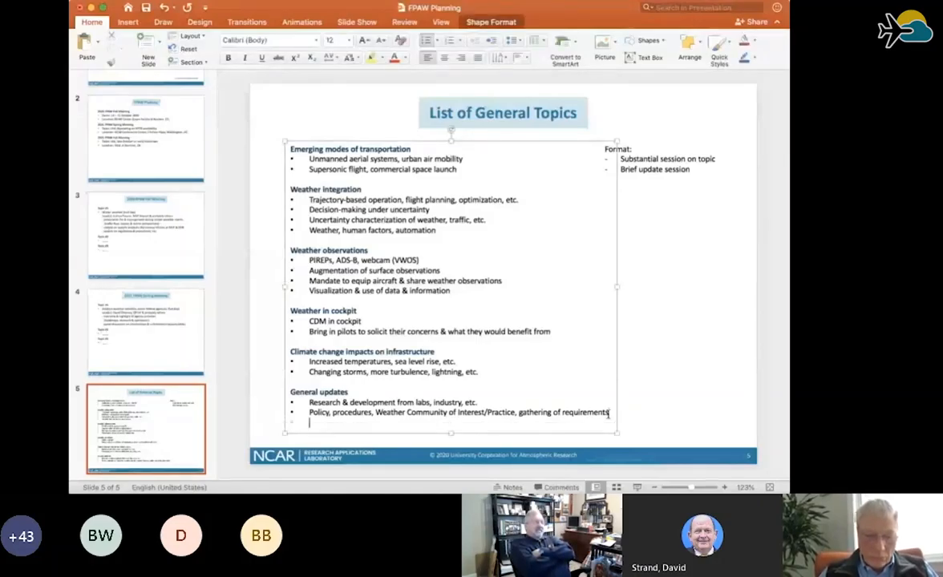
{"action": "type", "text": "Funding challenges"}
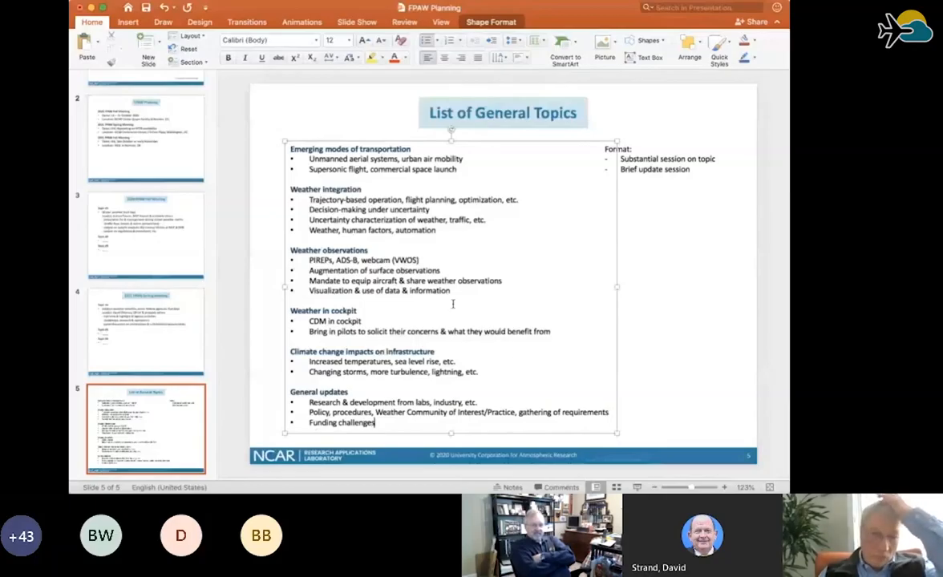
{"action": "left_click", "coordinate": [239, 234]}
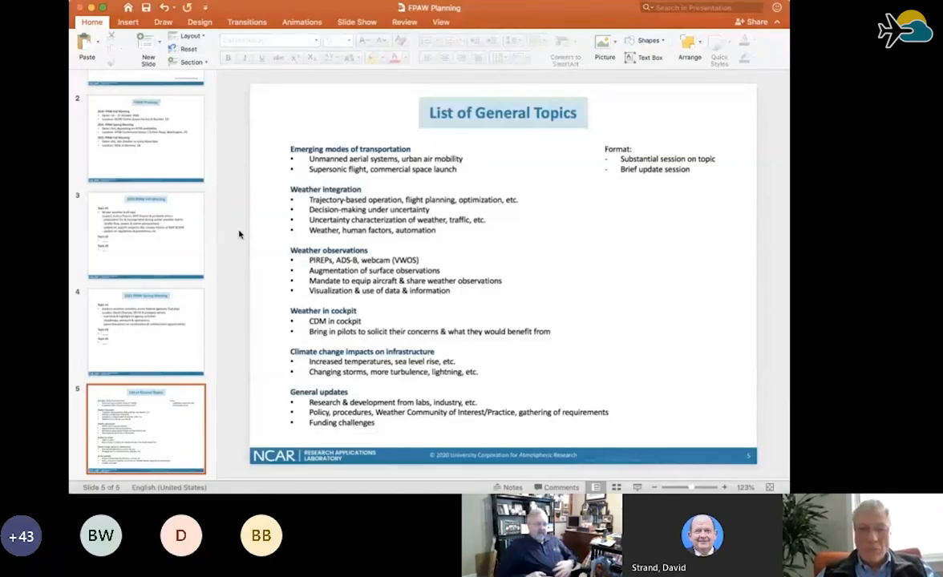
{"action": "mouse_move", "coordinate": [244, 221]}
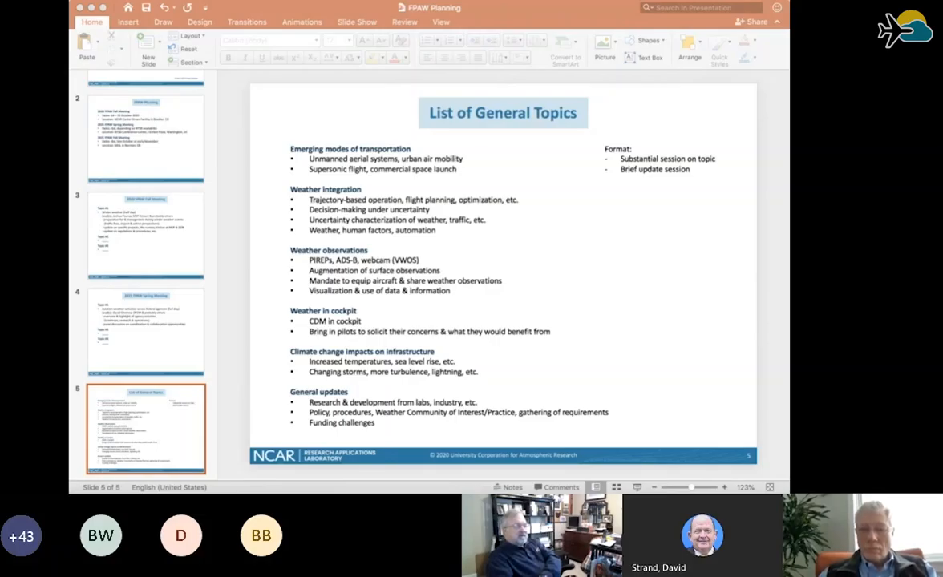
{"action": "mouse_move", "coordinate": [452, 300]}
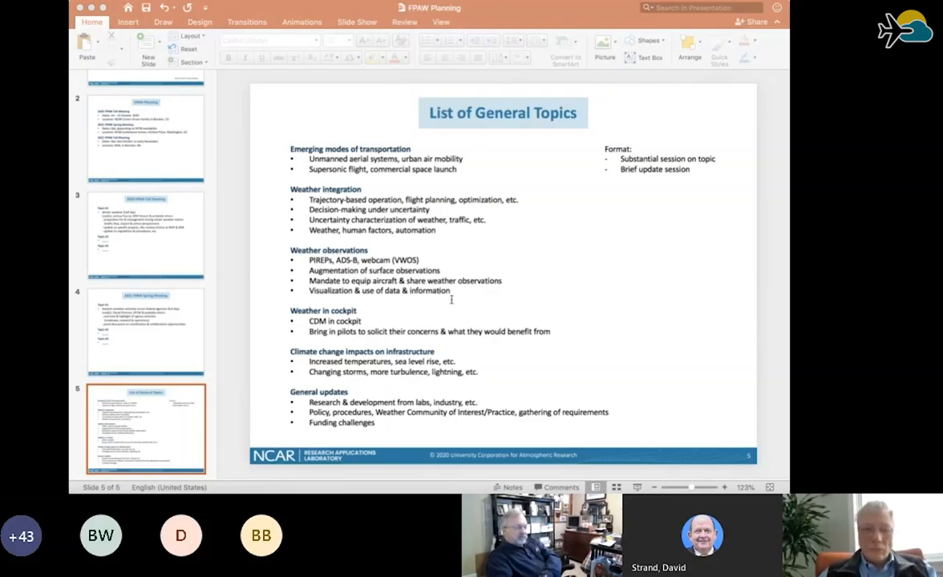
{"action": "mouse_move", "coordinate": [454, 317]}
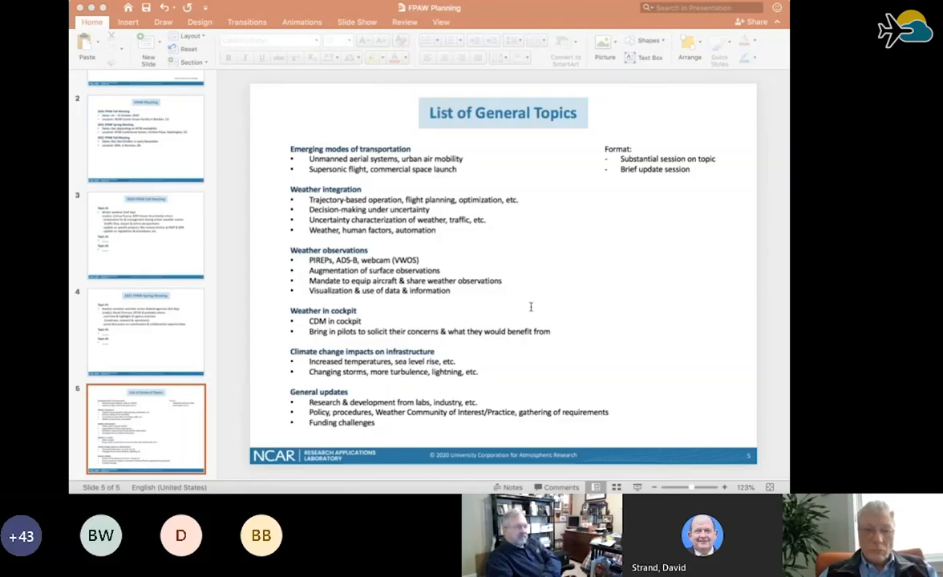
{"action": "mouse_move", "coordinate": [544, 307]}
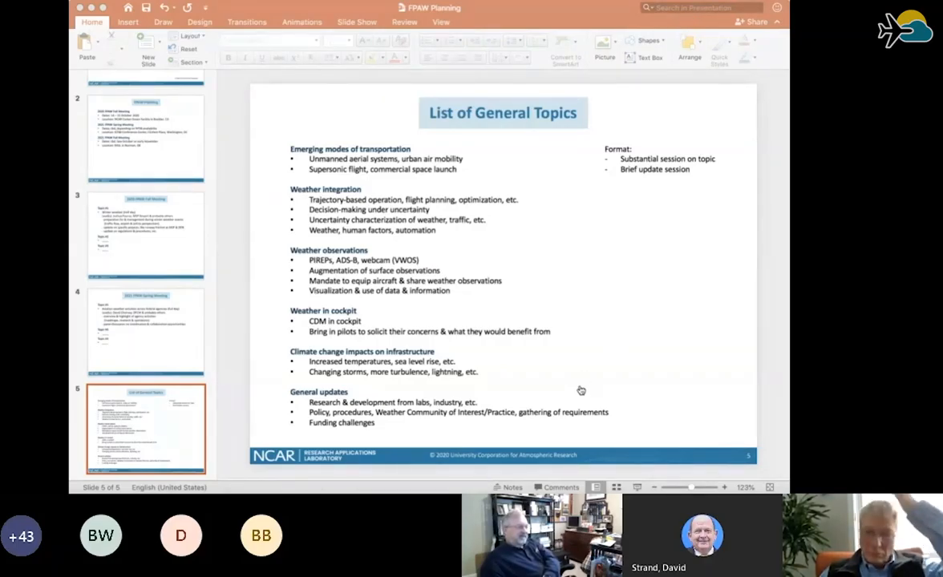
{"action": "mouse_move", "coordinate": [726, 290]}
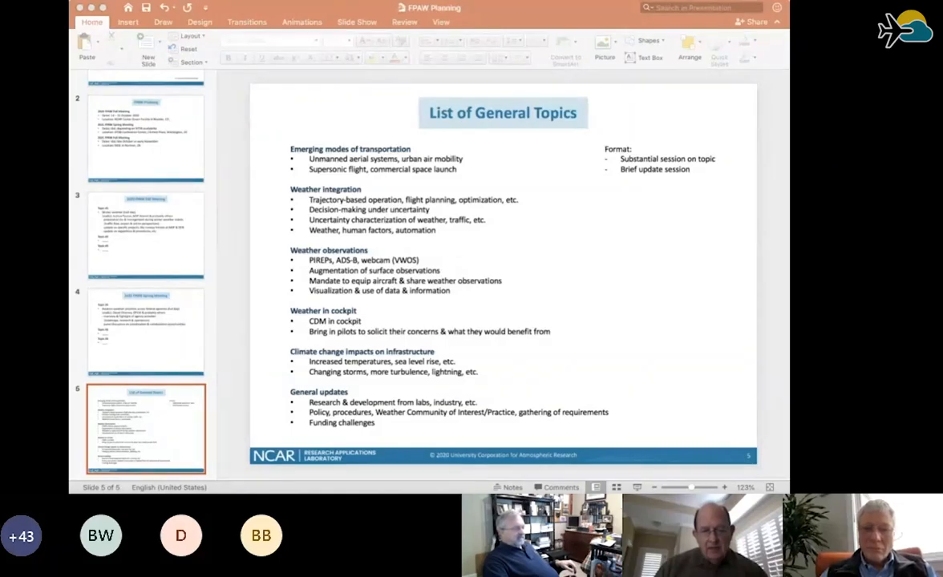
{"action": "mouse_move", "coordinate": [696, 225]}
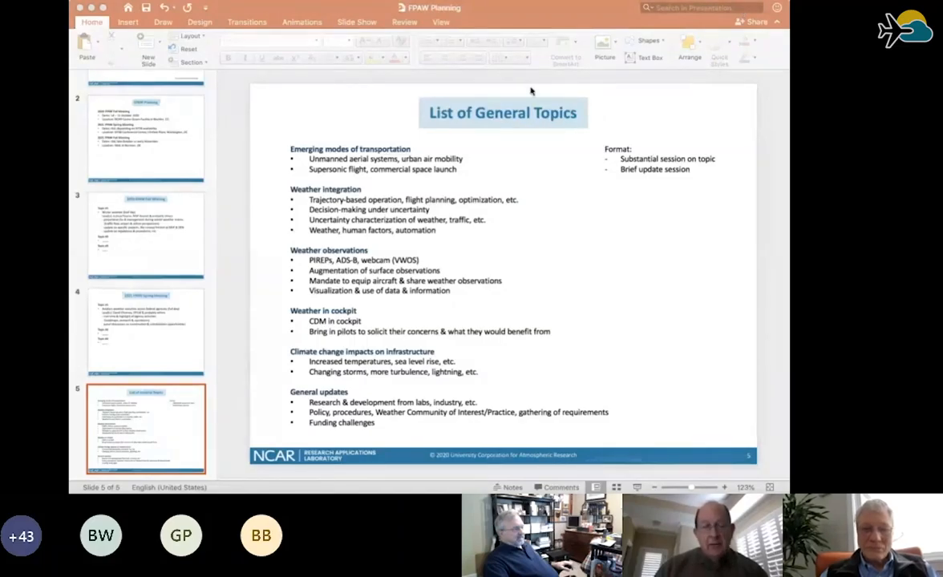
{"action": "mouse_move", "coordinate": [537, 162]}
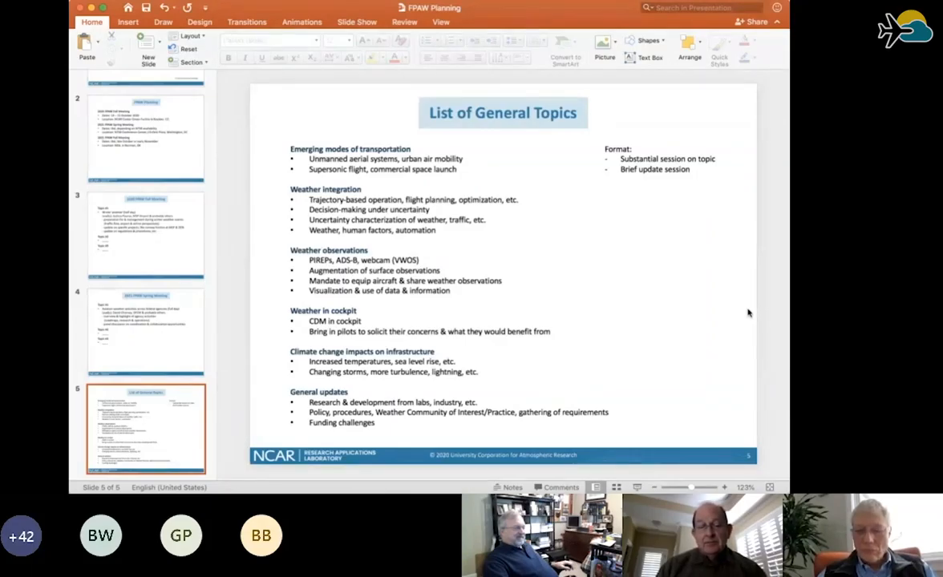
{"action": "mouse_move", "coordinate": [777, 405]}
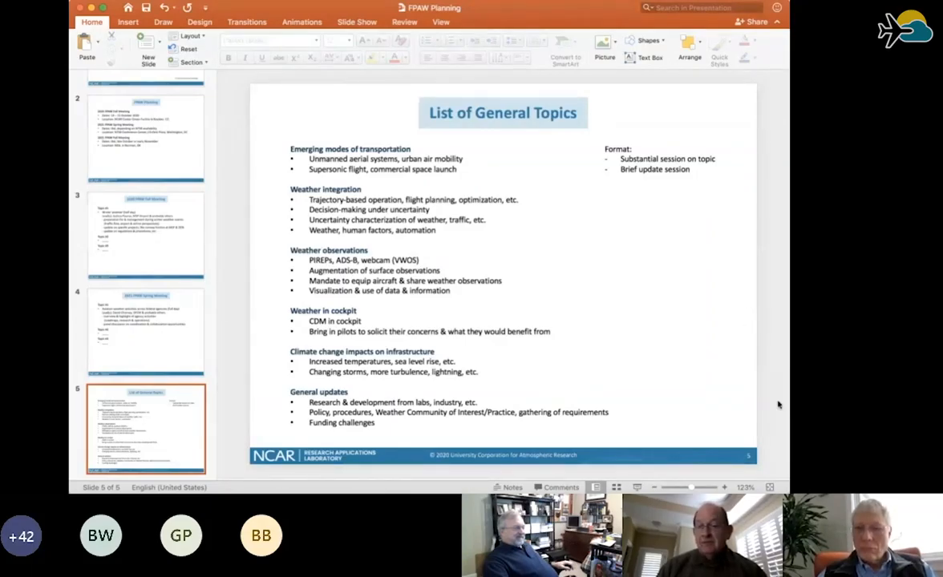
{"action": "mouse_move", "coordinate": [757, 353]}
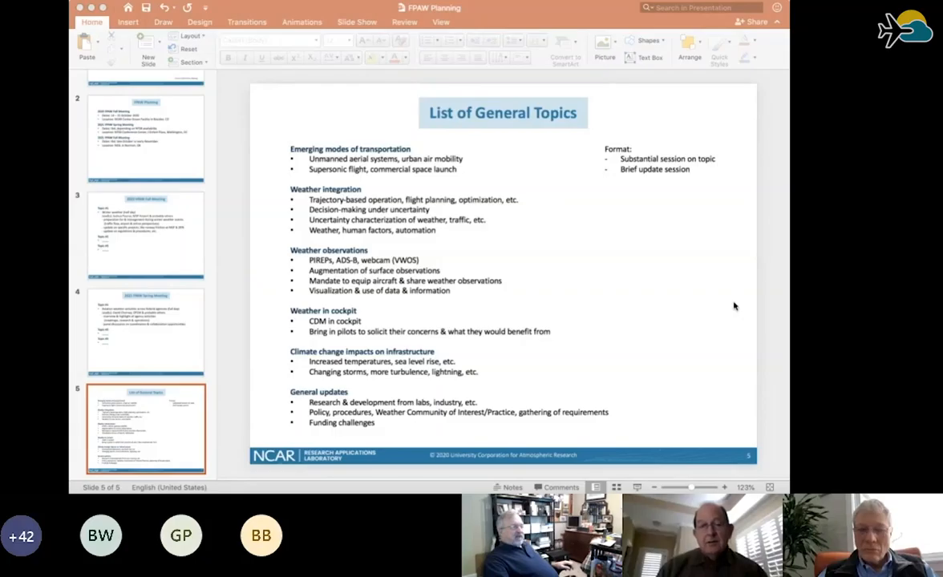
{"action": "mouse_move", "coordinate": [578, 397]}
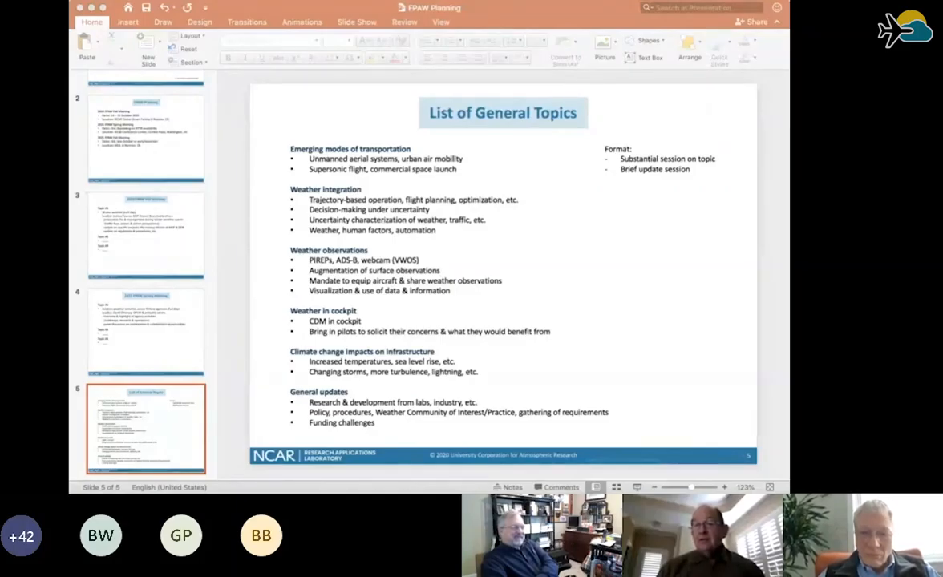
{"action": "mouse_move", "coordinate": [589, 336]}
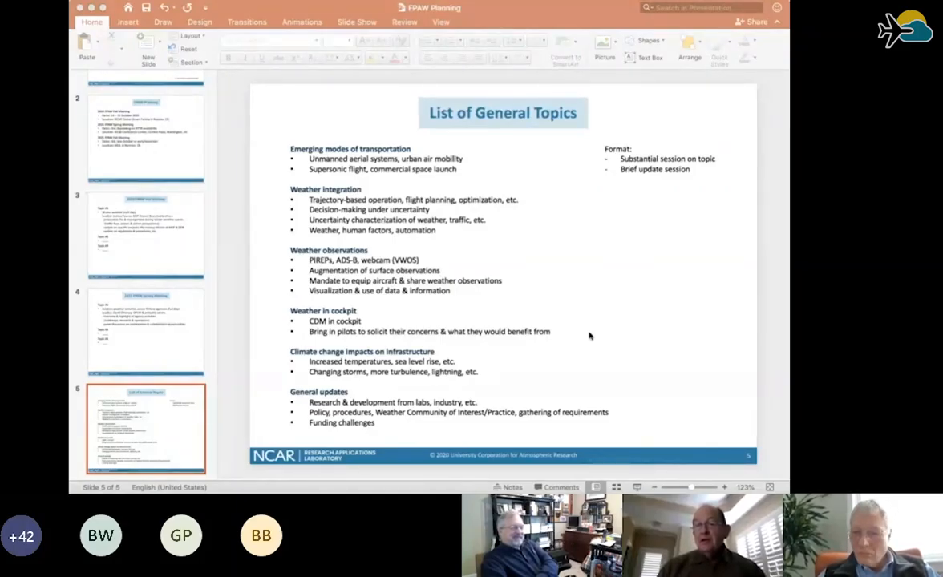
{"action": "mouse_move", "coordinate": [311, 412]}
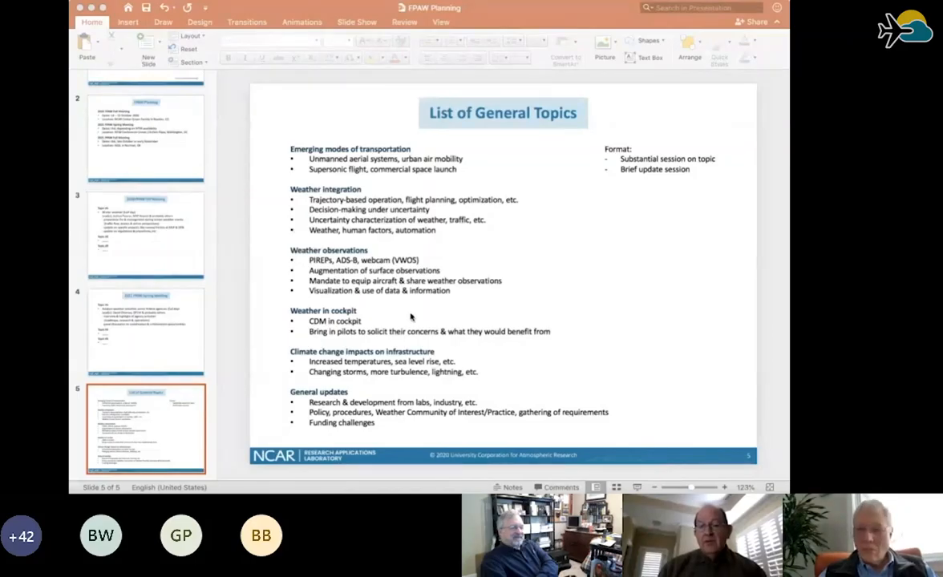
{"action": "mouse_move", "coordinate": [361, 222]}
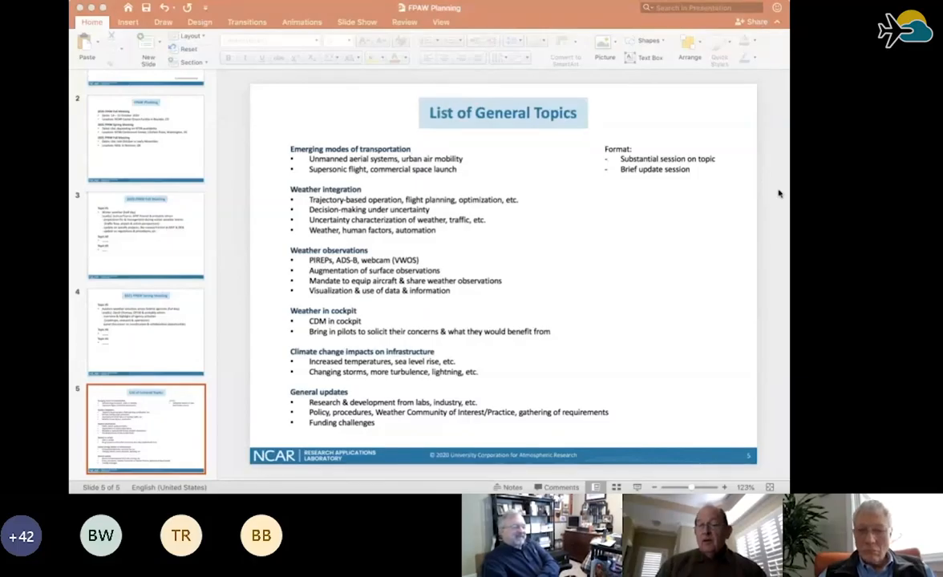
{"action": "mouse_move", "coordinate": [772, 135]}
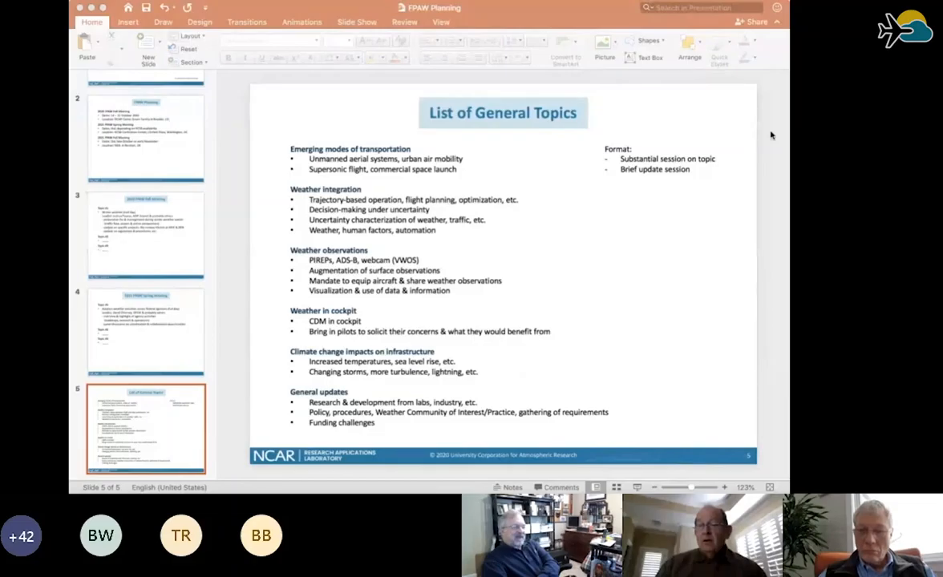
{"action": "mouse_move", "coordinate": [781, 258]}
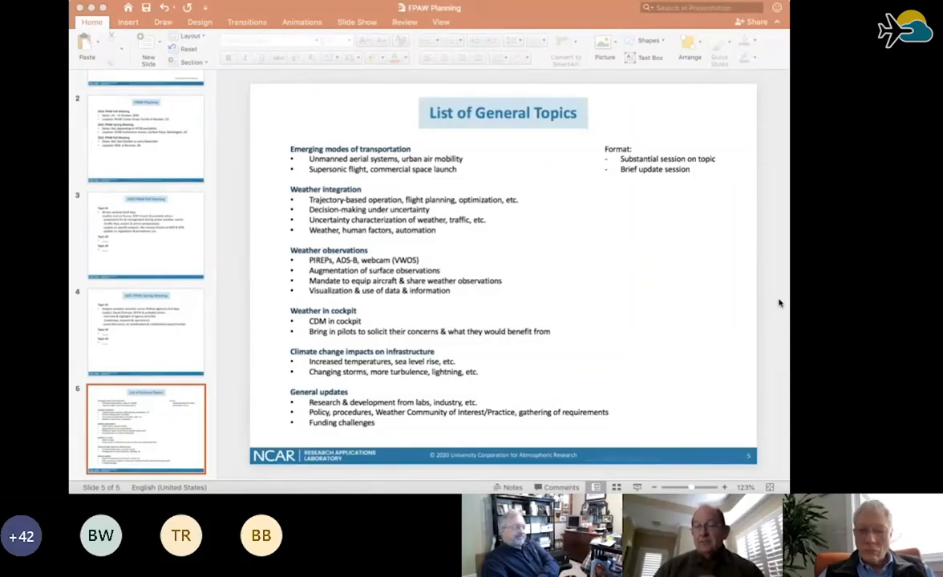
{"action": "mouse_move", "coordinate": [770, 197]}
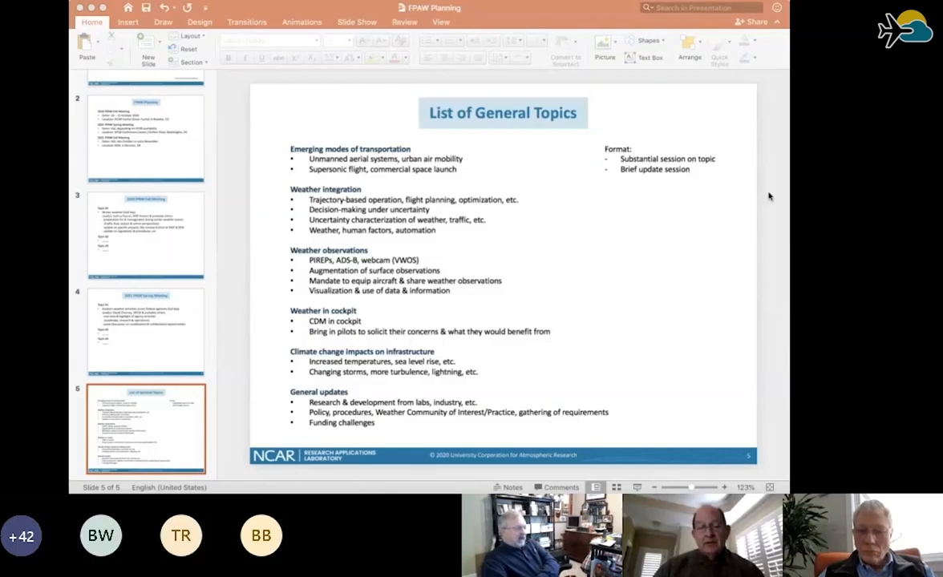
{"action": "mouse_move", "coordinate": [783, 303]}
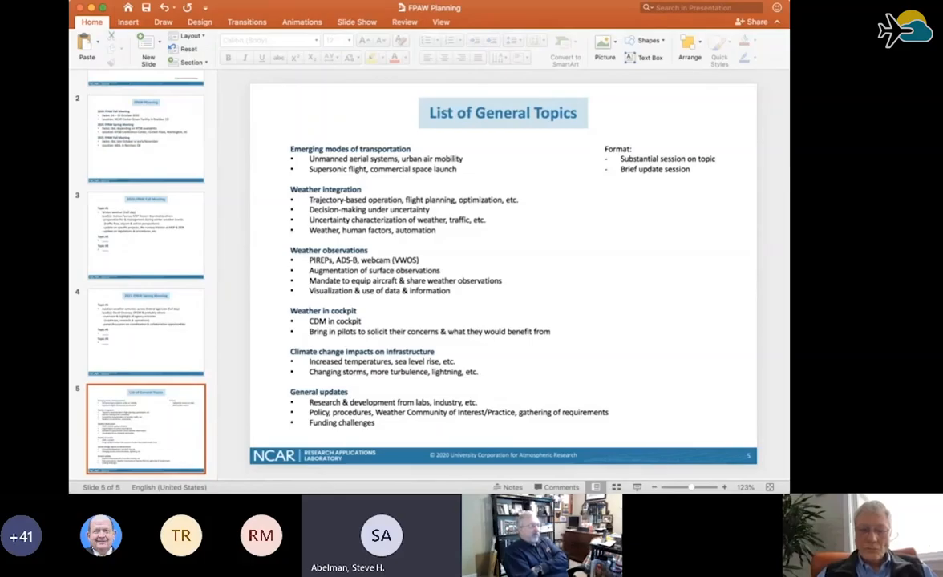
{"action": "mouse_move", "coordinate": [704, 200]}
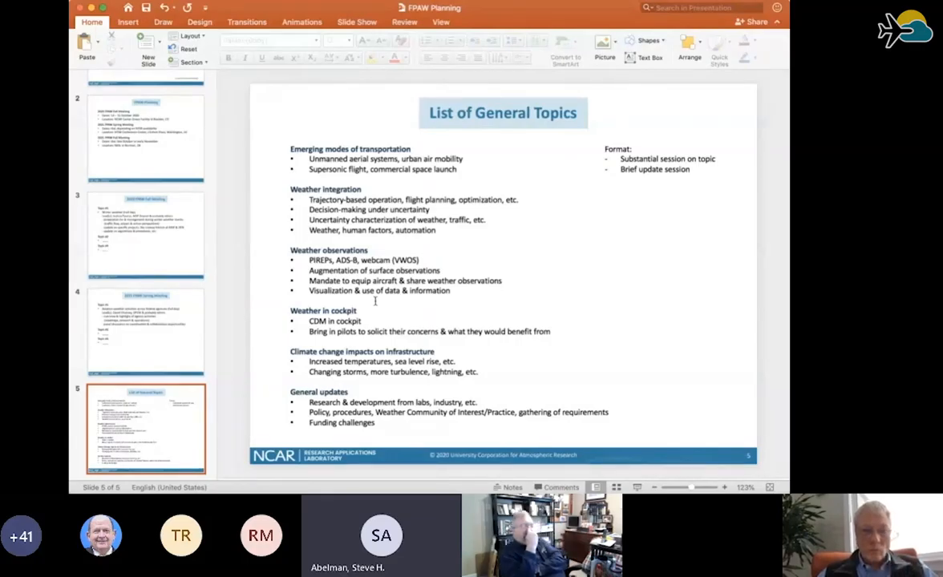
{"action": "mouse_move", "coordinate": [580, 294]}
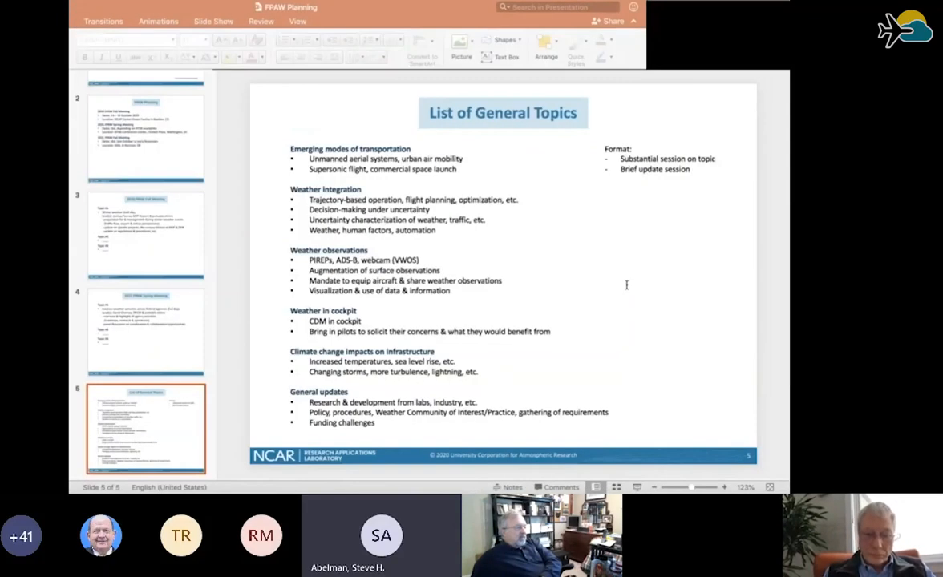
{"action": "left_click", "coordinate": [91, 22]}
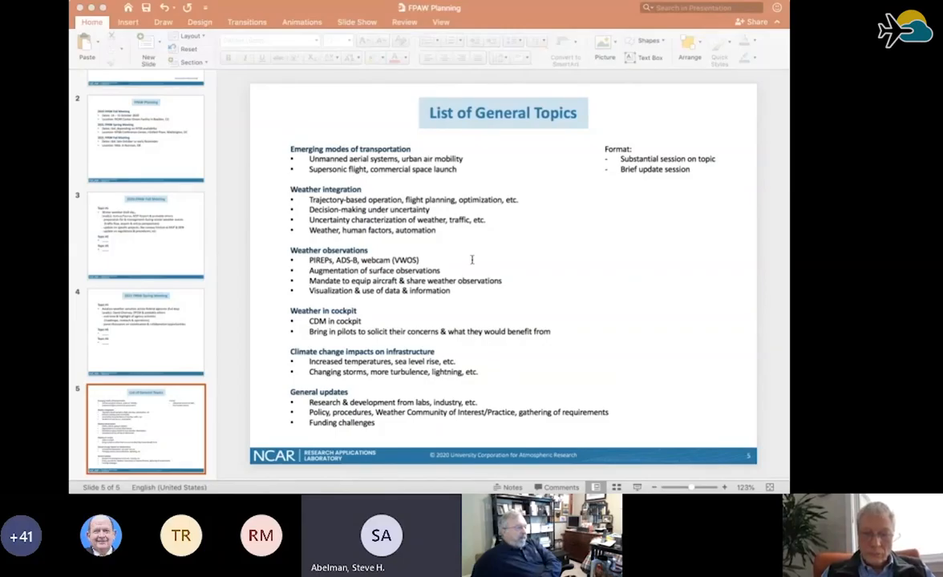
{"action": "mouse_move", "coordinate": [543, 321]}
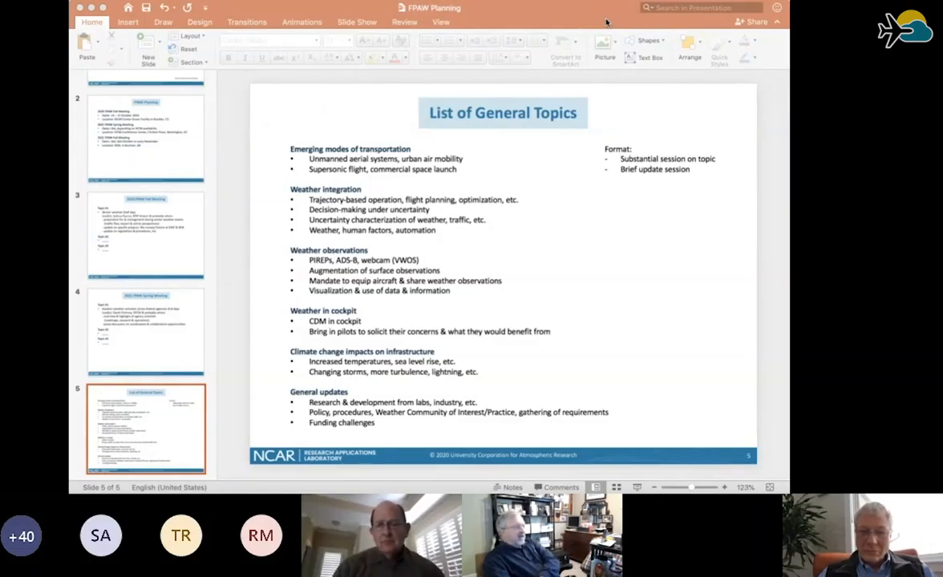
{"action": "mouse_move", "coordinate": [584, 169]}
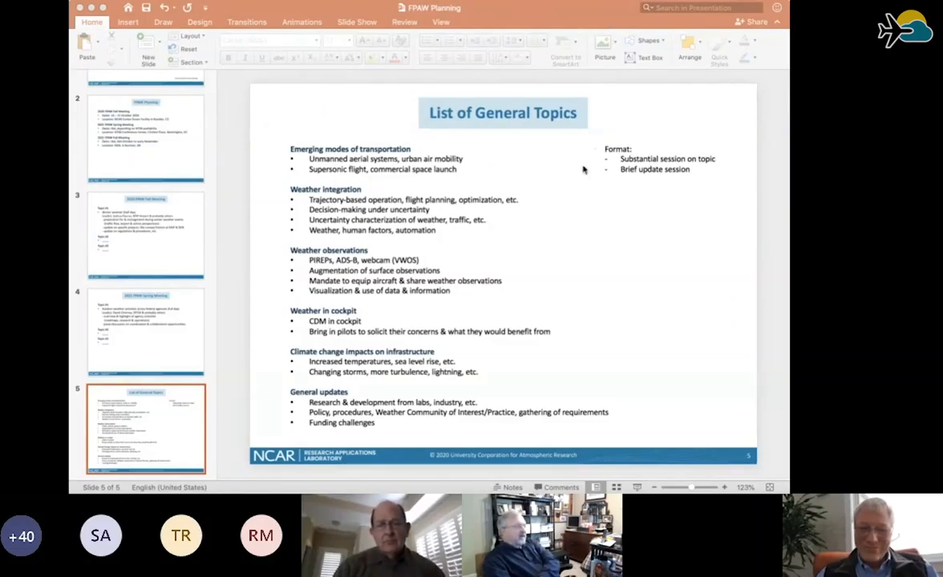
{"action": "mouse_move", "coordinate": [570, 332]}
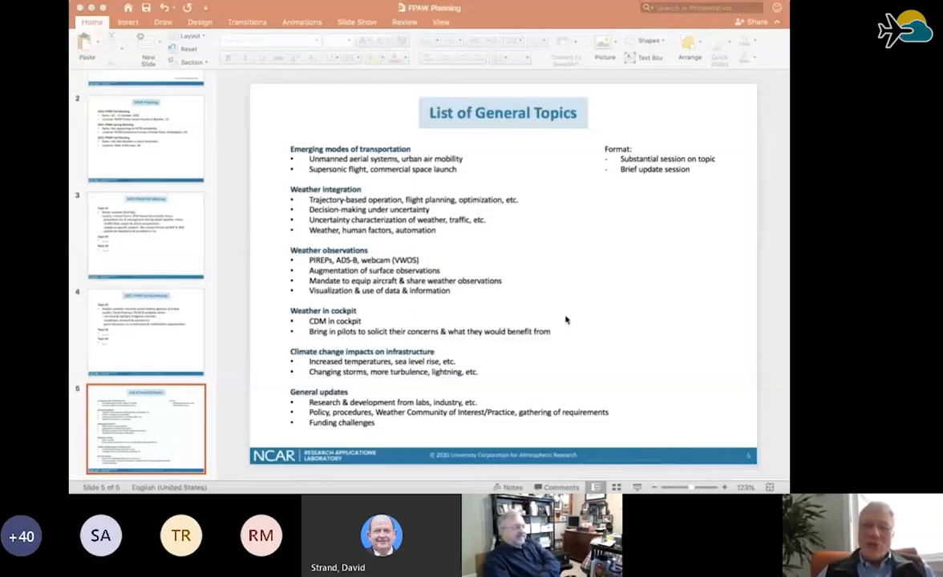
{"action": "mouse_move", "coordinate": [567, 346]}
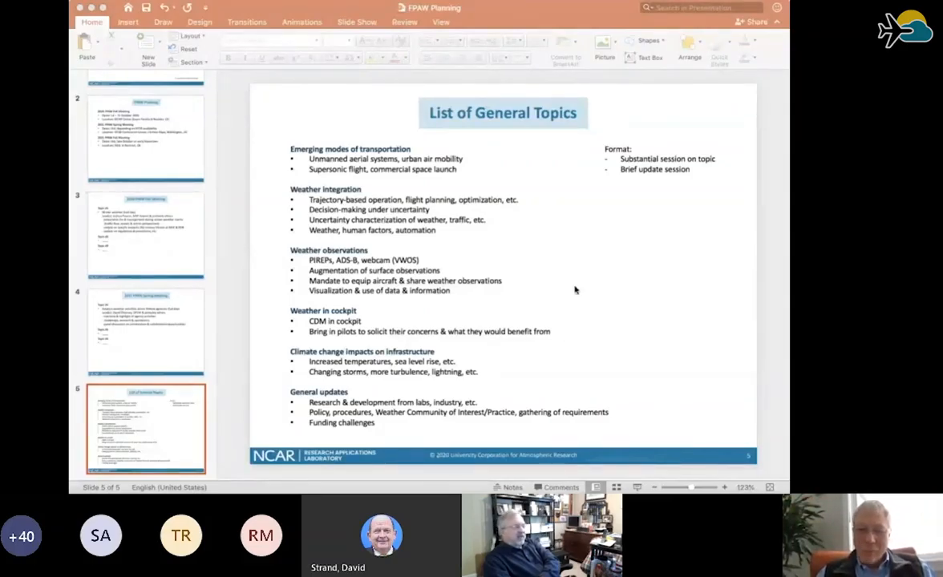
{"action": "mouse_move", "coordinate": [568, 309]}
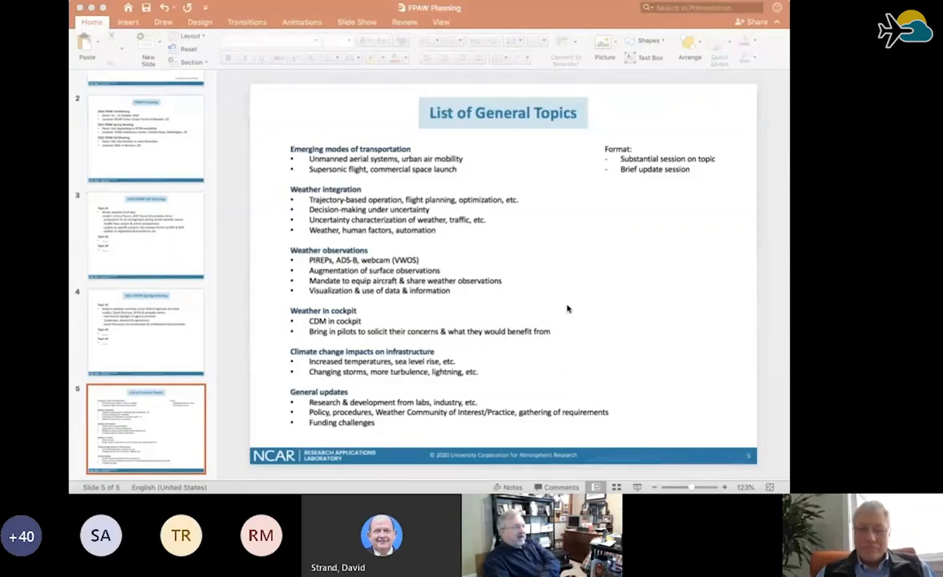
{"action": "mouse_move", "coordinate": [257, 94]}
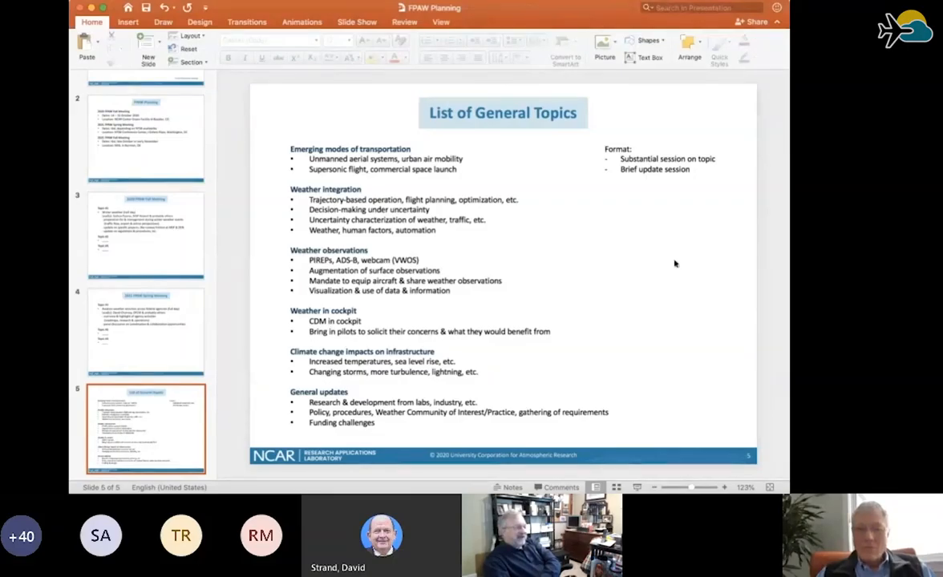
{"action": "mouse_move", "coordinate": [700, 390]}
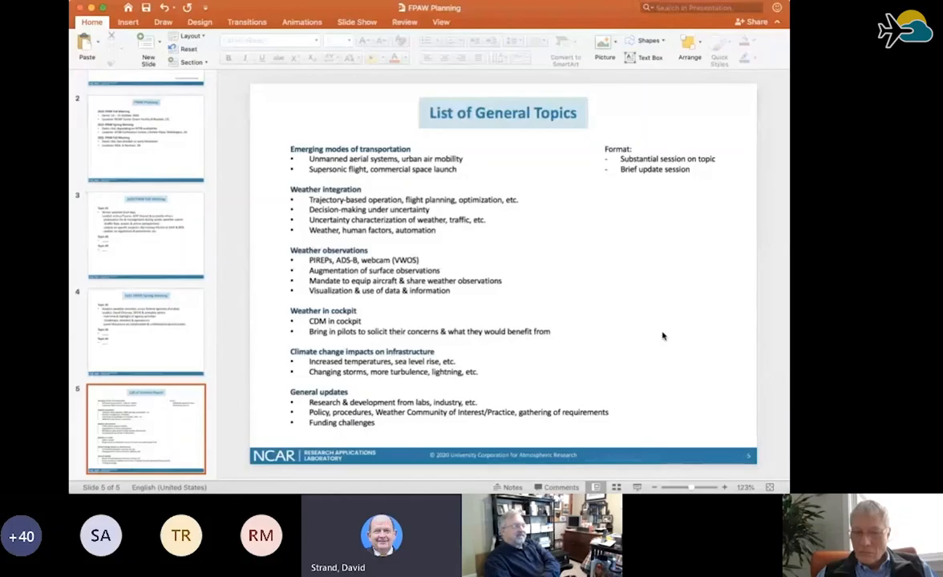
{"action": "mouse_move", "coordinate": [652, 288]}
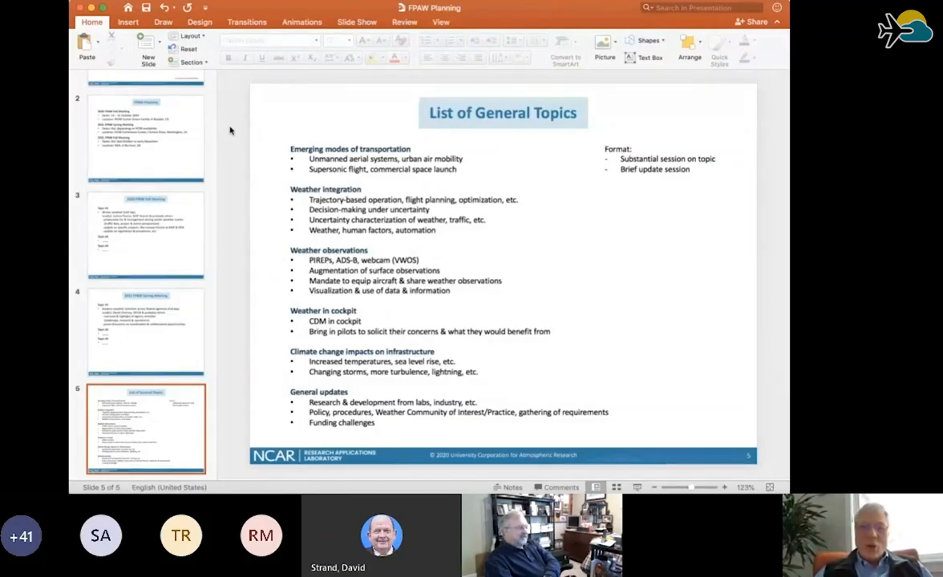
{"action": "mouse_move", "coordinate": [280, 207]}
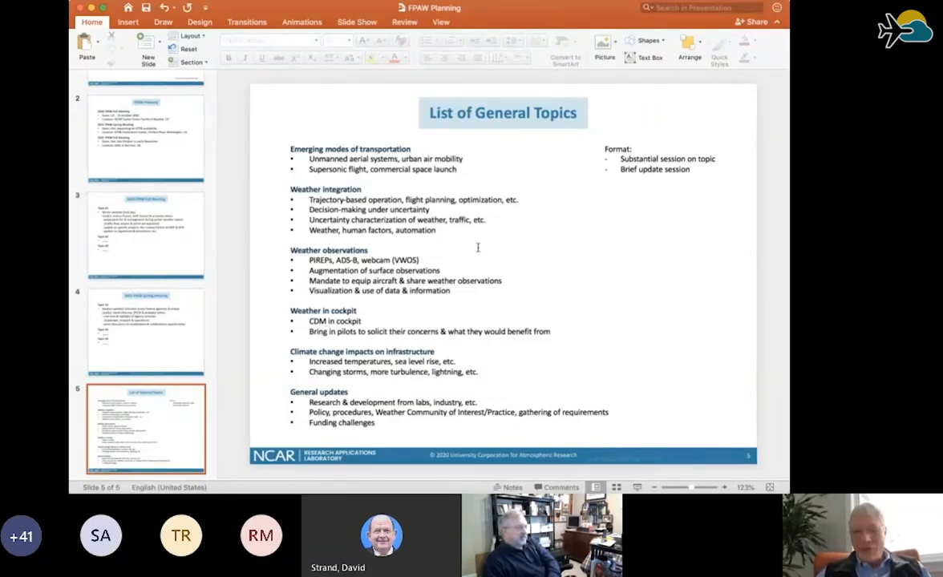
{"action": "mouse_move", "coordinate": [478, 433]}
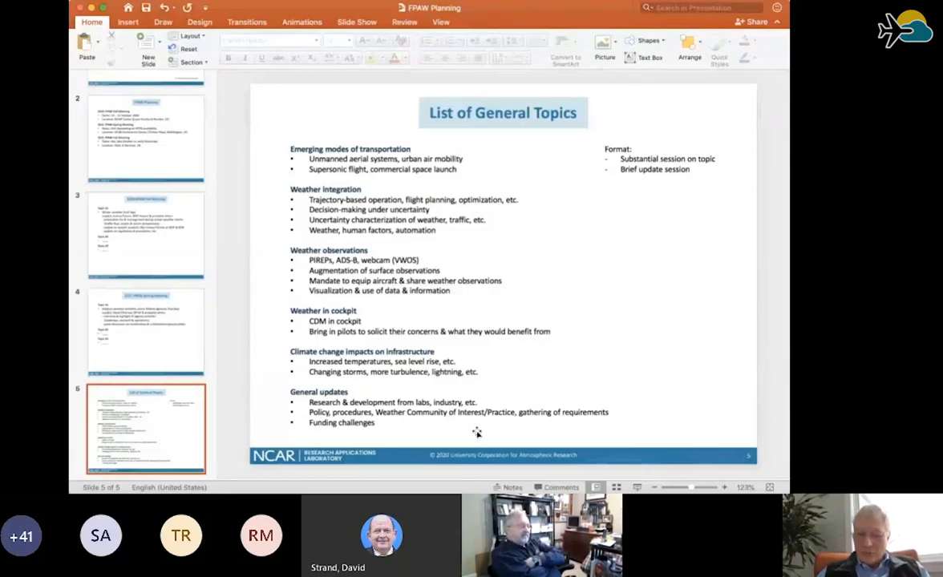
{"action": "mouse_move", "coordinate": [624, 280]}
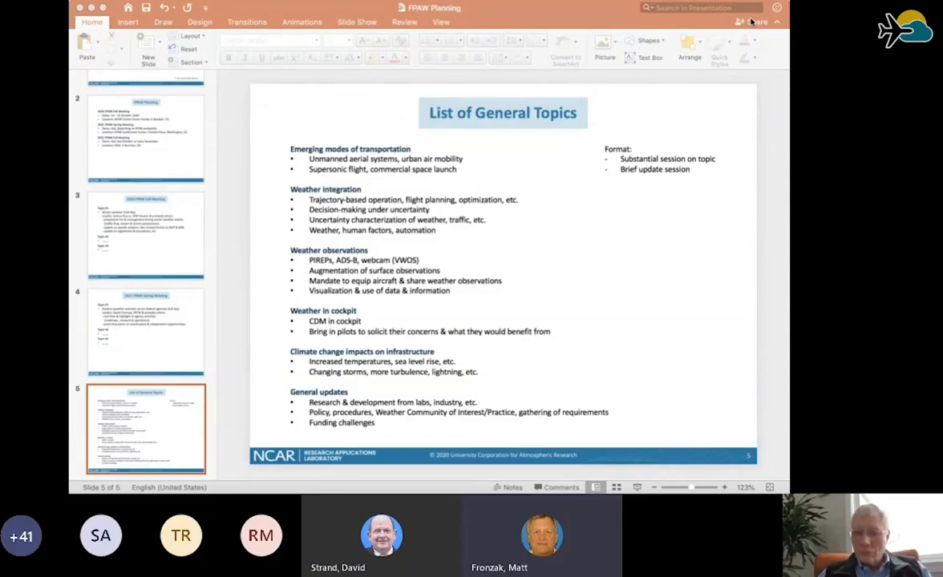
{"action": "mouse_move", "coordinate": [766, 221]}
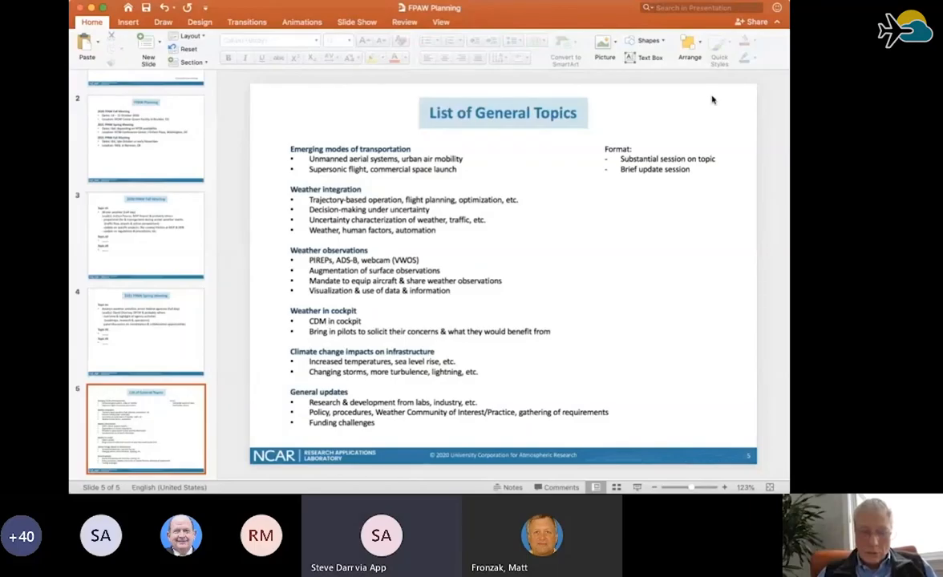
{"action": "mouse_move", "coordinate": [624, 199]}
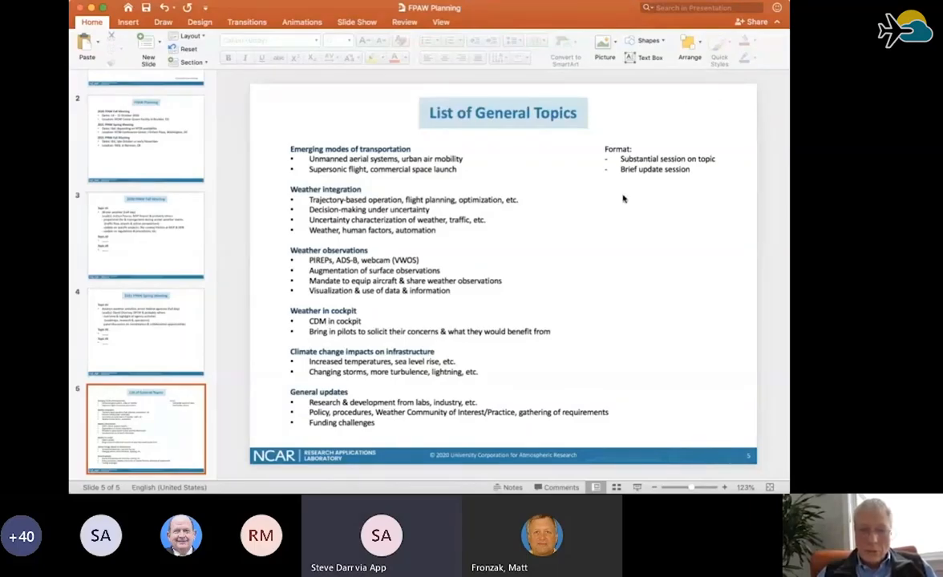
{"action": "mouse_move", "coordinate": [620, 209]}
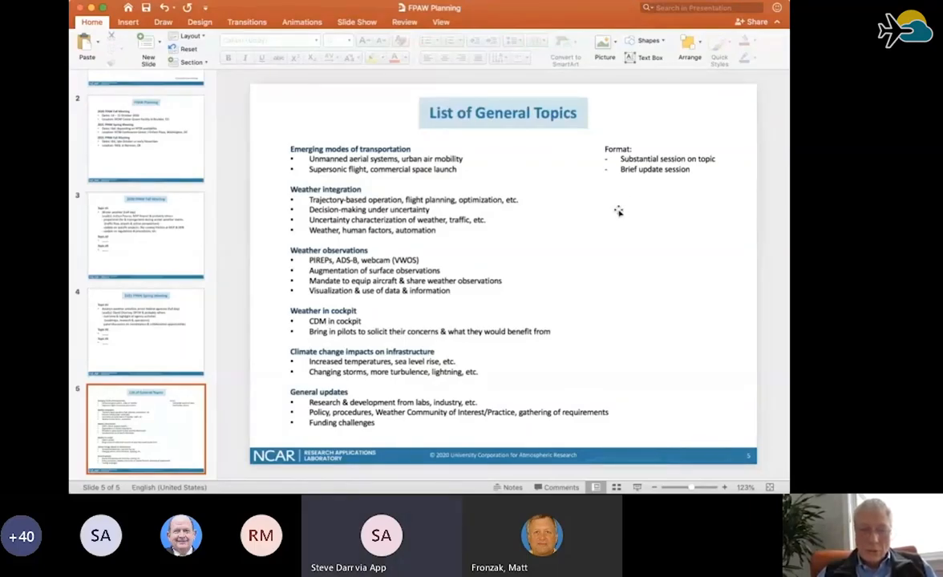
{"action": "mouse_move", "coordinate": [612, 205]}
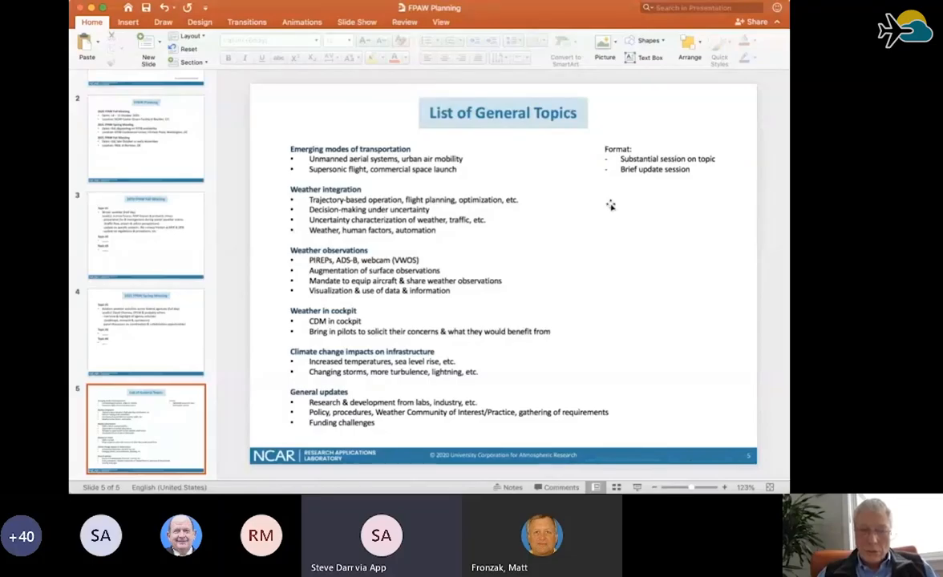
{"action": "mouse_move", "coordinate": [619, 219]}
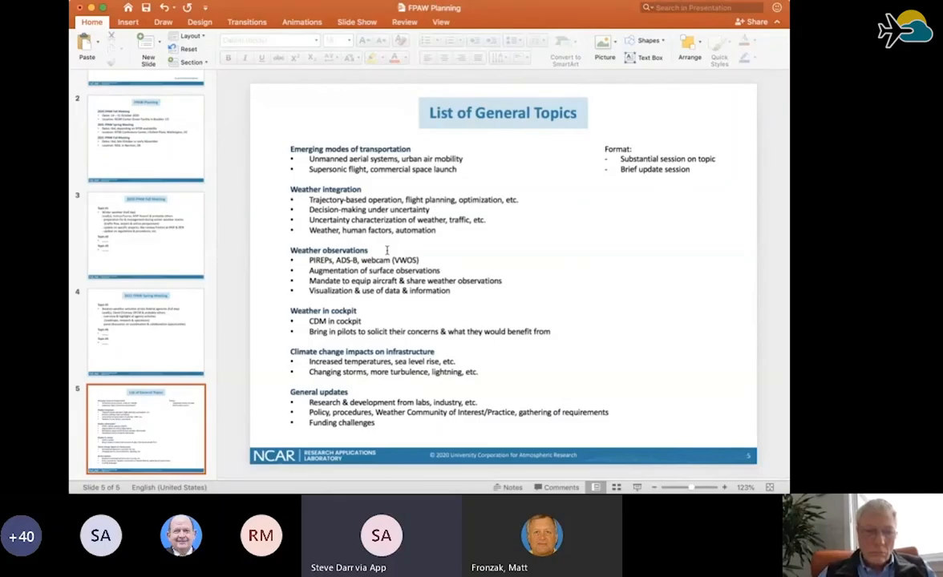
{"action": "left_click", "coordinate": [386, 250]}
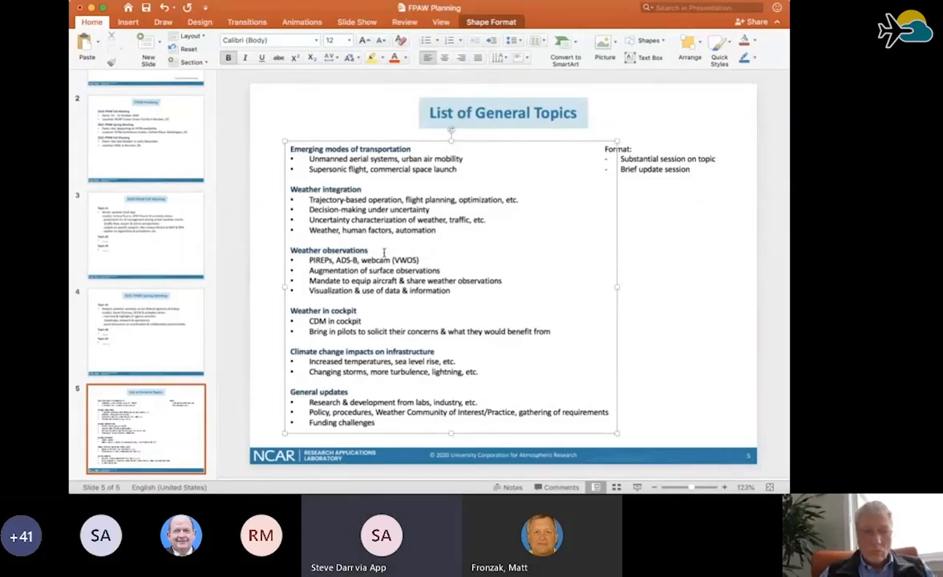
{"action": "left_click", "coordinate": [367, 251]}
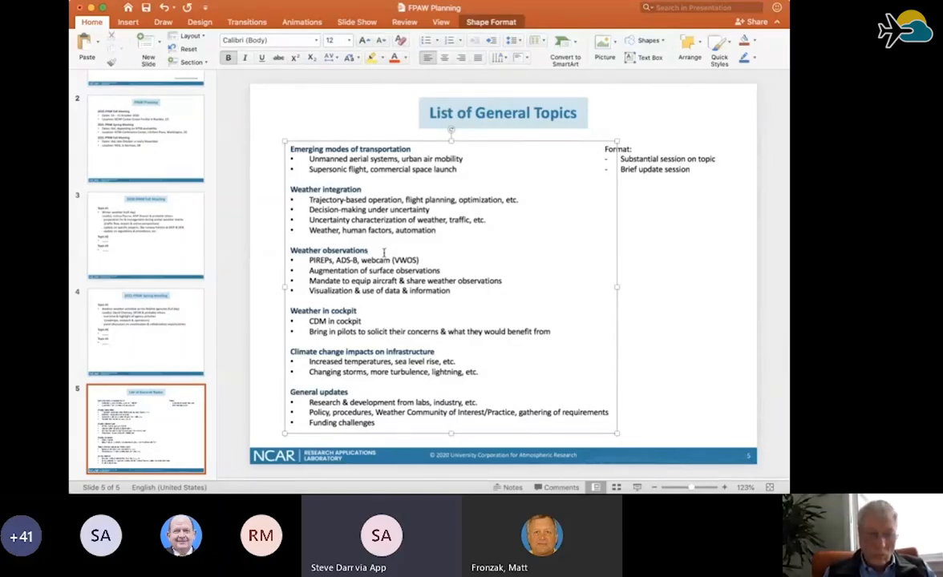
{"action": "type", "text": "– Steve Darr"}
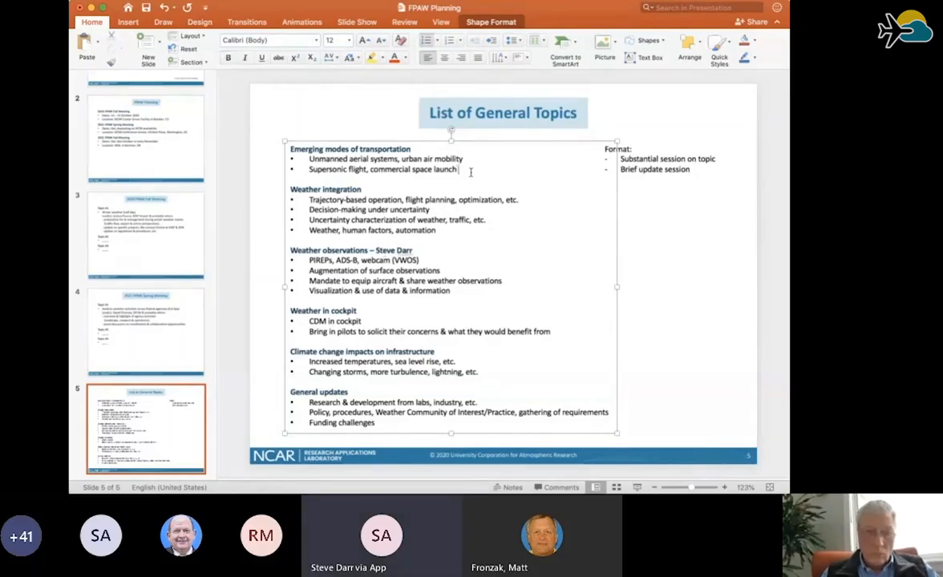
{"action": "type", "text": "(space"}
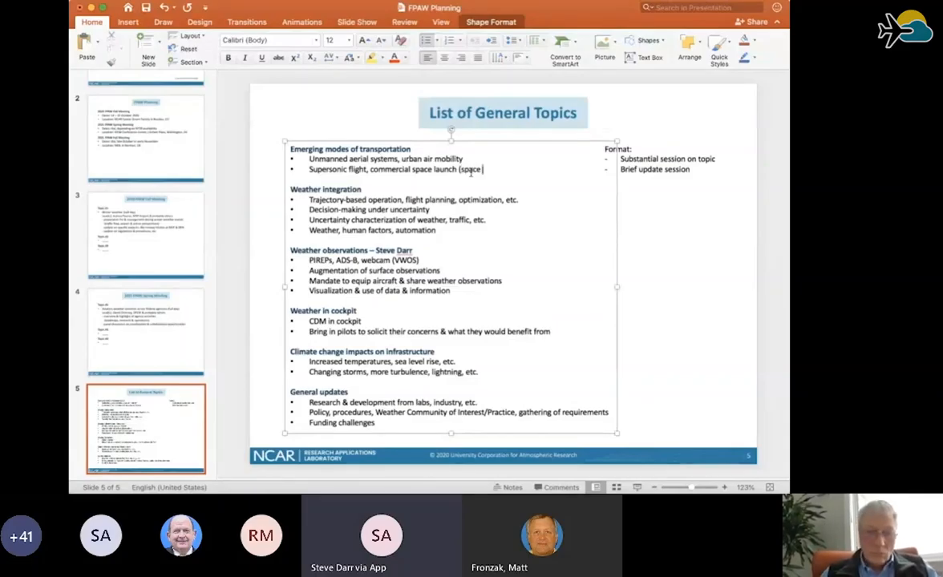
{"action": "type", "text": "weather"}
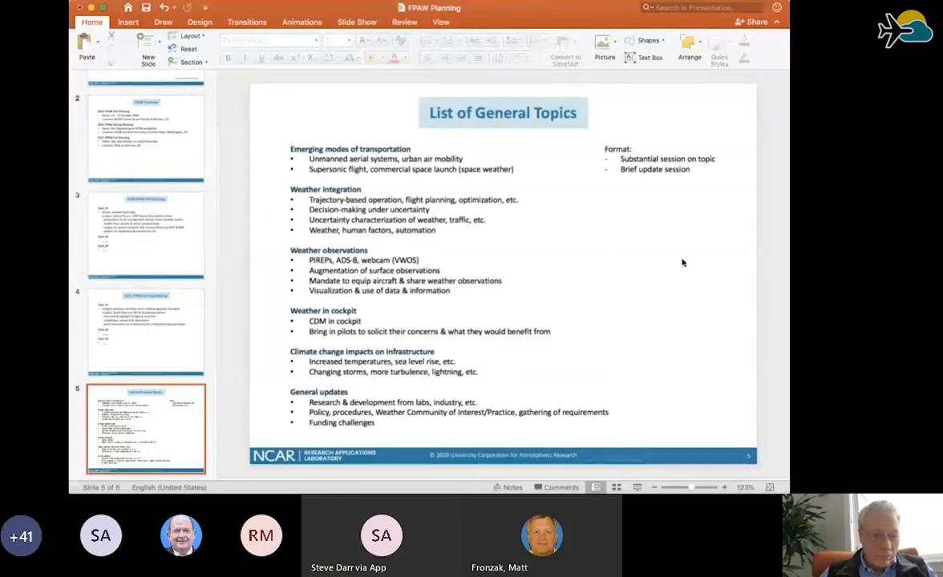
{"action": "mouse_move", "coordinate": [209, 390]}
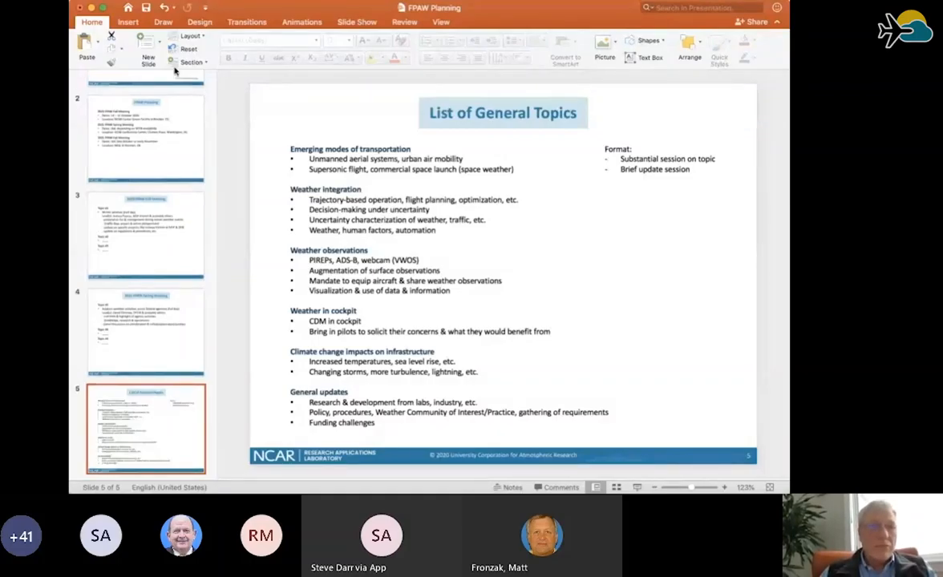
{"action": "mouse_move", "coordinate": [200, 433]}
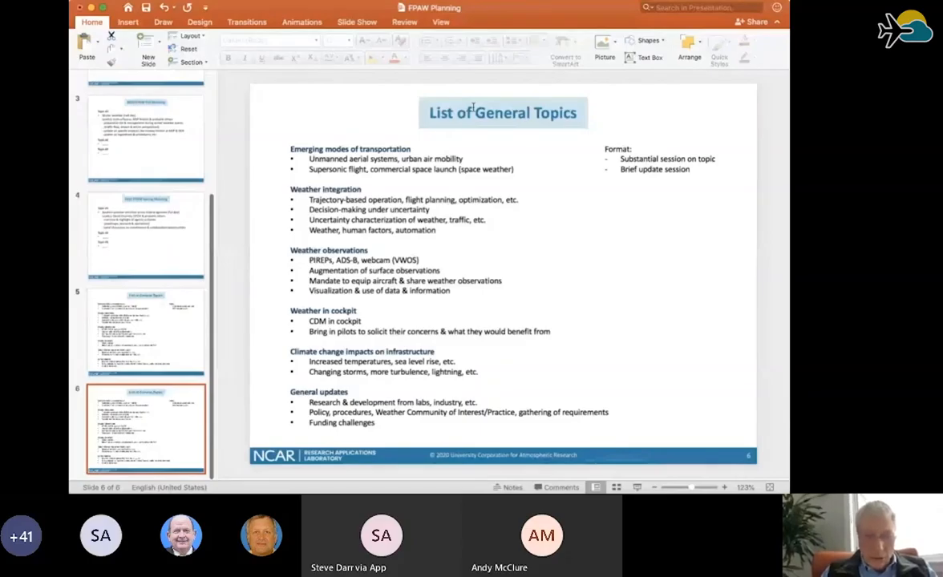
Complete the first topic as 'Weather observations from ground to space – Steve Darr'.
{"action": "left_click", "coordinate": [503, 112]}
{"action": "type", "text": "Weather observ ations "}
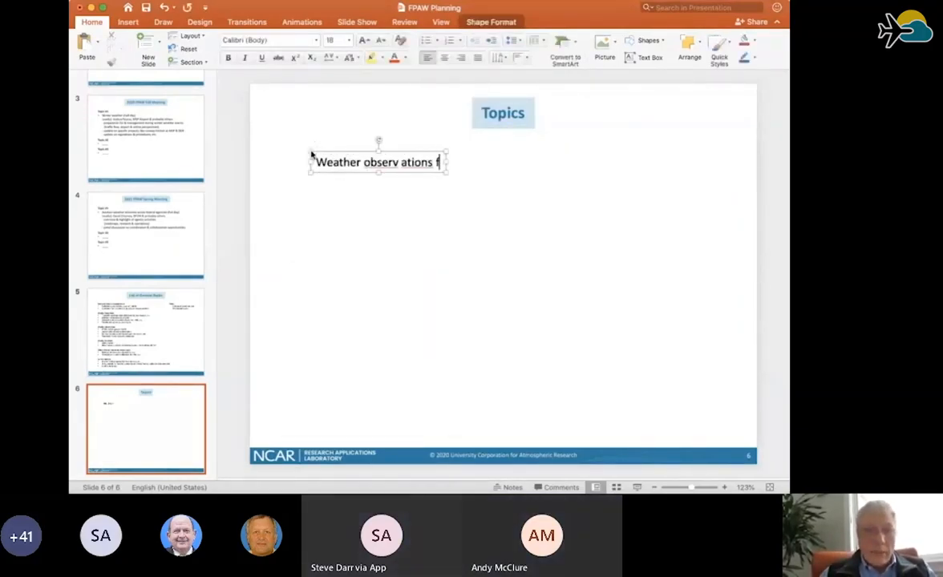
{"action": "type", "text": "from"}
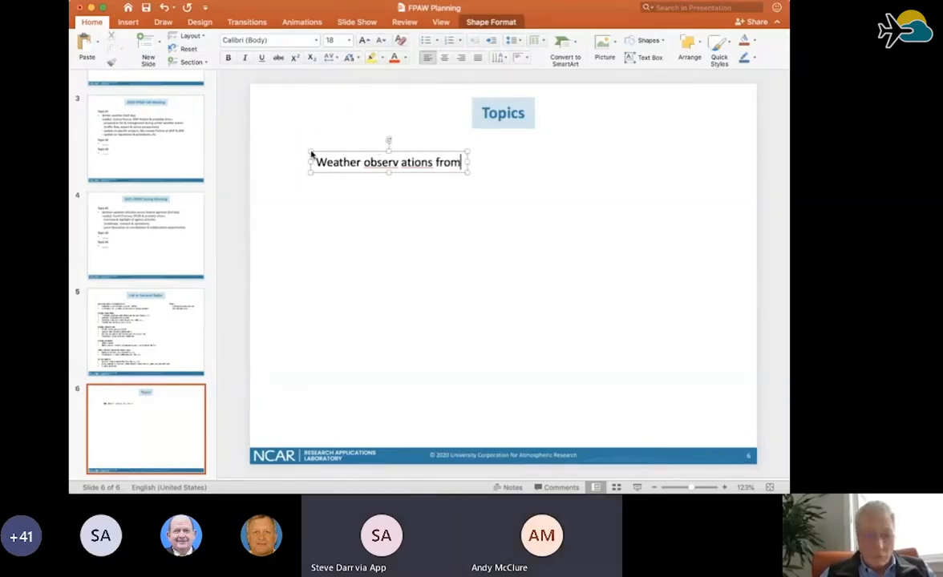
{"action": "type", "text": "gr"}
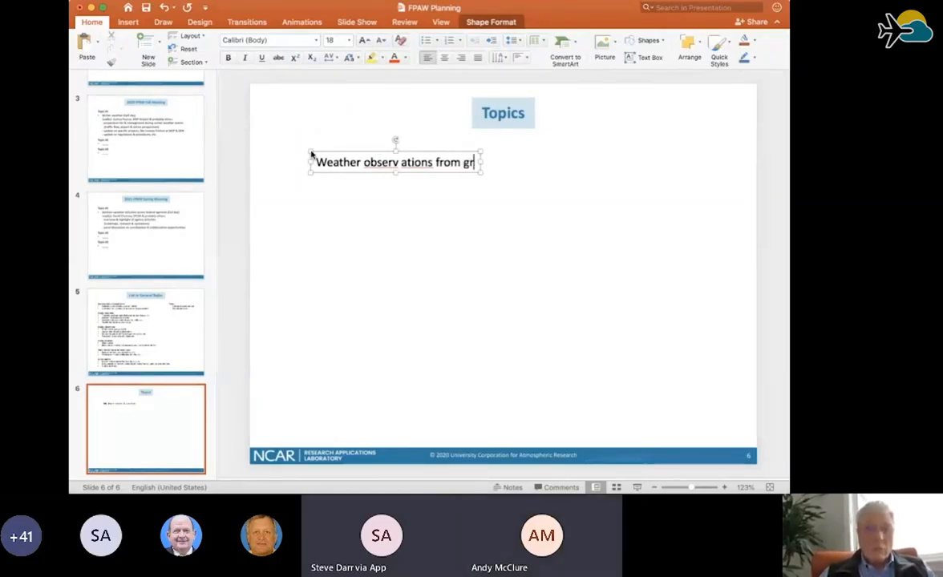
{"action": "type", "text": "round to space"}
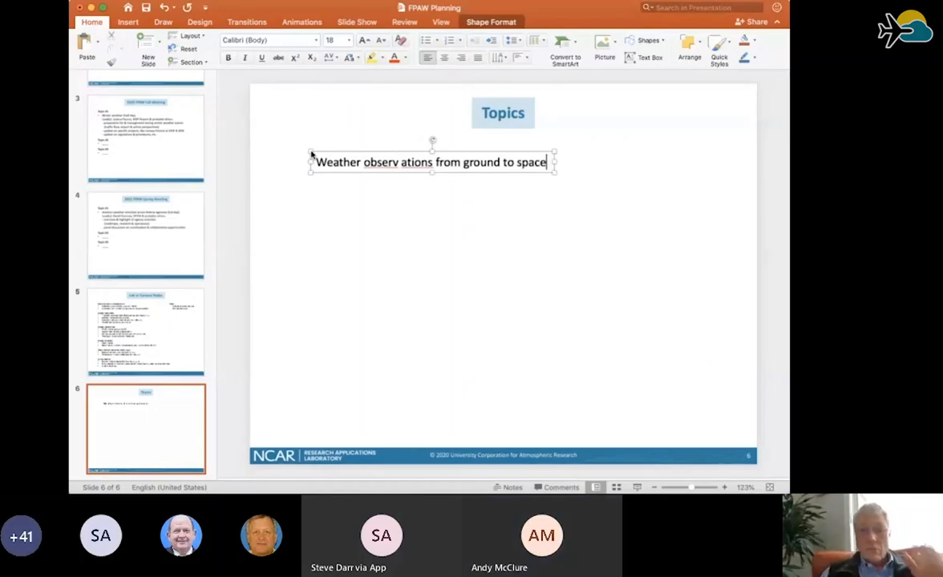
{"action": "type", "text": "– Steve Darr"}
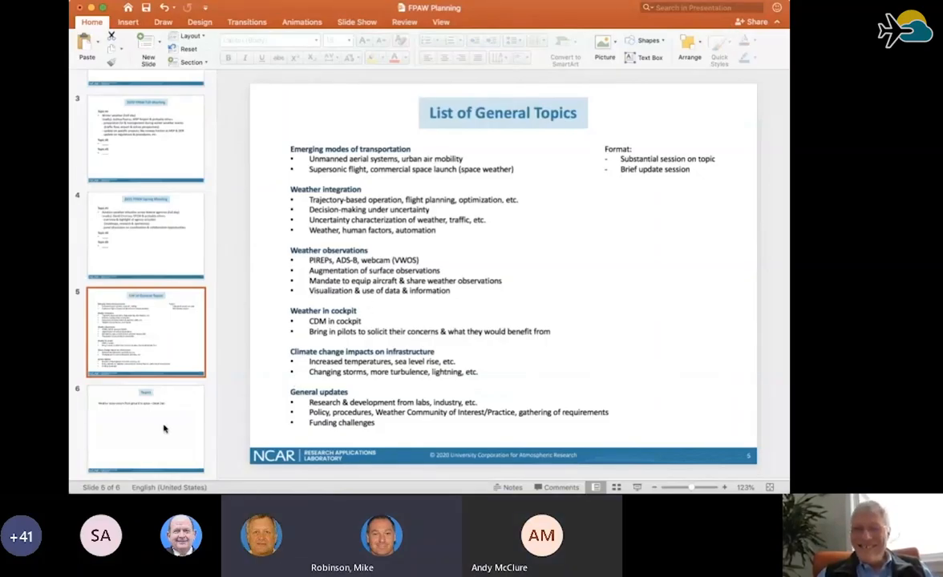
{"action": "mouse_move", "coordinate": [642, 102]}
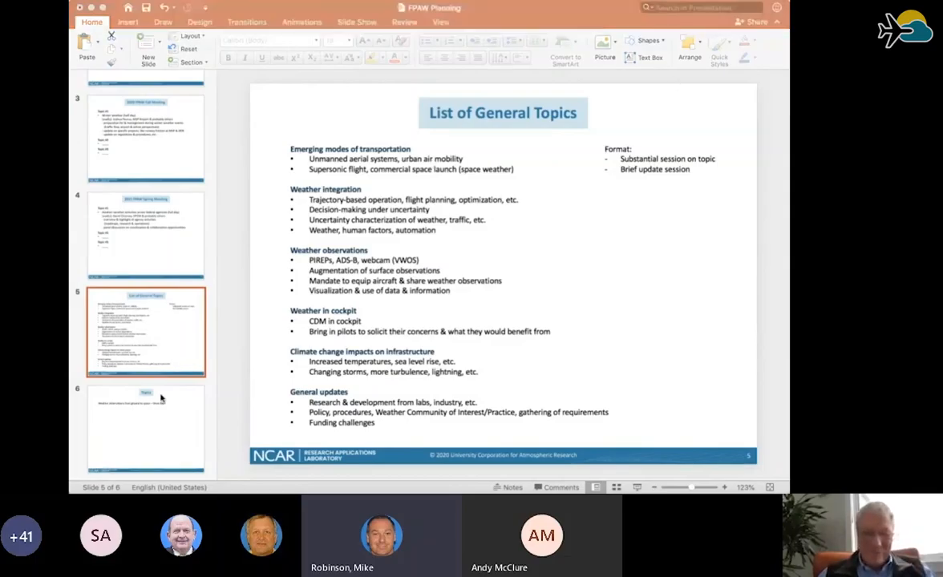
{"action": "mouse_move", "coordinate": [176, 439]}
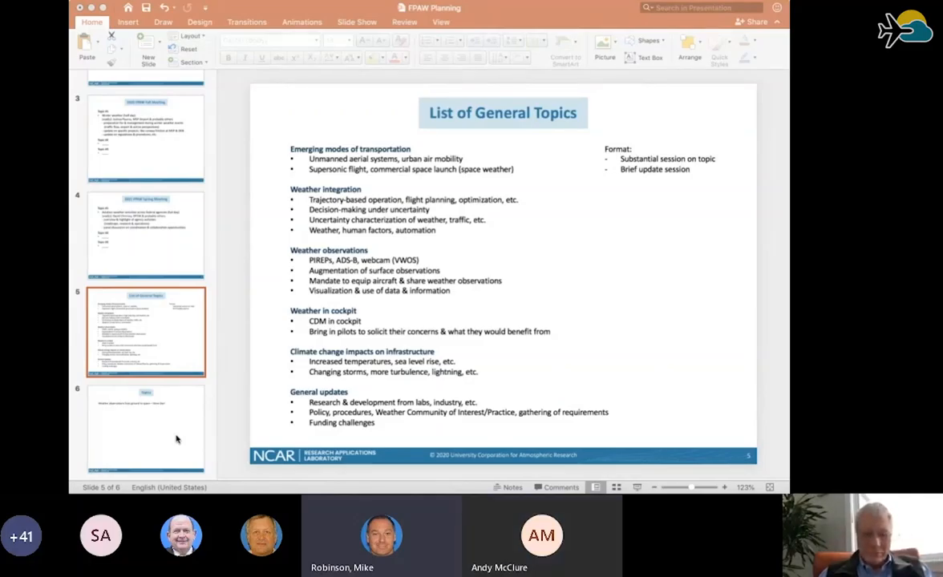
{"action": "mouse_move", "coordinate": [183, 409]}
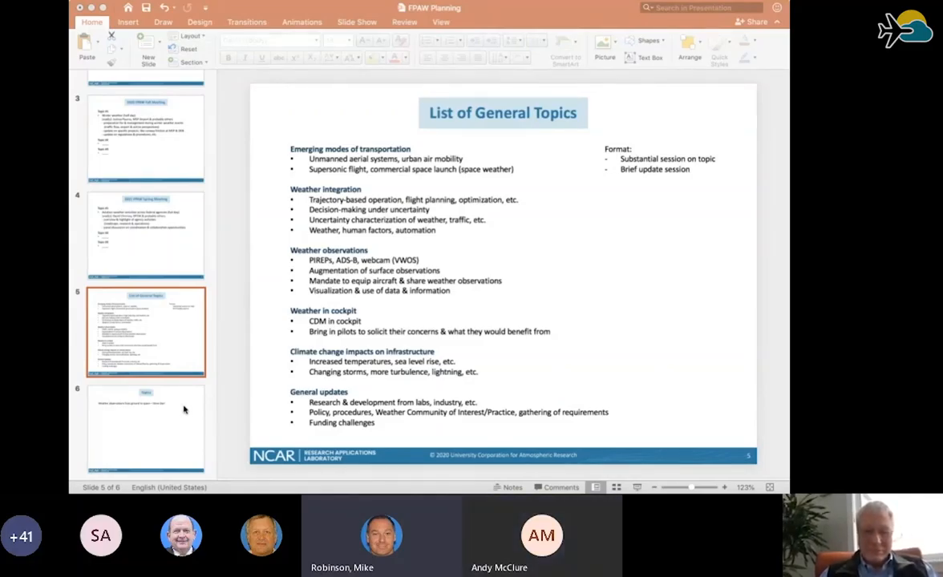
{"action": "mouse_move", "coordinate": [189, 422]}
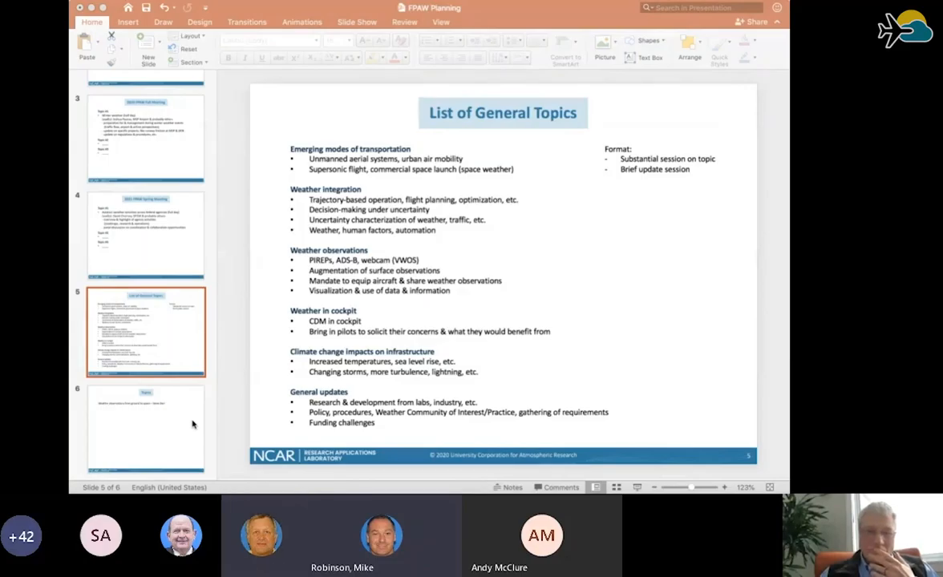
{"action": "left_click", "coordinate": [146, 429]}
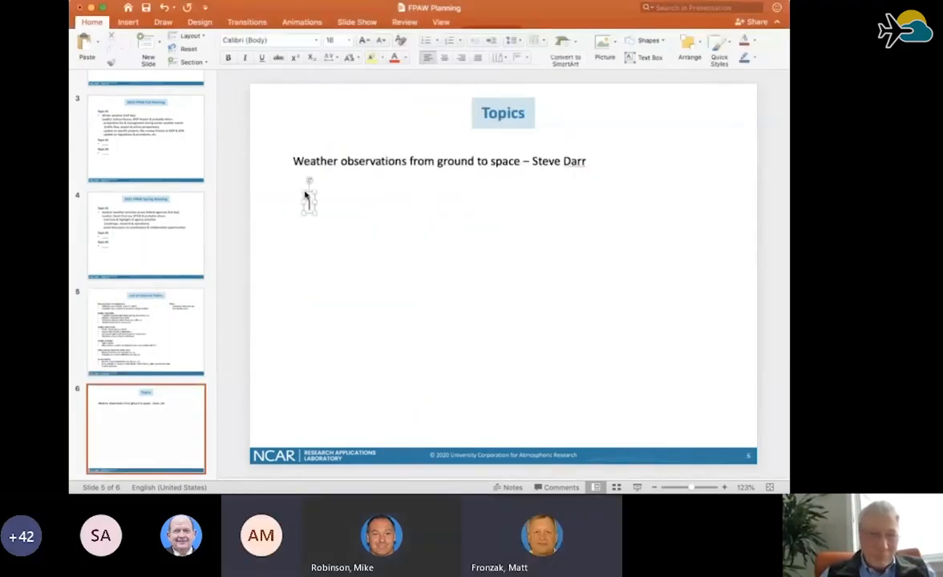
{"action": "type", "text": "Opportunities aris"}
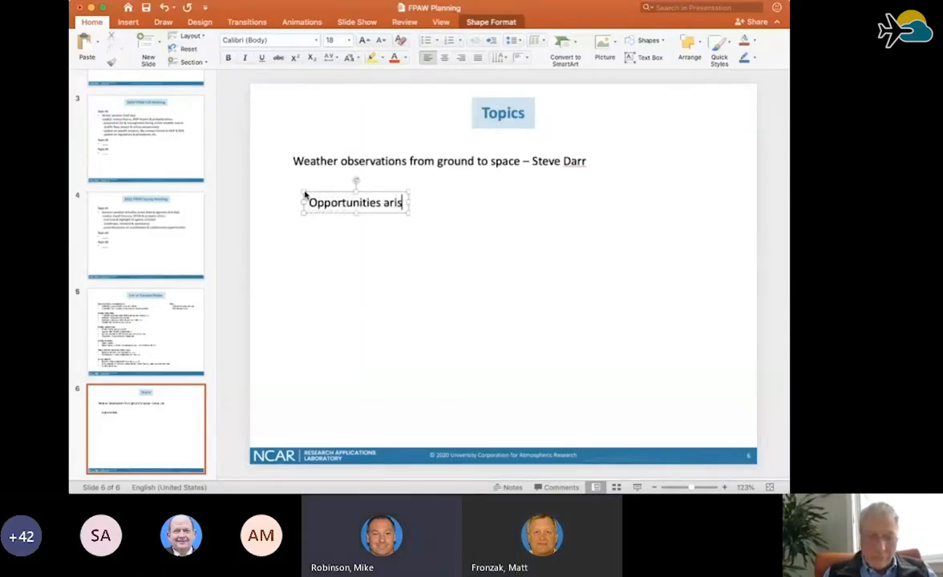
{"action": "type", "text": "ing from"}
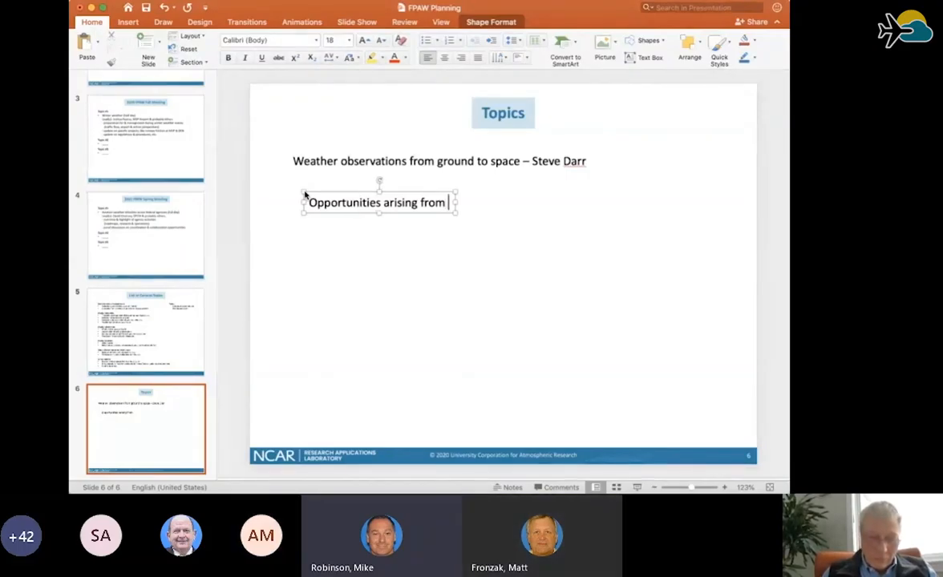
{"action": "type", "text": "COVID"}
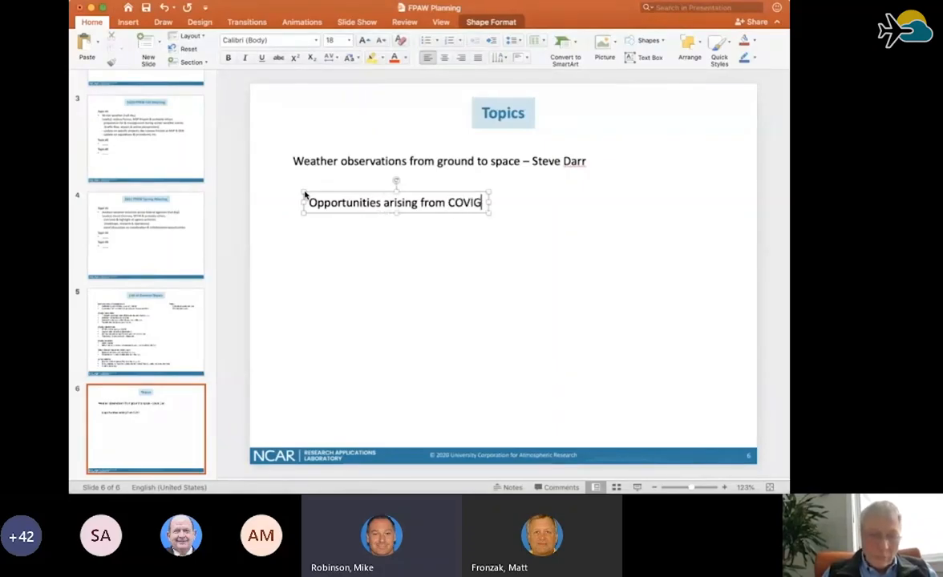
{"action": "key", "text": "Backspace"}
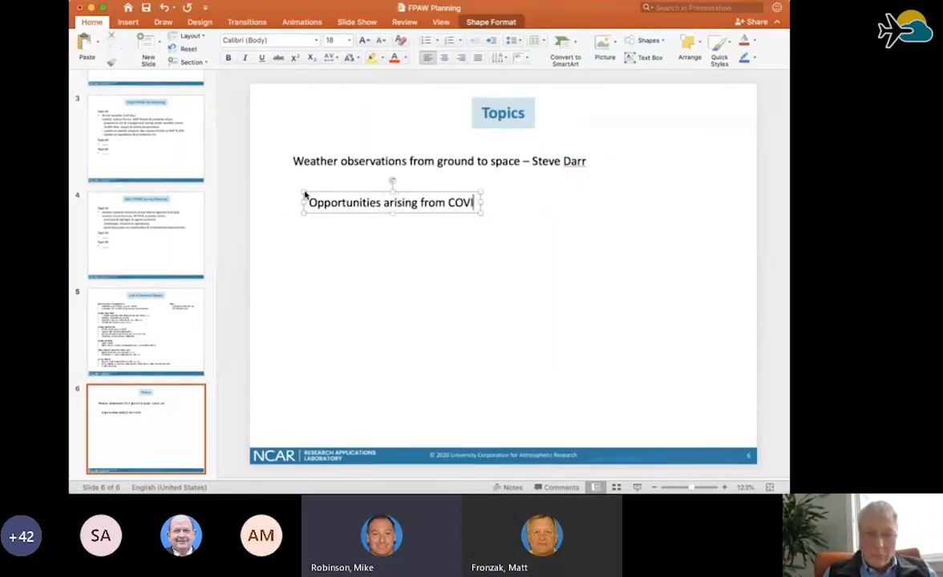
{"action": "type", "text": "D19"}
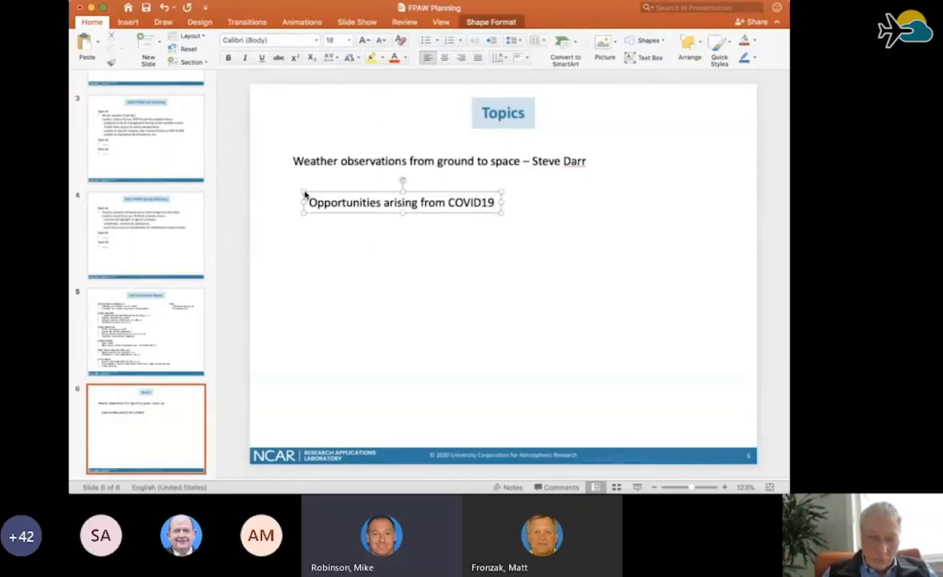
{"action": "type", "text": "pandemic situat"}
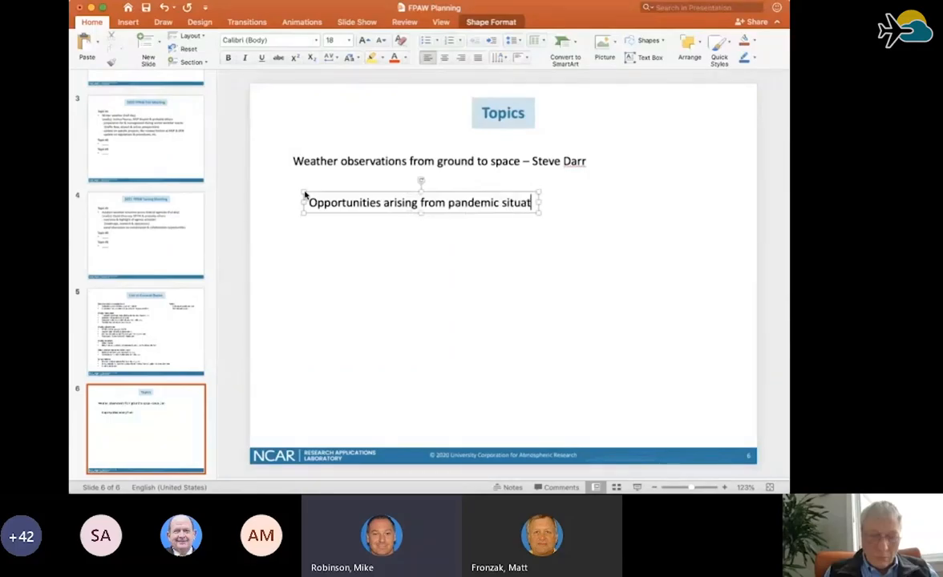
{"action": "type", "text": "ions"}
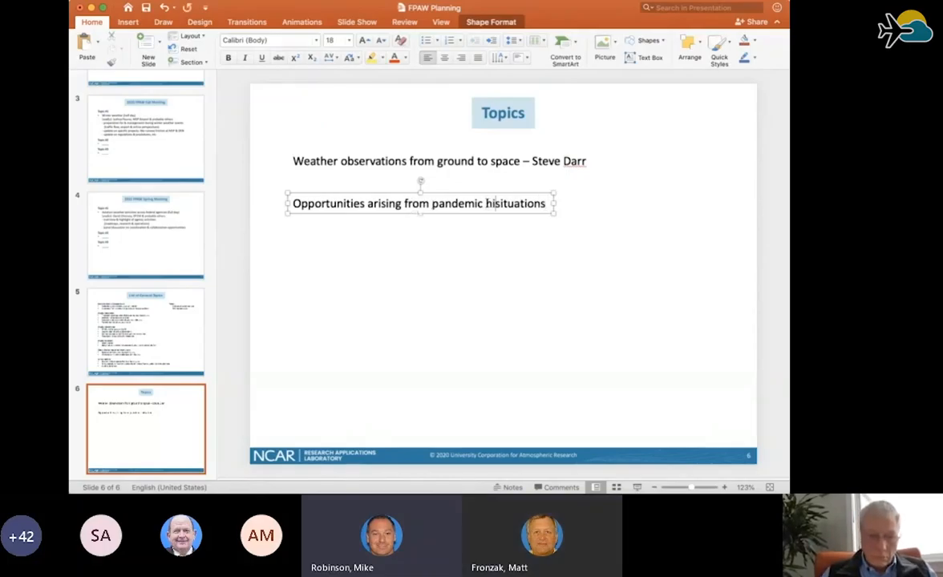
{"action": "type", "text": "high-impact"}
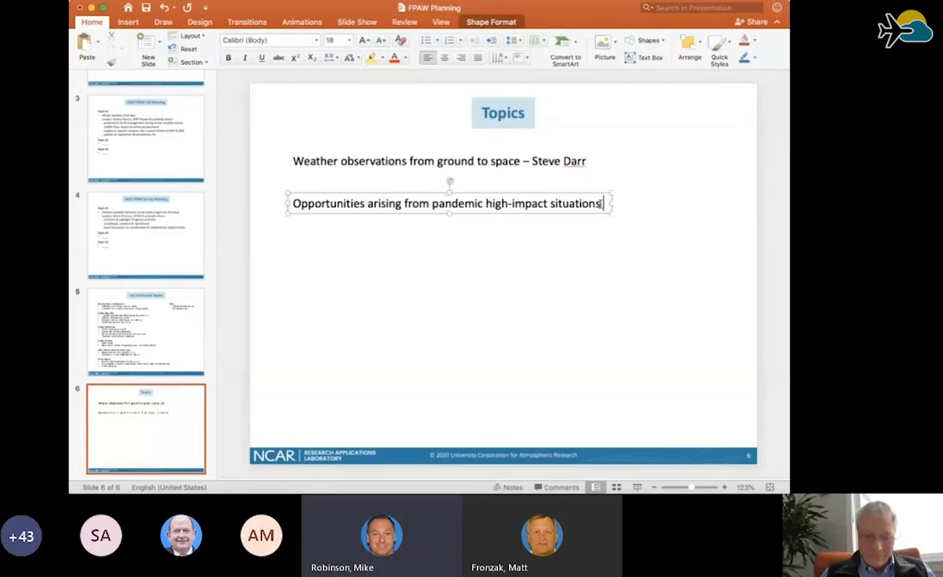
{"action": "type", "text": "- M"}
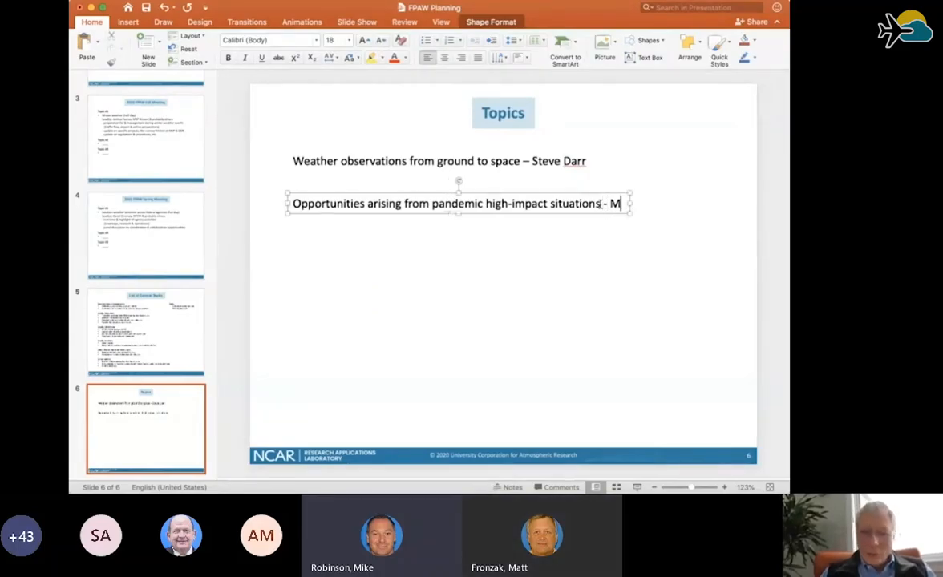
{"action": "type", "text": "ike Robins"}
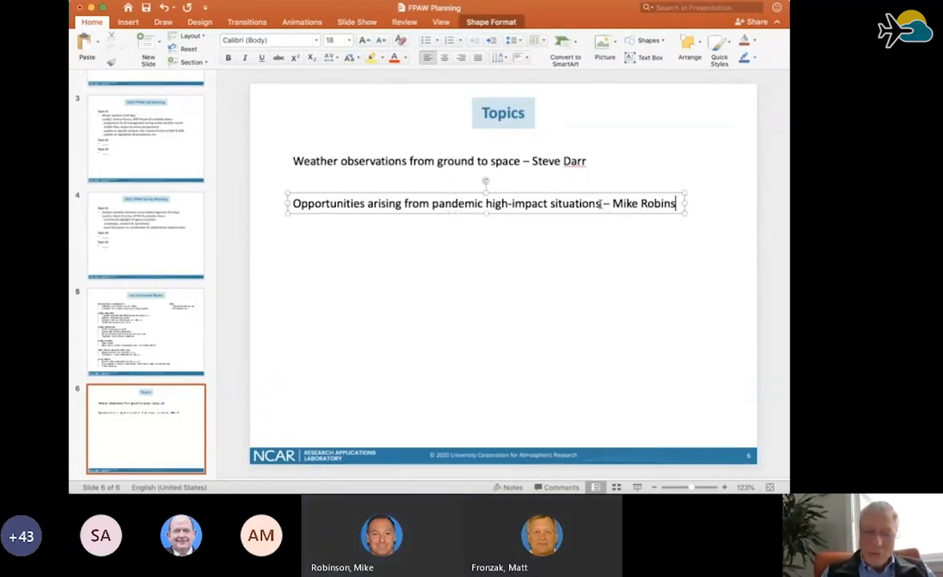
{"action": "type", "text": "on"}
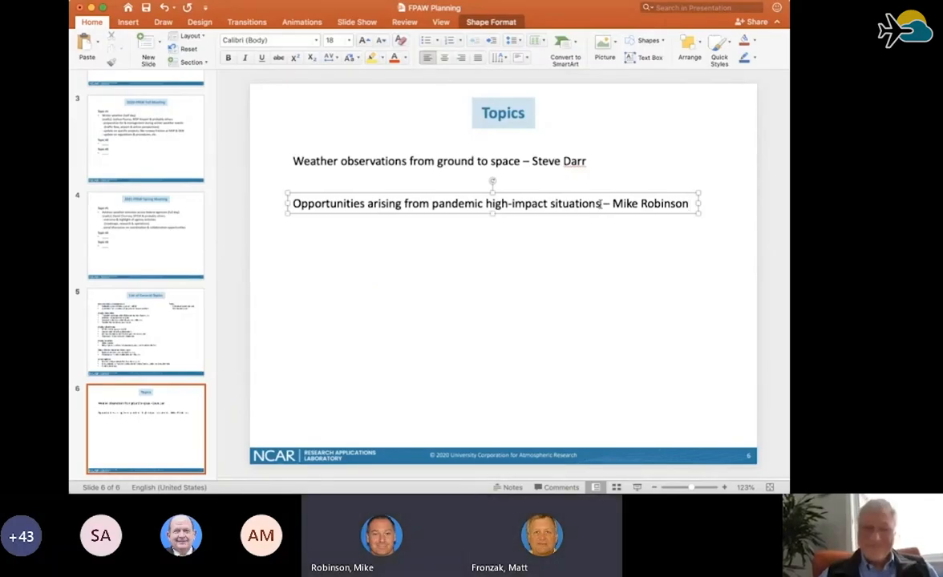
Deselect the second topic line, then click back into its text.
{"action": "left_click", "coordinate": [712, 299]}
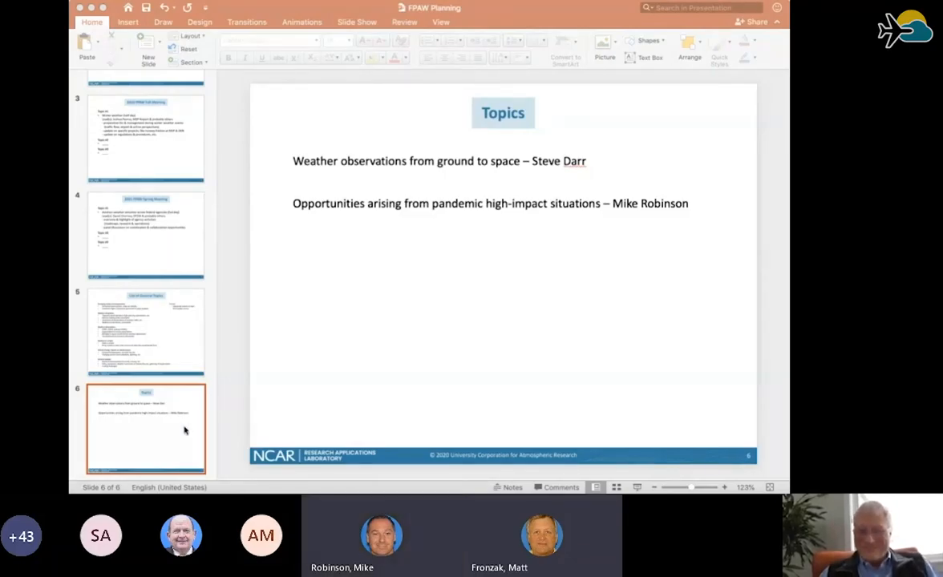
{"action": "mouse_move", "coordinate": [226, 365]}
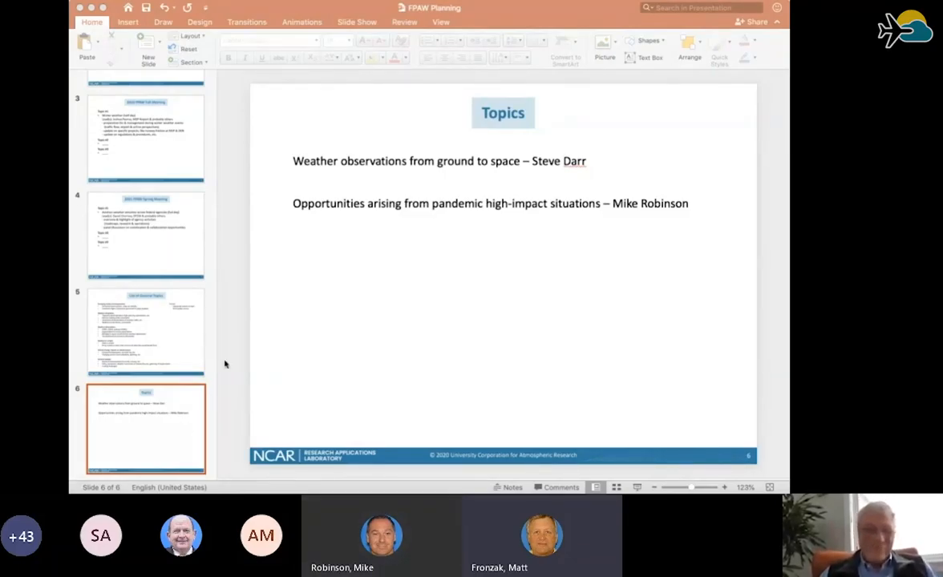
{"action": "mouse_move", "coordinate": [183, 424]}
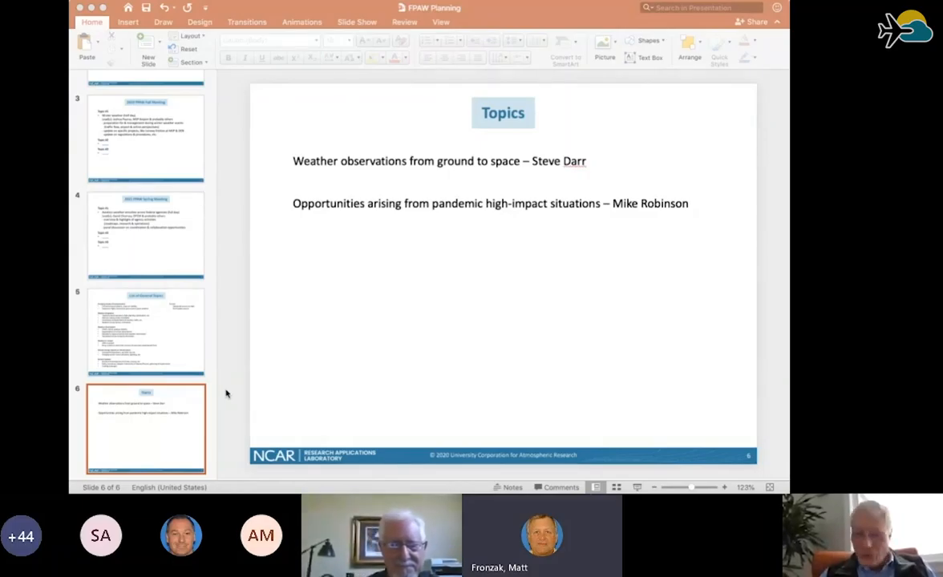
{"action": "mouse_move", "coordinate": [569, 398]}
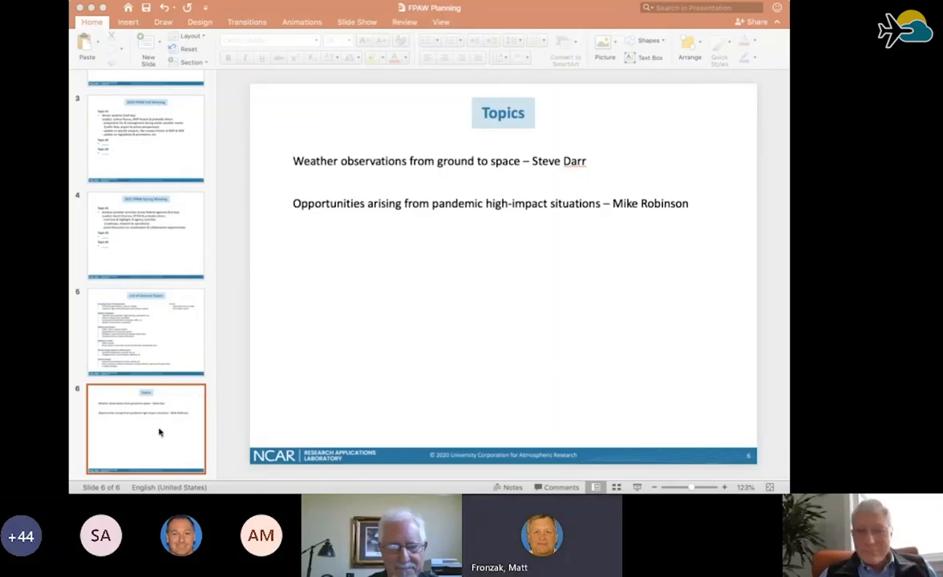
{"action": "left_click", "coordinate": [490, 203]}
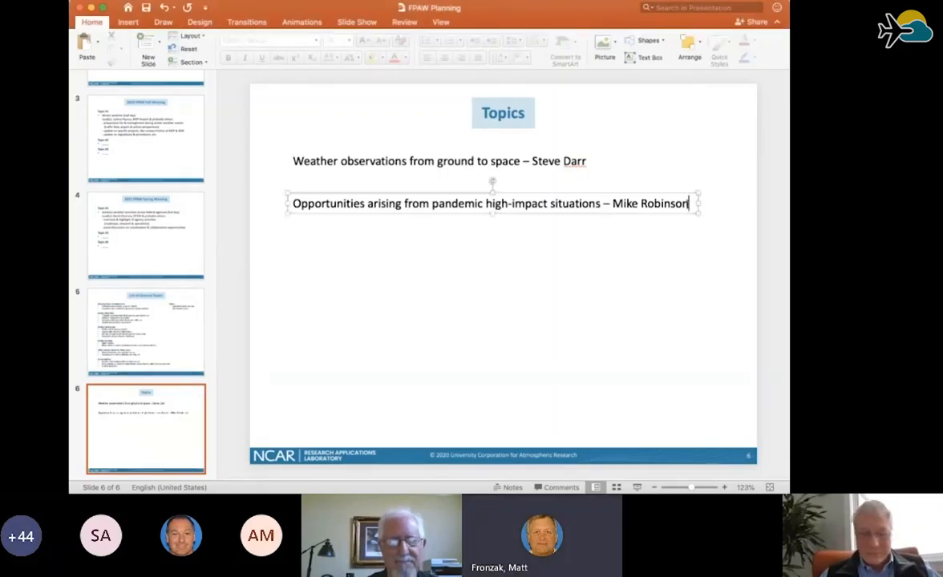
{"action": "left_click", "coordinate": [490, 203]}
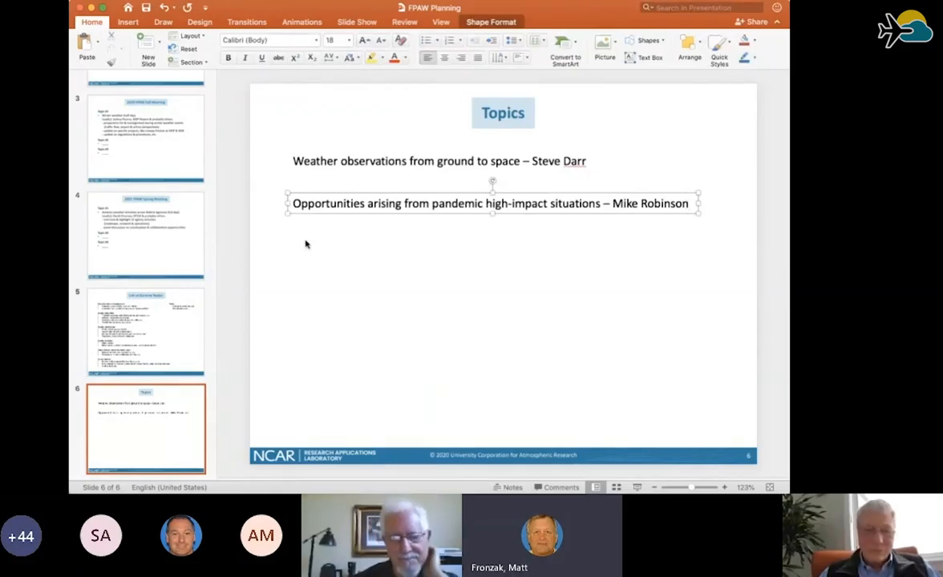
{"action": "mouse_move", "coordinate": [335, 236]}
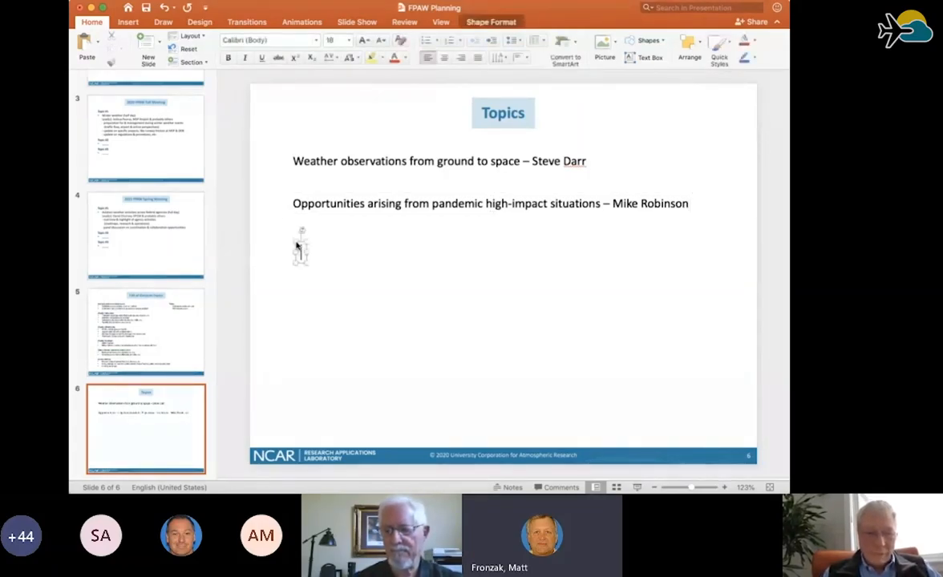
{"action": "type", "text": "State of for"}
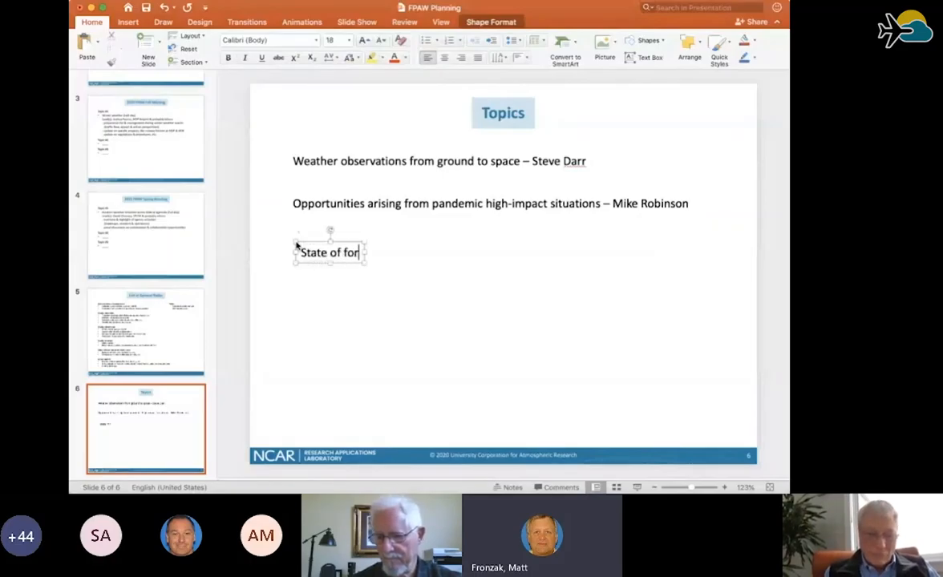
{"action": "type", "text": "ecasti"}
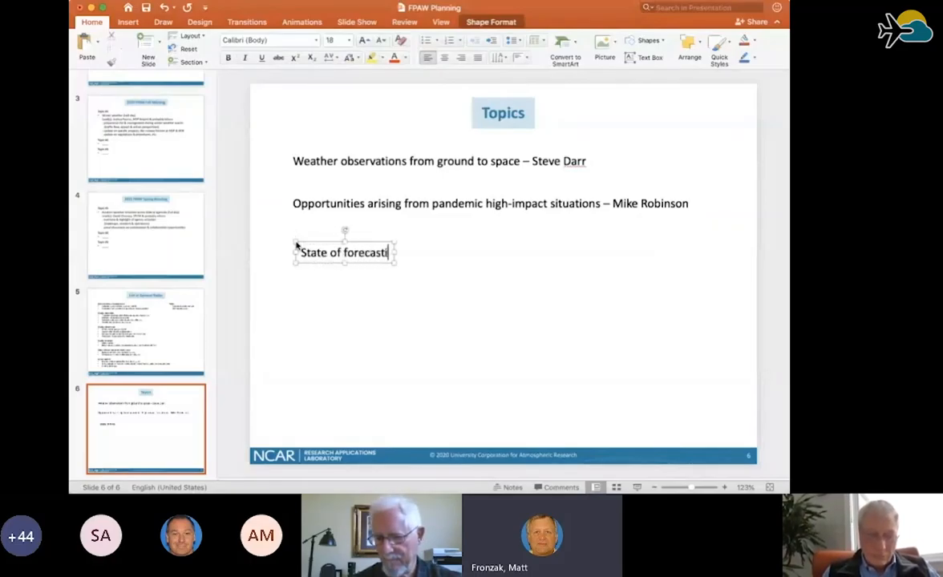
{"action": "type", "text": "ng science – Steve Abel"}
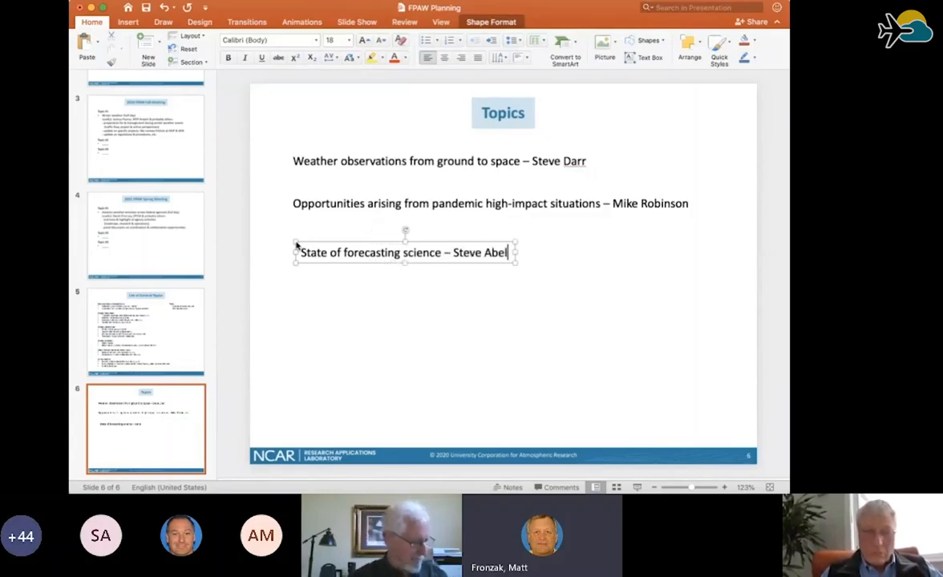
{"action": "type", "text": "man"}
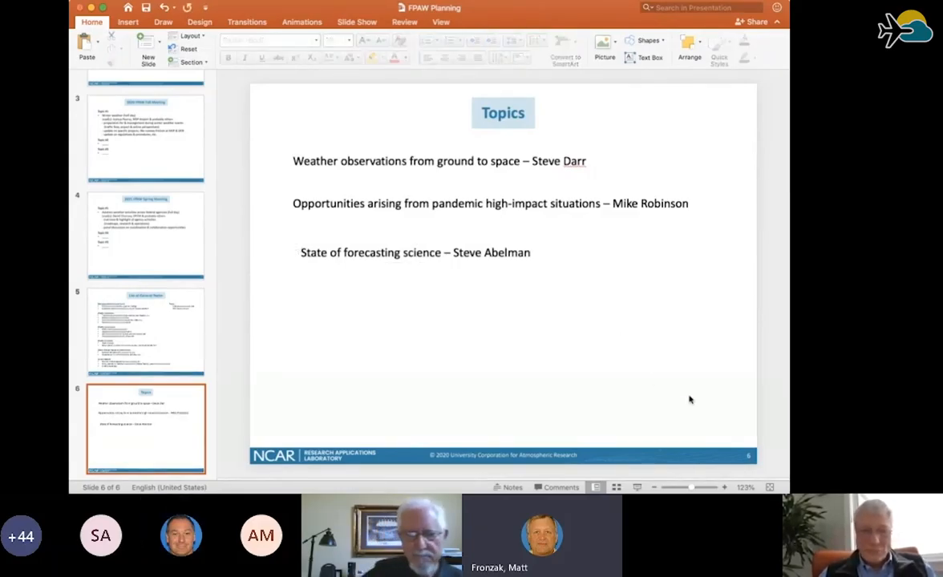
{"action": "mouse_move", "coordinate": [638, 357]}
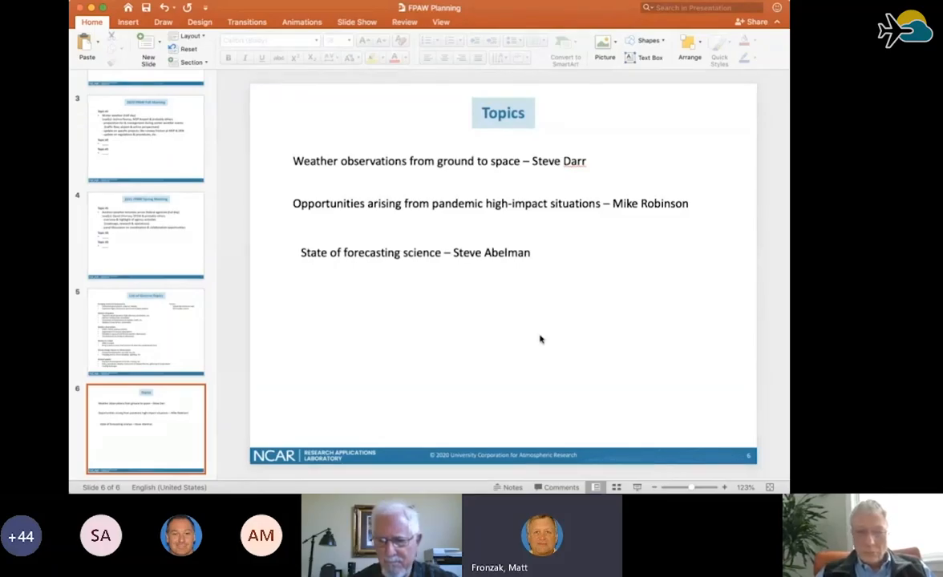
{"action": "mouse_move", "coordinate": [470, 314]}
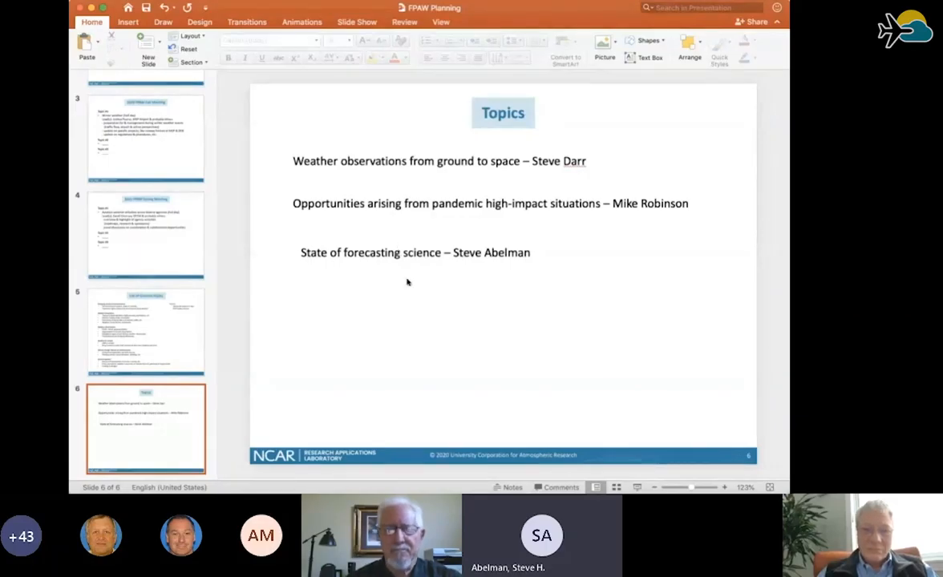
{"action": "mouse_move", "coordinate": [410, 281]}
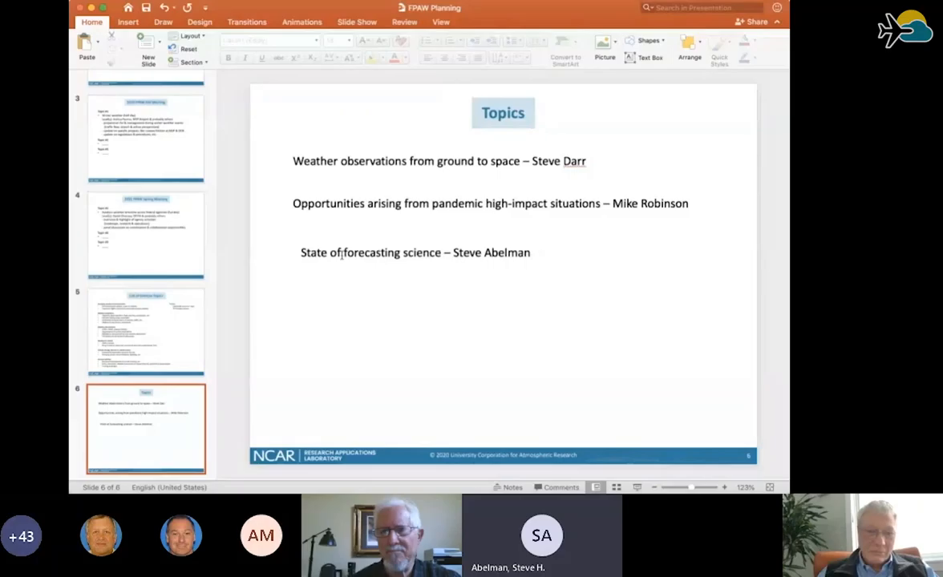
Insert '/future' after 'State' in the third topic line.
{"action": "left_click", "coordinate": [415, 252]}
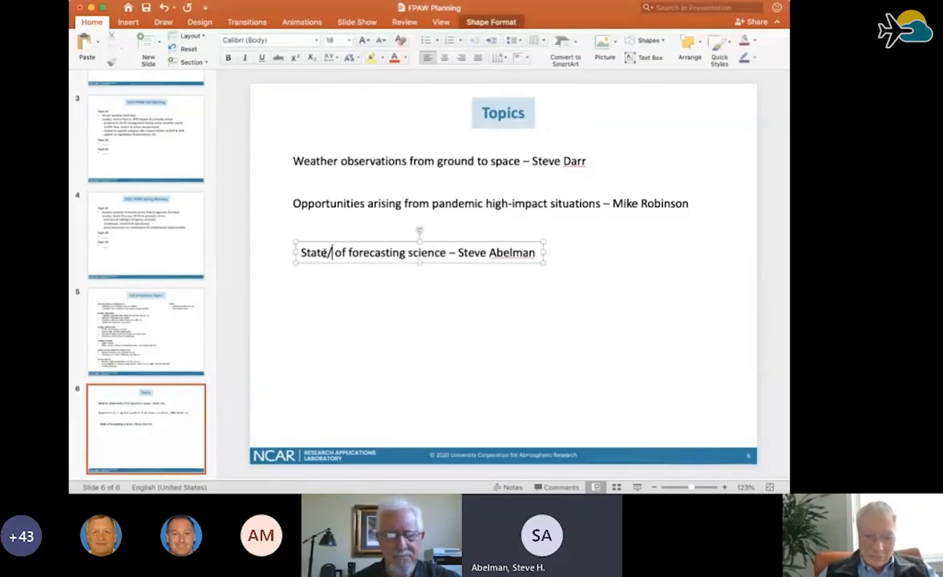
{"action": "type", "text": "future"}
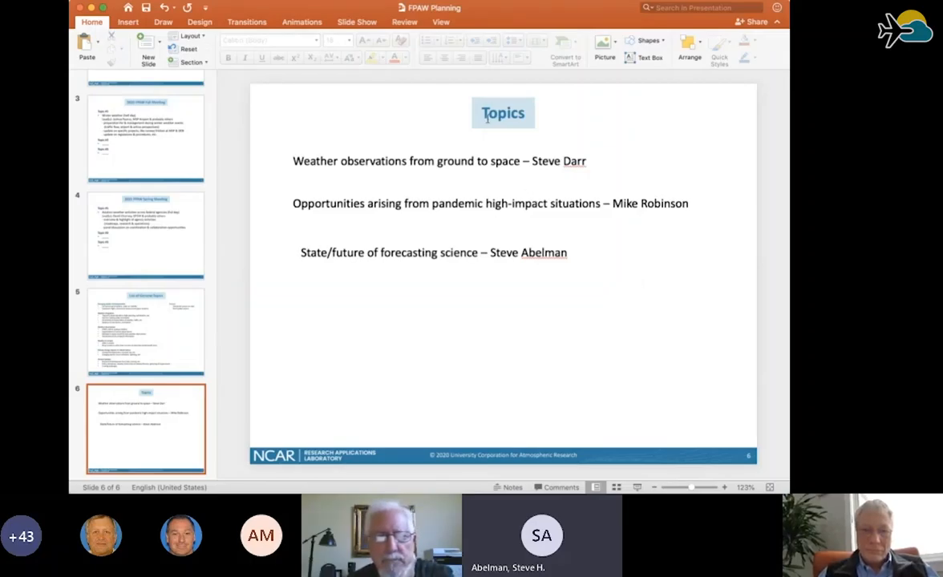
Edit the slide title placeholder so it reads 'Session Topics'.
{"action": "left_click", "coordinate": [503, 113]}
{"action": "type", "text": "Session "}
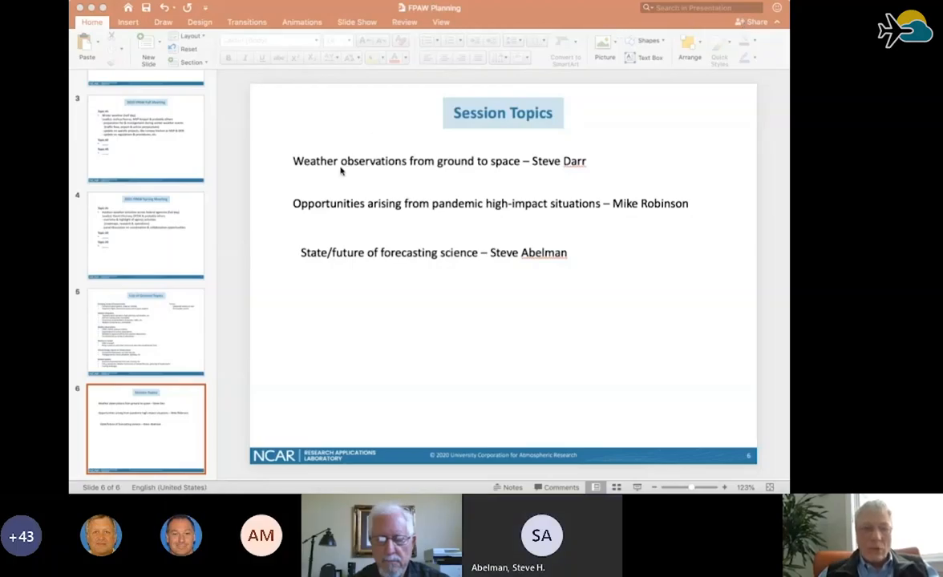
{"action": "mouse_move", "coordinate": [313, 219]}
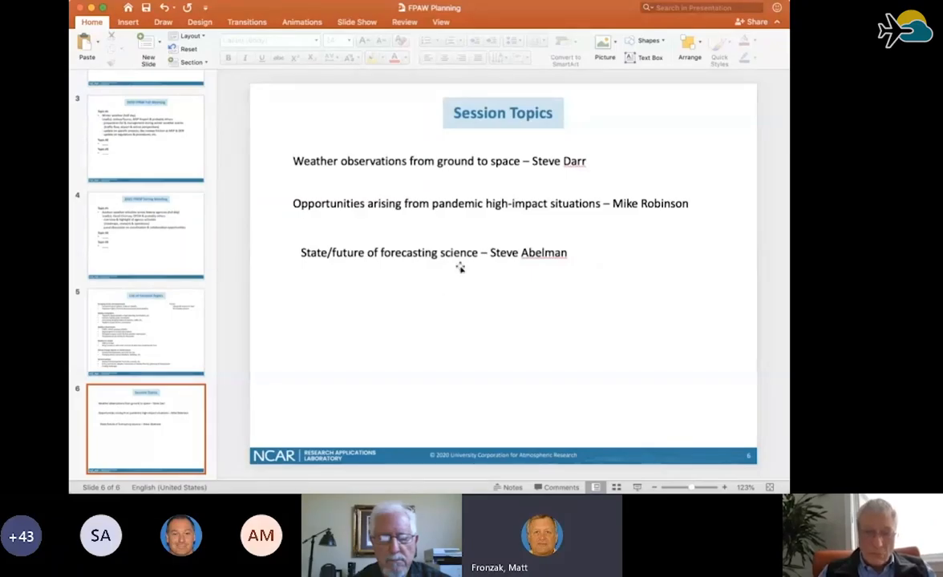
Append '& benefits on decisions' after 'science' in the third topic.
{"action": "type", "text": "& benefits on"}
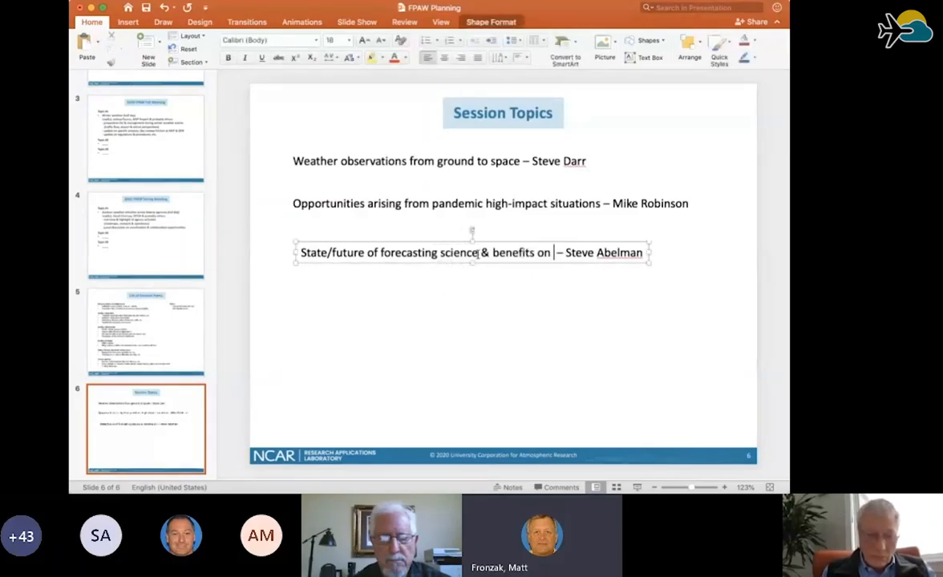
{"action": "type", "text": "deceions"}
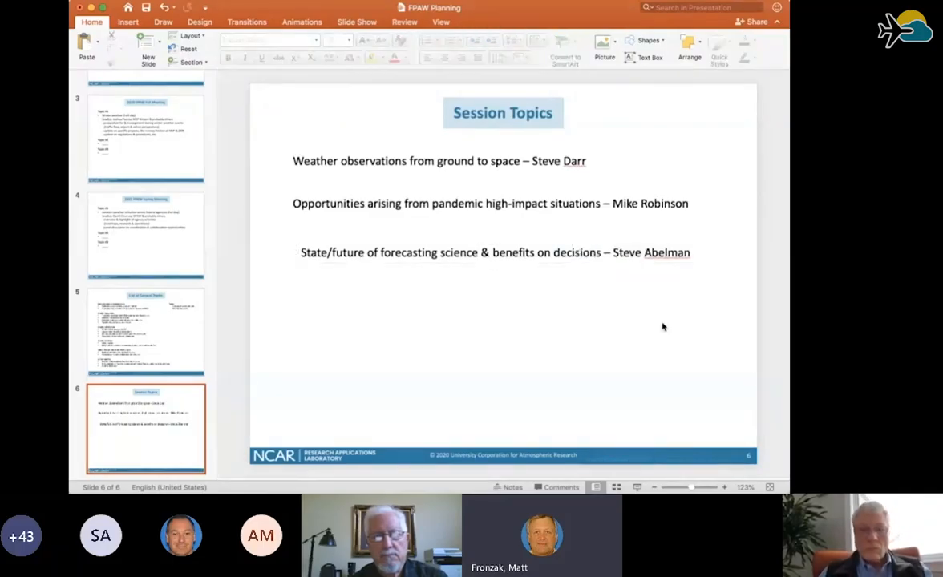
{"action": "mouse_move", "coordinate": [585, 289]}
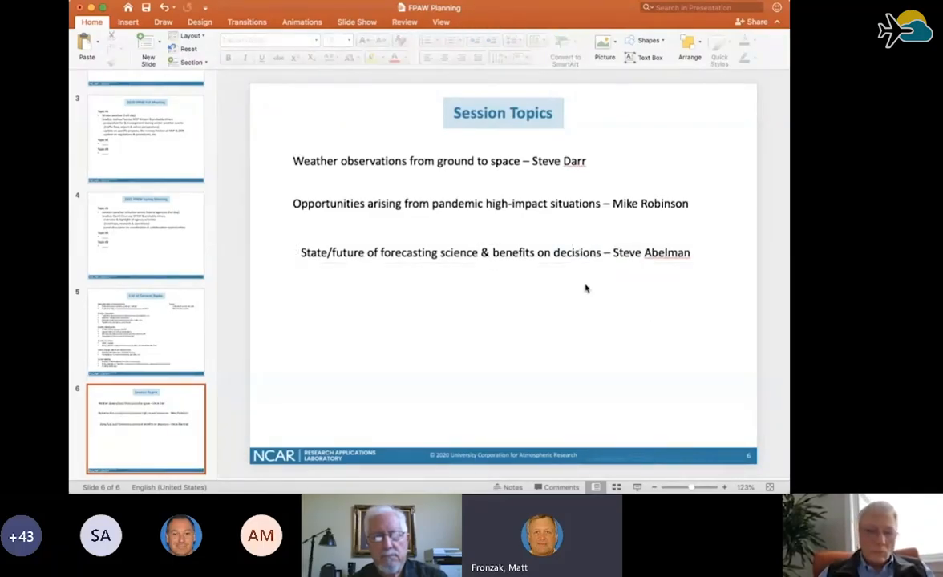
Select all three topic text boxes and align their left edges.
{"action": "left_click", "coordinate": [495, 253]}
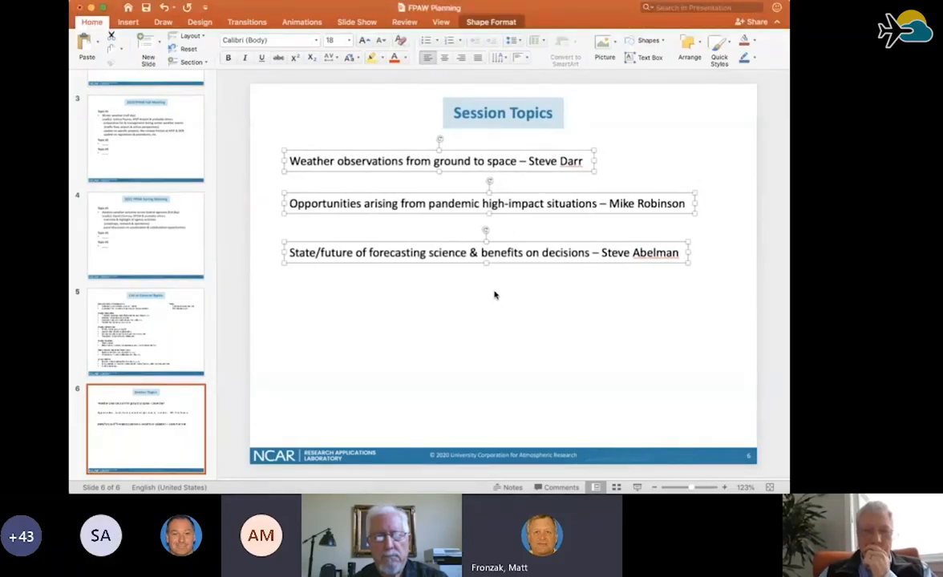
{"action": "left_click", "coordinate": [458, 303]}
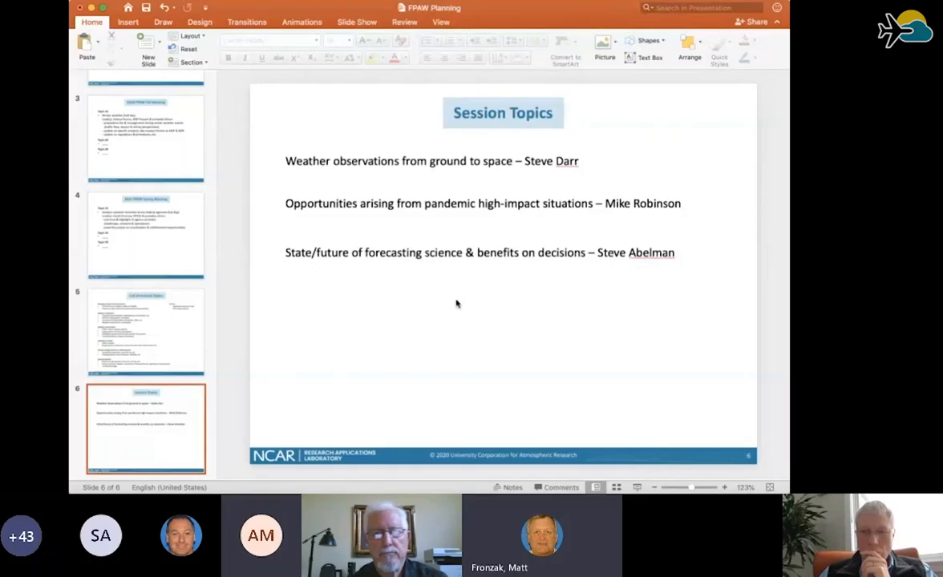
{"action": "mouse_move", "coordinate": [455, 293]}
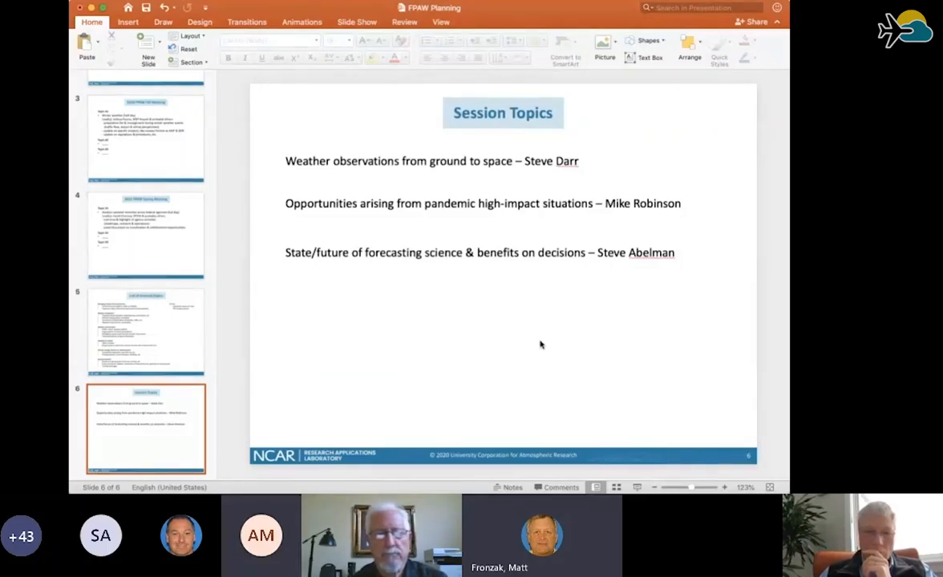
{"action": "mouse_move", "coordinate": [287, 300]}
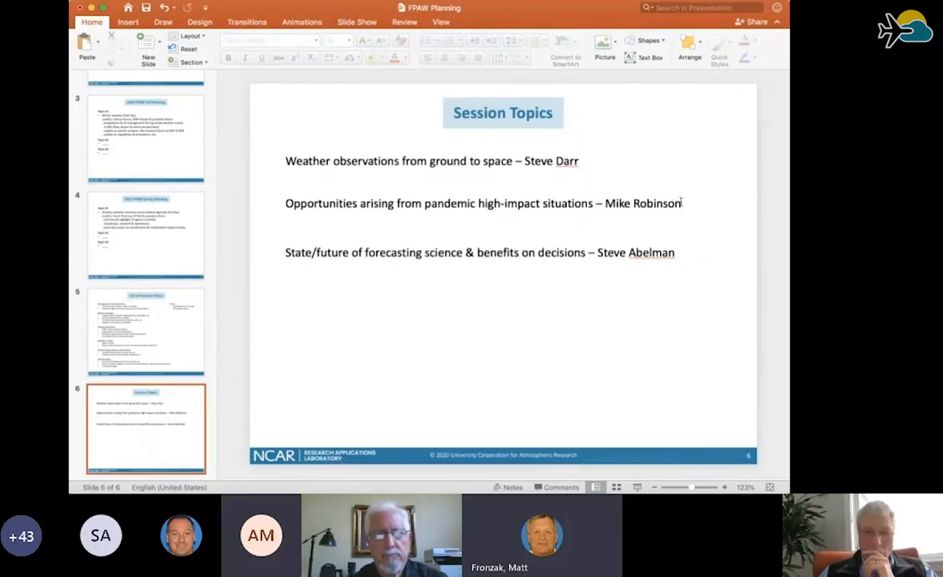
{"action": "left_click", "coordinate": [484, 202]}
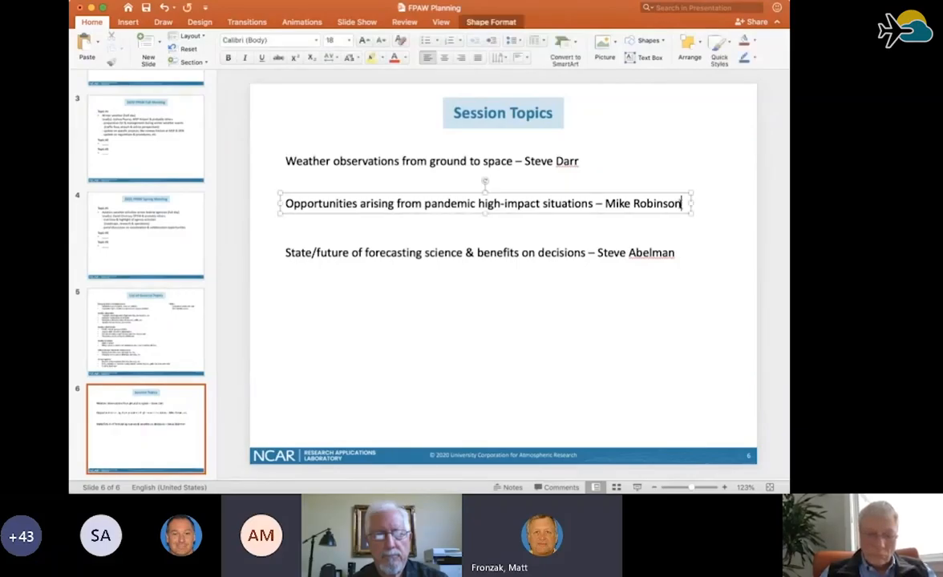
{"action": "type", "text": ", M"}
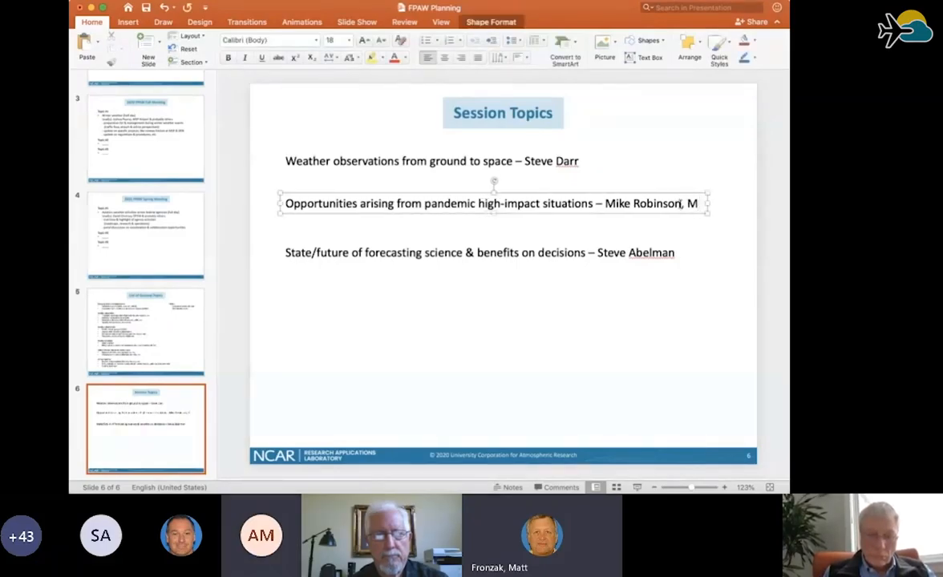
{"action": "type", "text": "att Fro"}
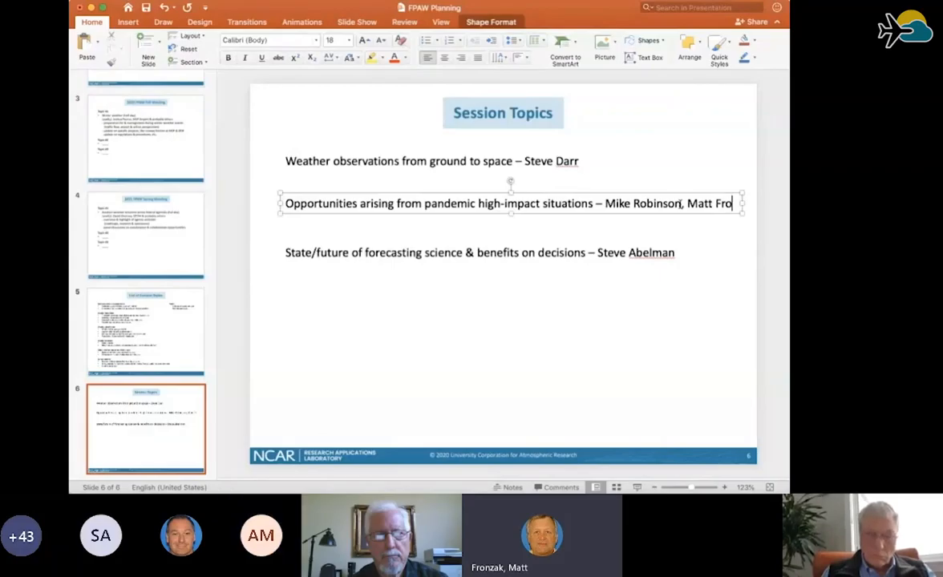
{"action": "type", "text": "zak"}
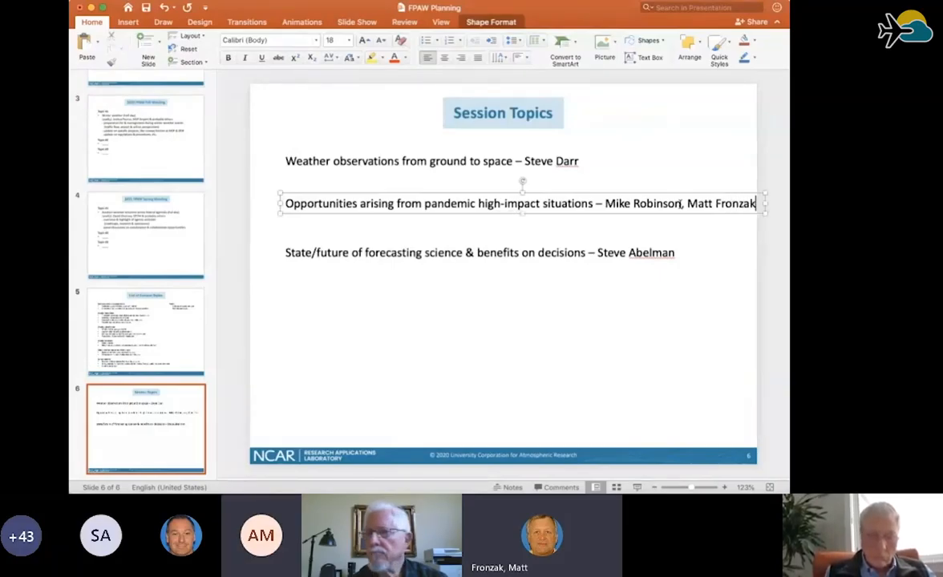
{"action": "type", "text": ", Matthias Steiner"}
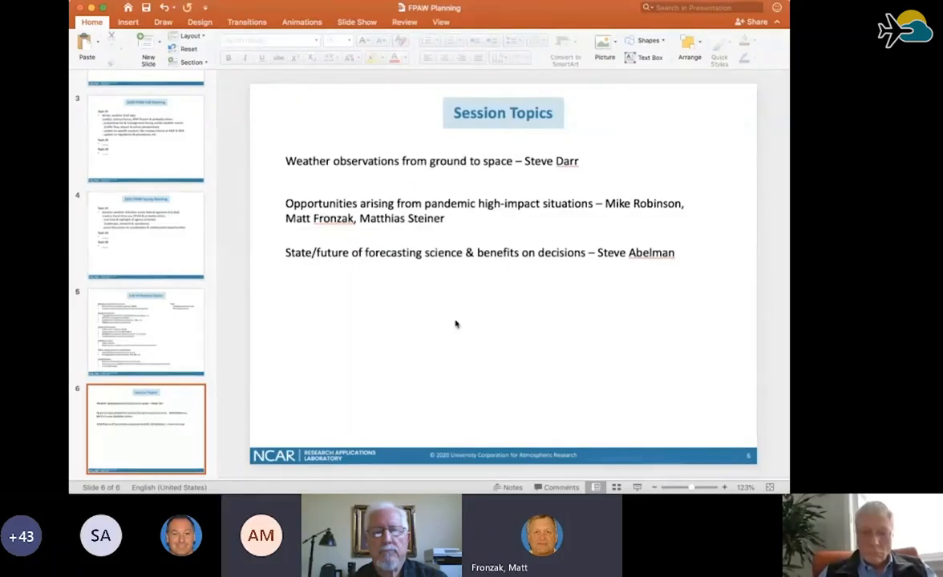
{"action": "mouse_move", "coordinate": [286, 296]}
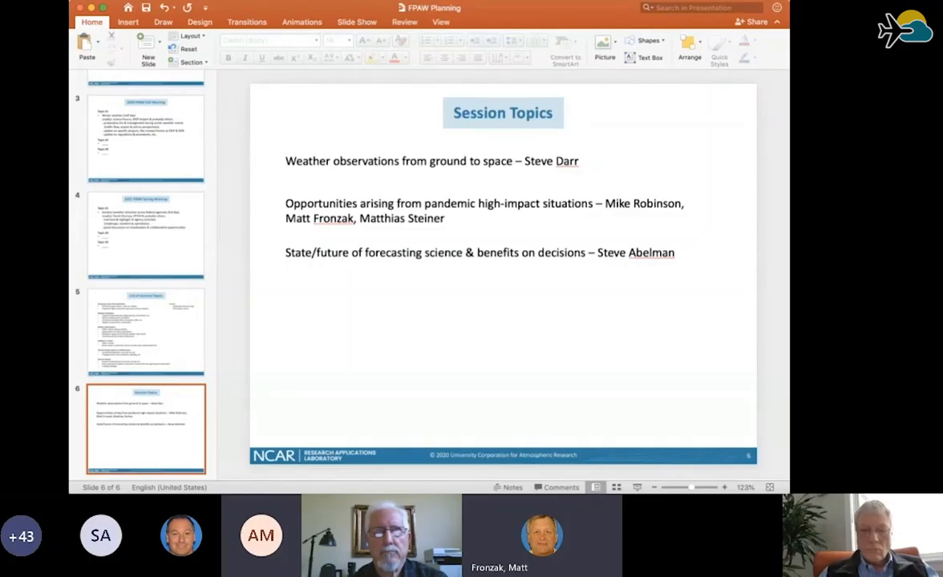
{"action": "mouse_move", "coordinate": [575, 349]}
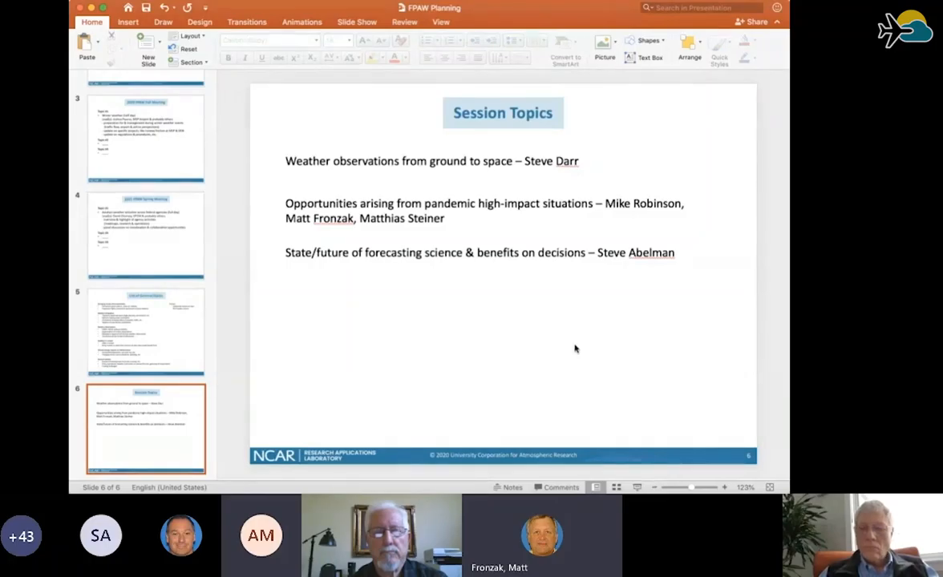